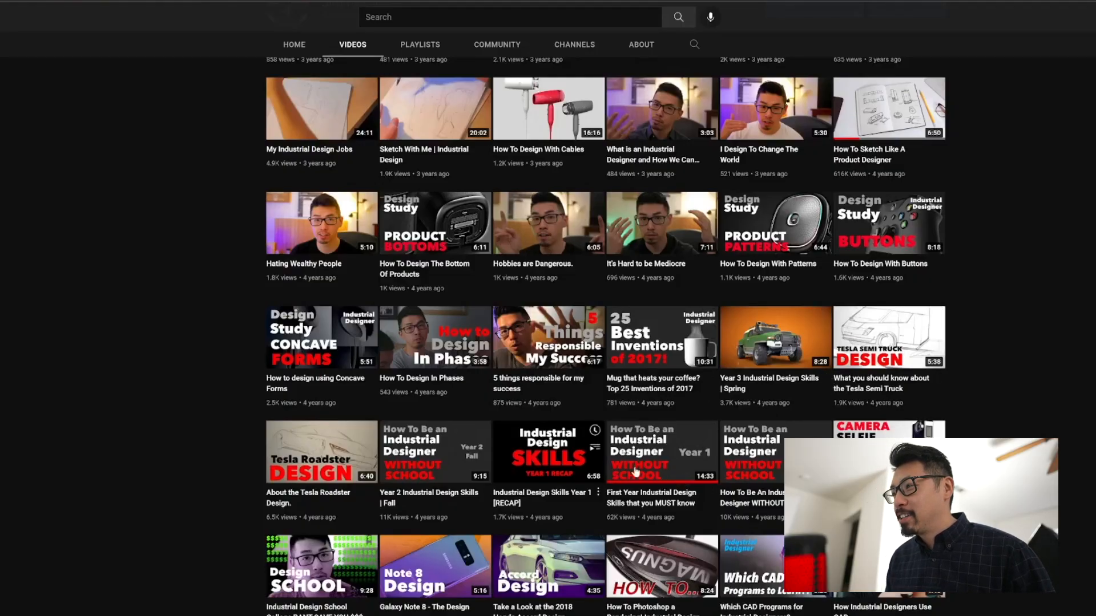
{"action": "mouse_move", "coordinate": [649, 524]}
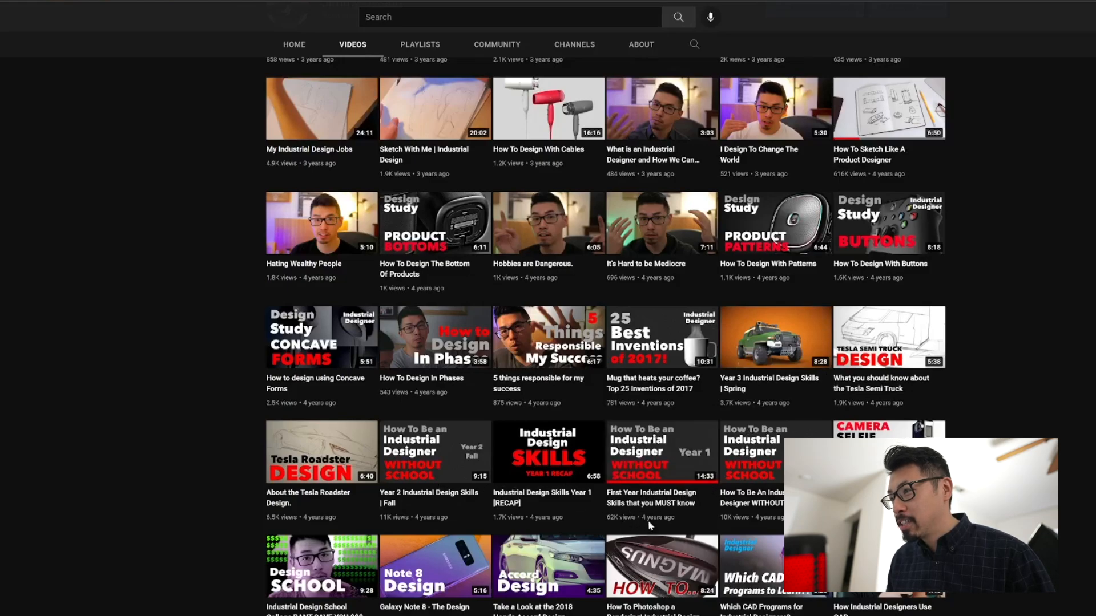
{"action": "mouse_move", "coordinate": [424, 500]}
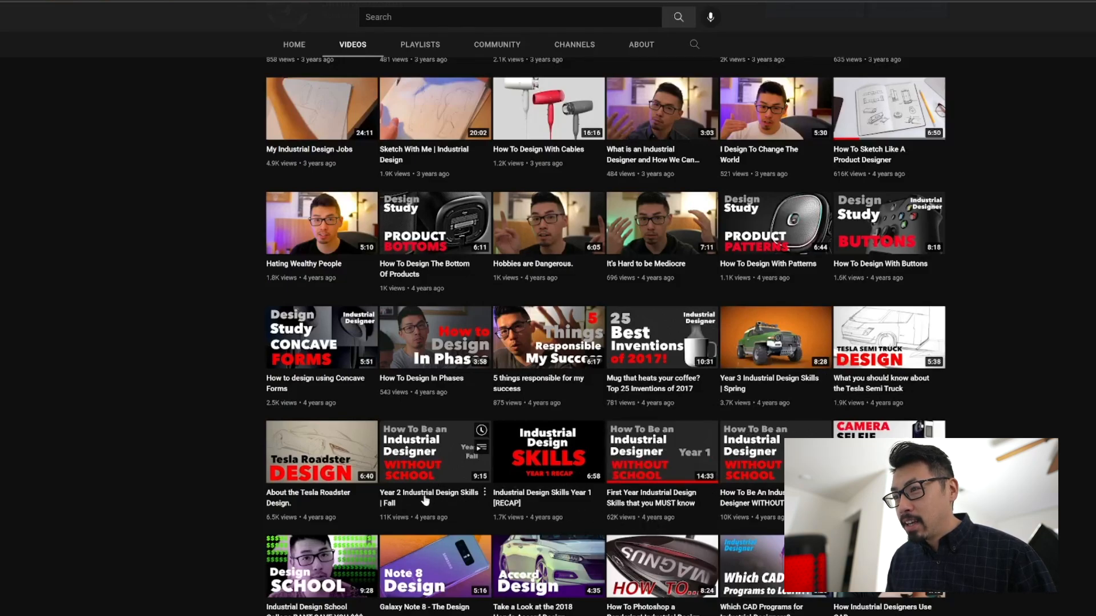
Look over the Class Work year folders, selecting Year 4 and Year 3 in turn
{"action": "scroll", "scroll_direction": "up", "scroll_amount": 3}
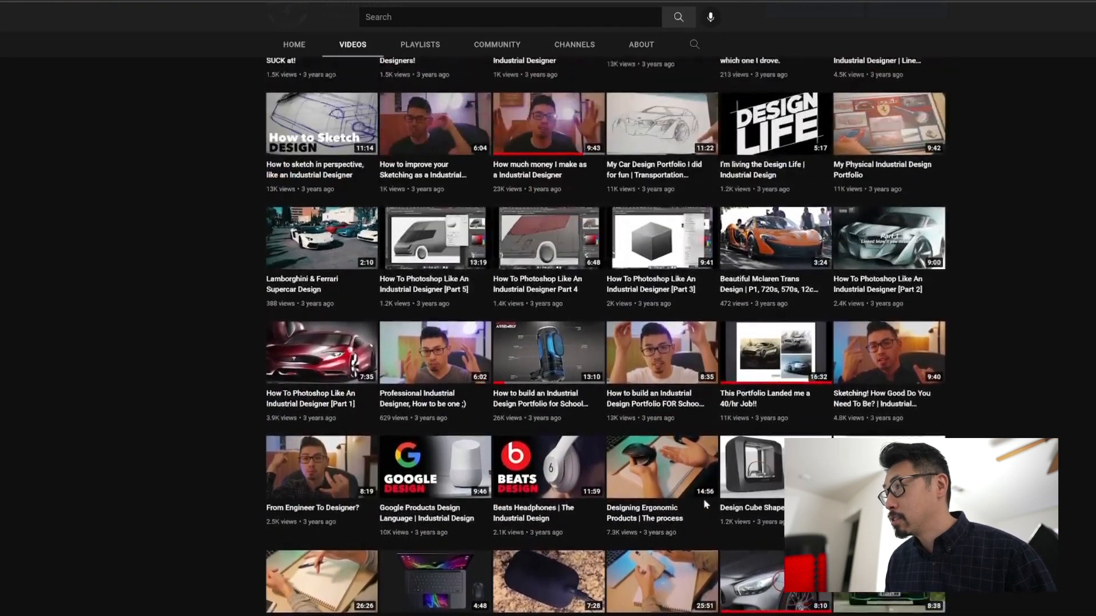
{"action": "scroll", "scroll_direction": "down", "scroll_amount": 3}
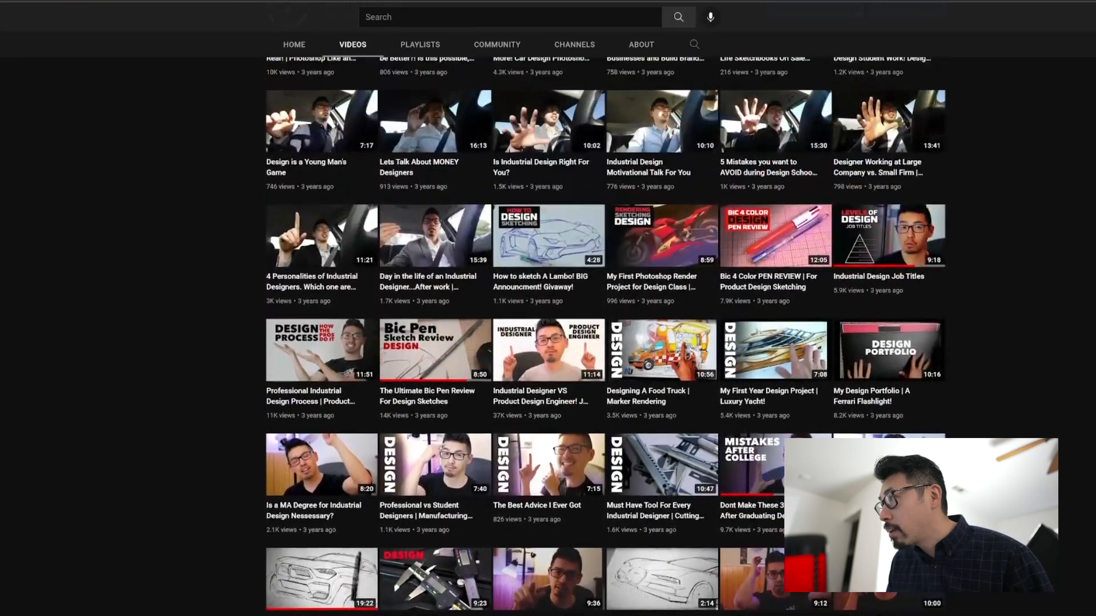
{"action": "scroll", "scroll_direction": "up", "scroll_amount": 3}
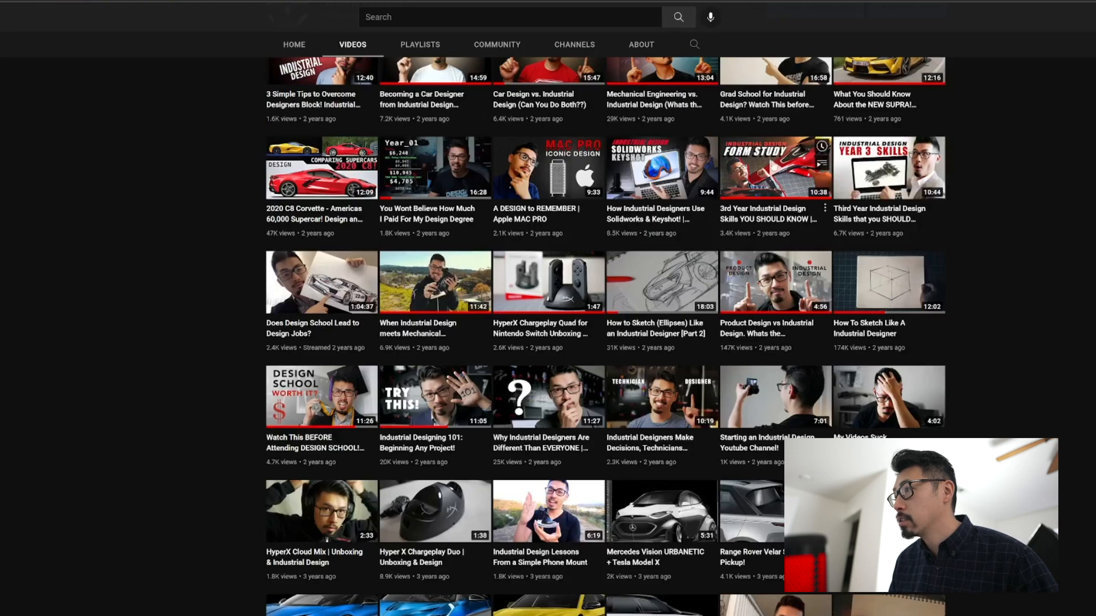
{"action": "mouse_move", "coordinate": [741, 214]}
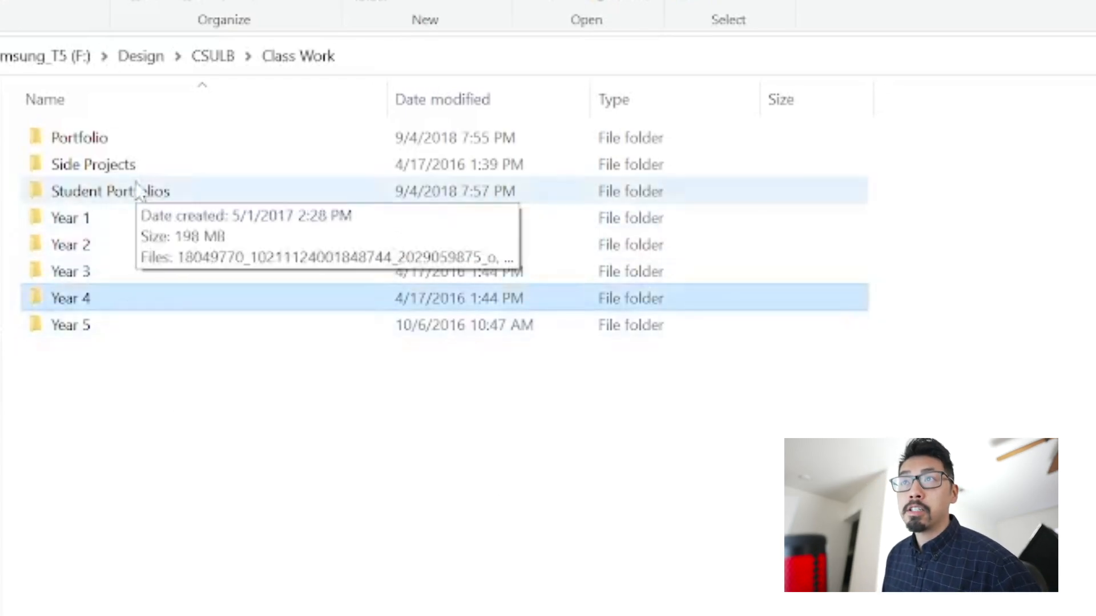
{"action": "mouse_move", "coordinate": [125, 95]}
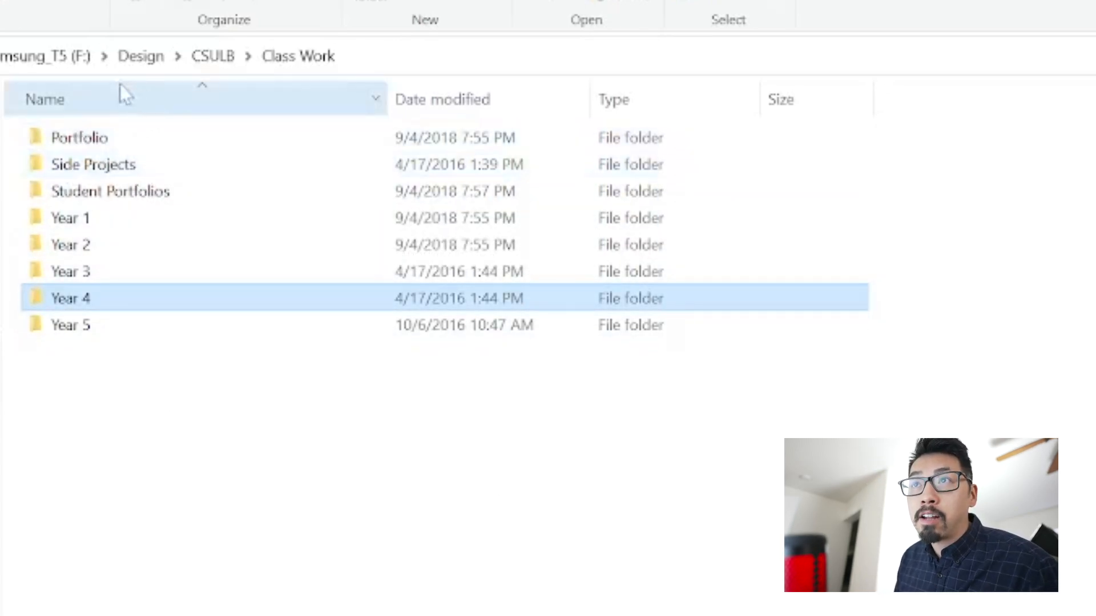
{"action": "mouse_move", "coordinate": [126, 147]}
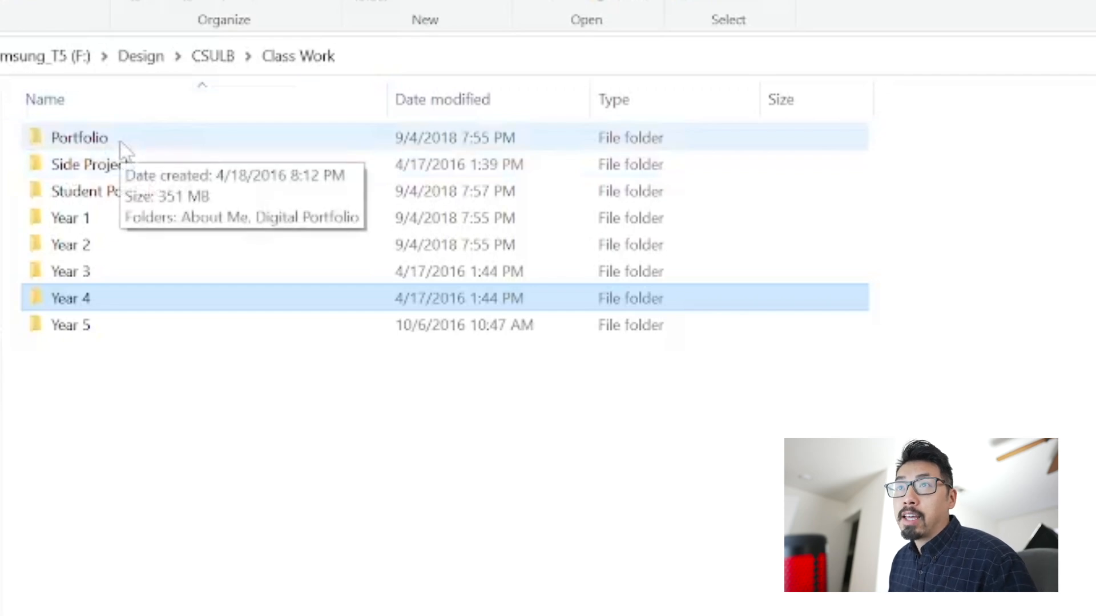
{"action": "mouse_move", "coordinate": [105, 218]}
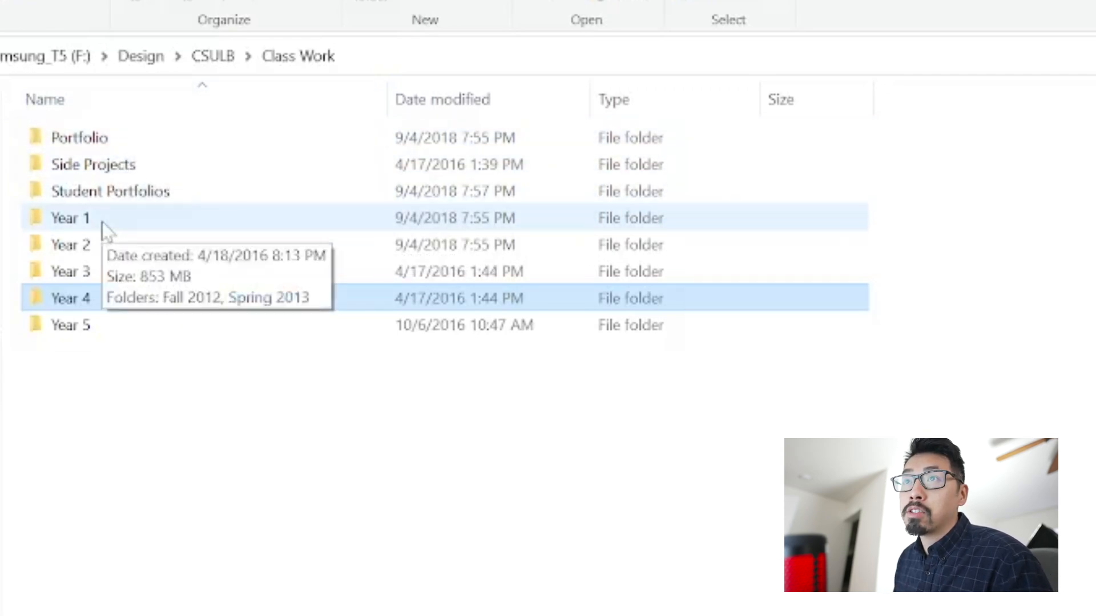
{"action": "mouse_move", "coordinate": [105, 307]}
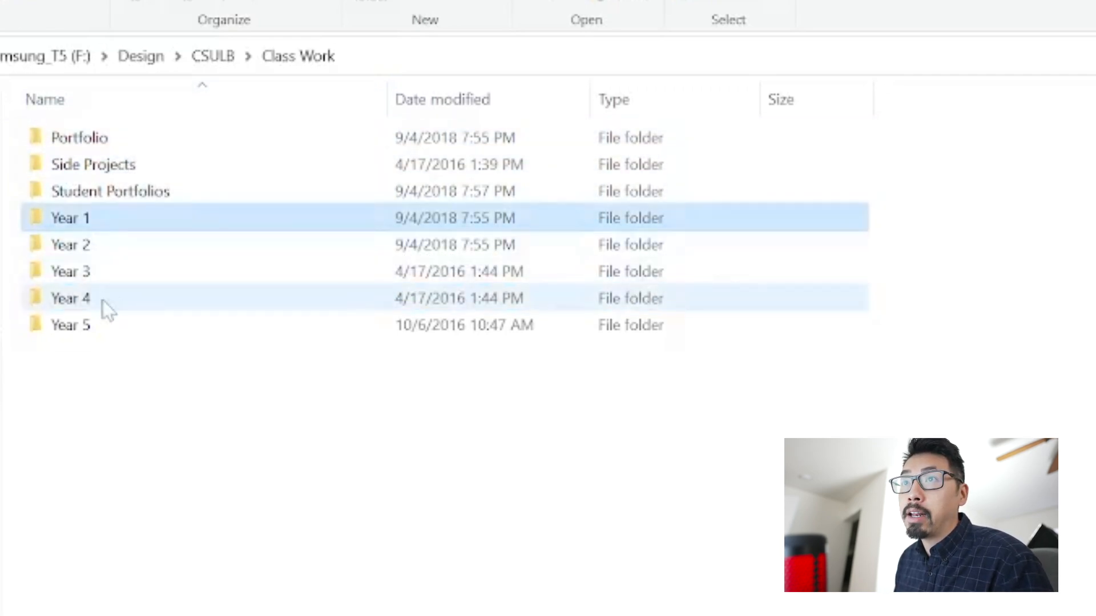
{"action": "left_click", "coordinate": [70, 298]}
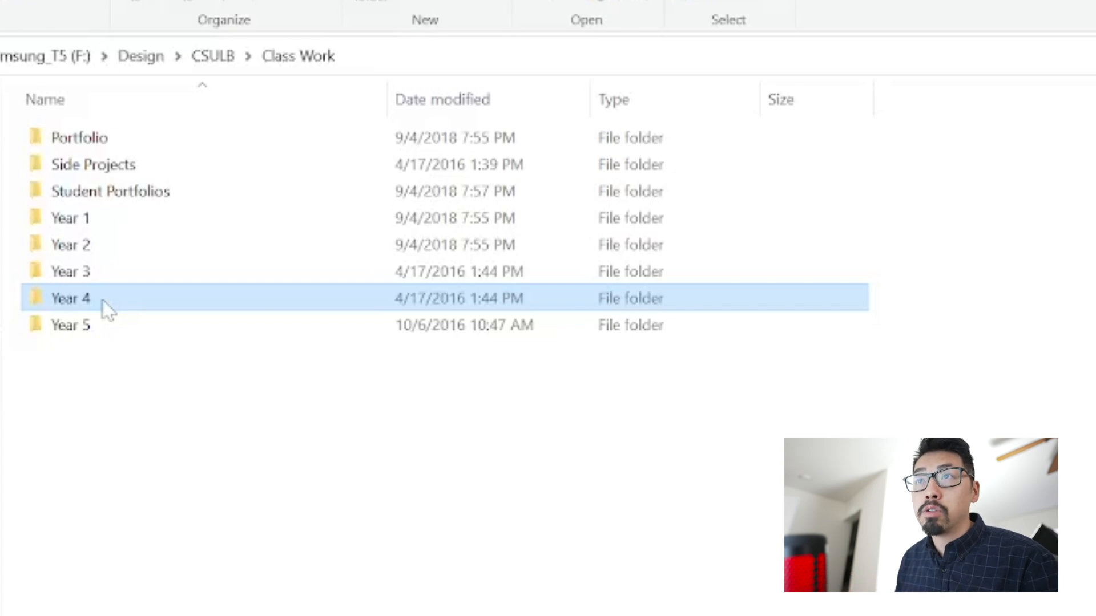
{"action": "mouse_move", "coordinate": [104, 231]}
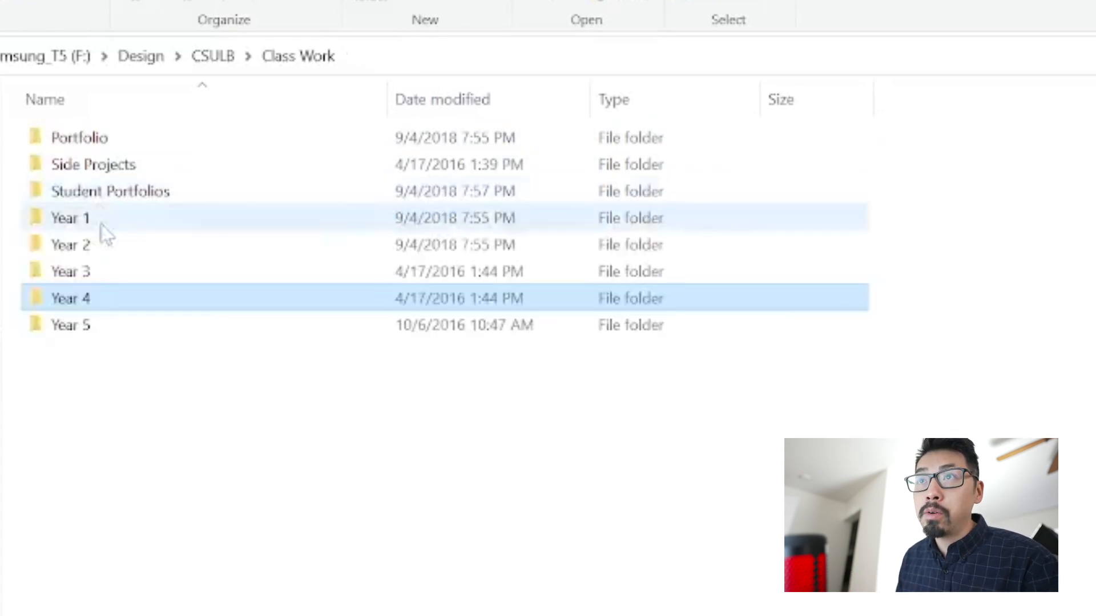
{"action": "left_click", "coordinate": [70, 271]}
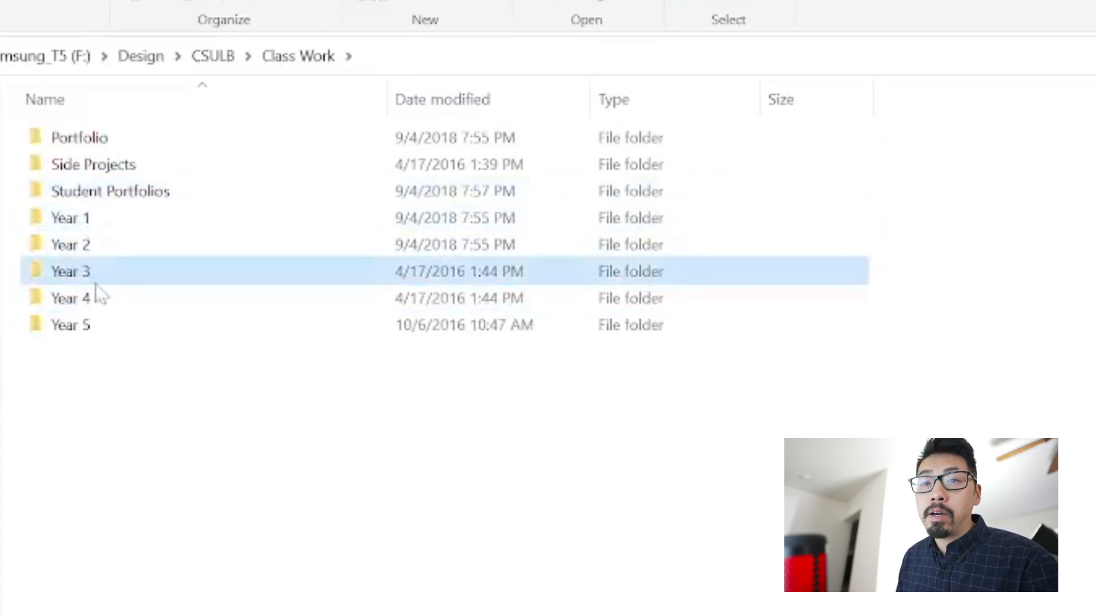
{"action": "mouse_move", "coordinate": [95, 298]}
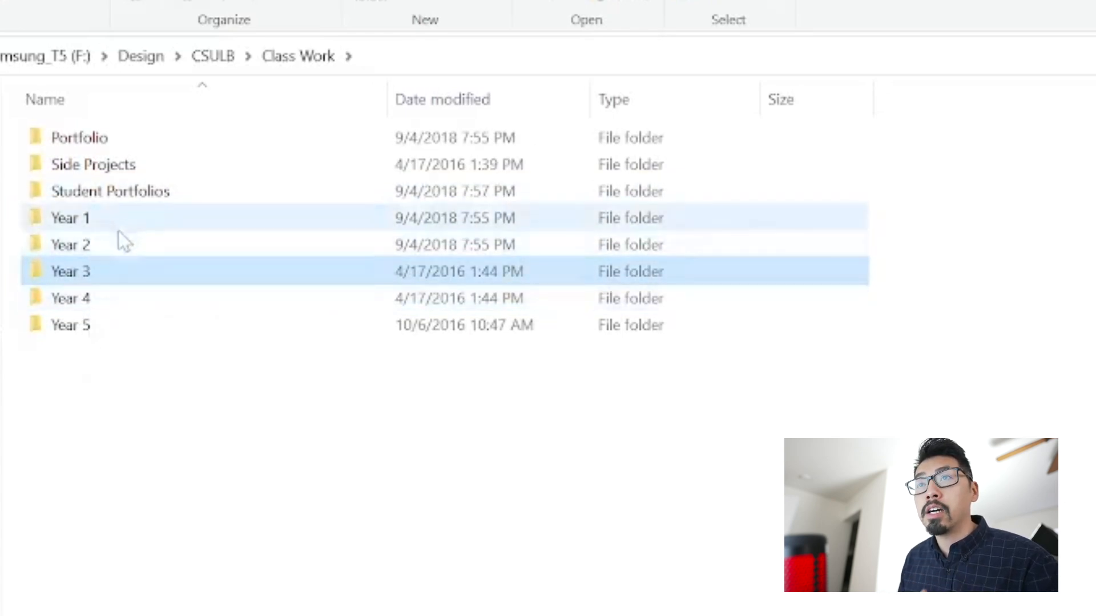
{"action": "mouse_move", "coordinate": [125, 223]}
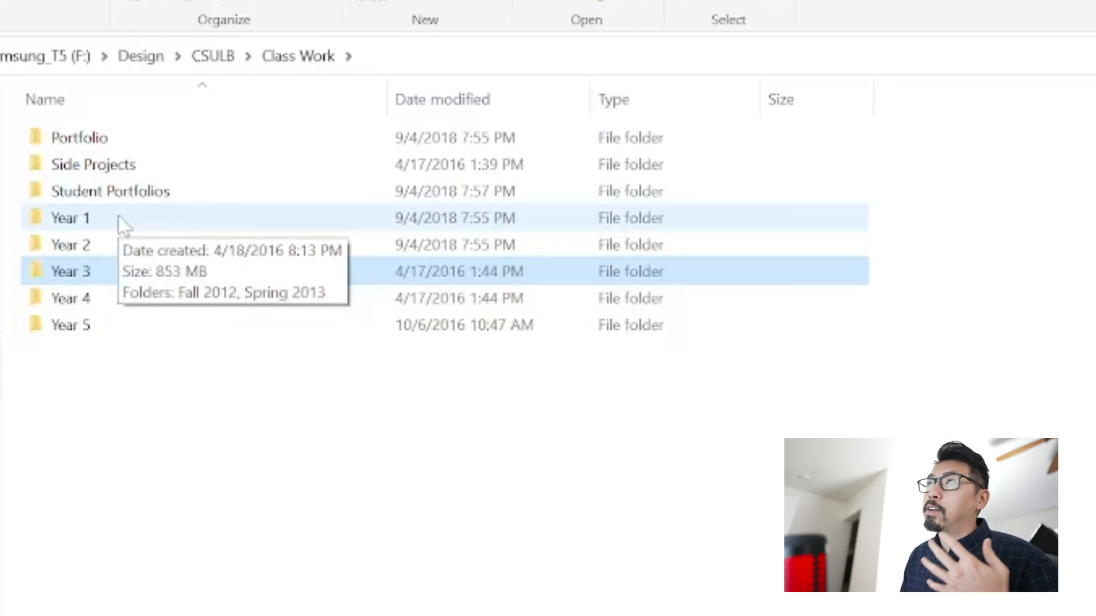
{"action": "mouse_move", "coordinate": [122, 237]}
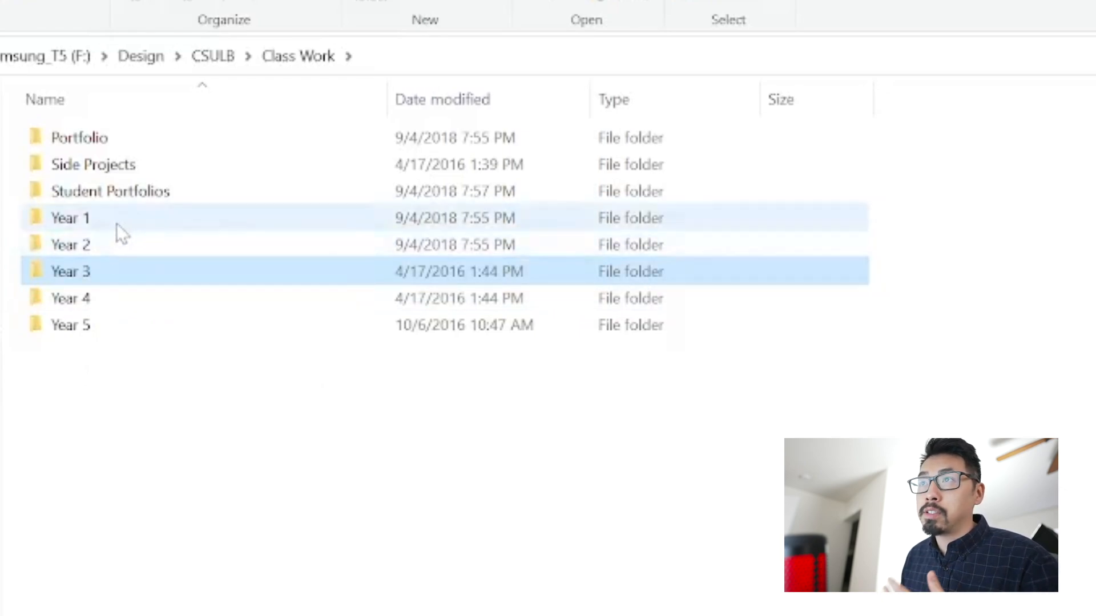
{"action": "mouse_move", "coordinate": [119, 224]}
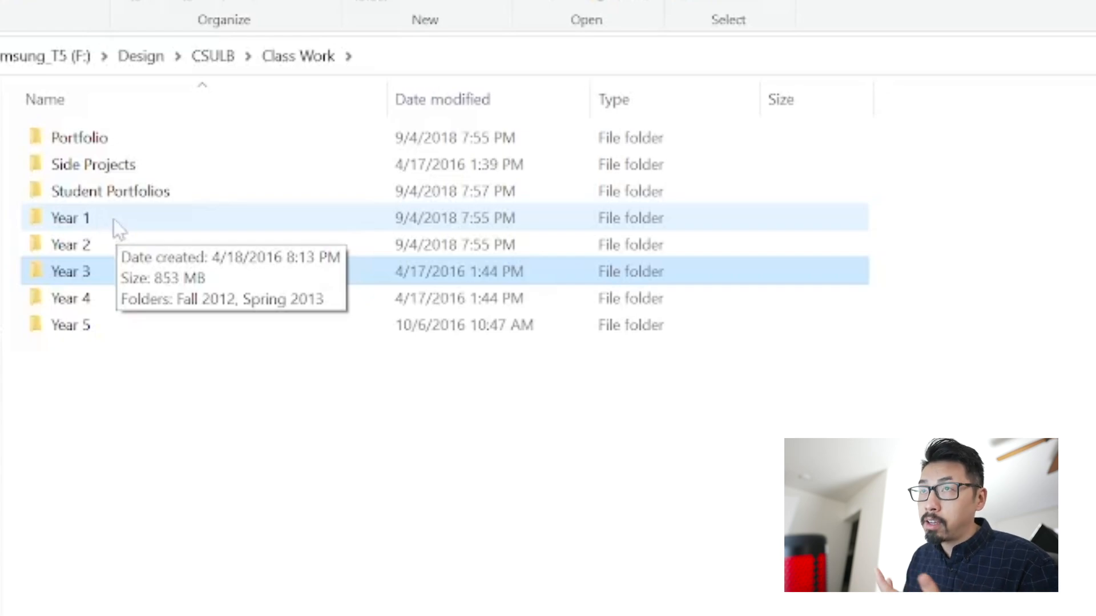
{"action": "mouse_move", "coordinate": [101, 251]}
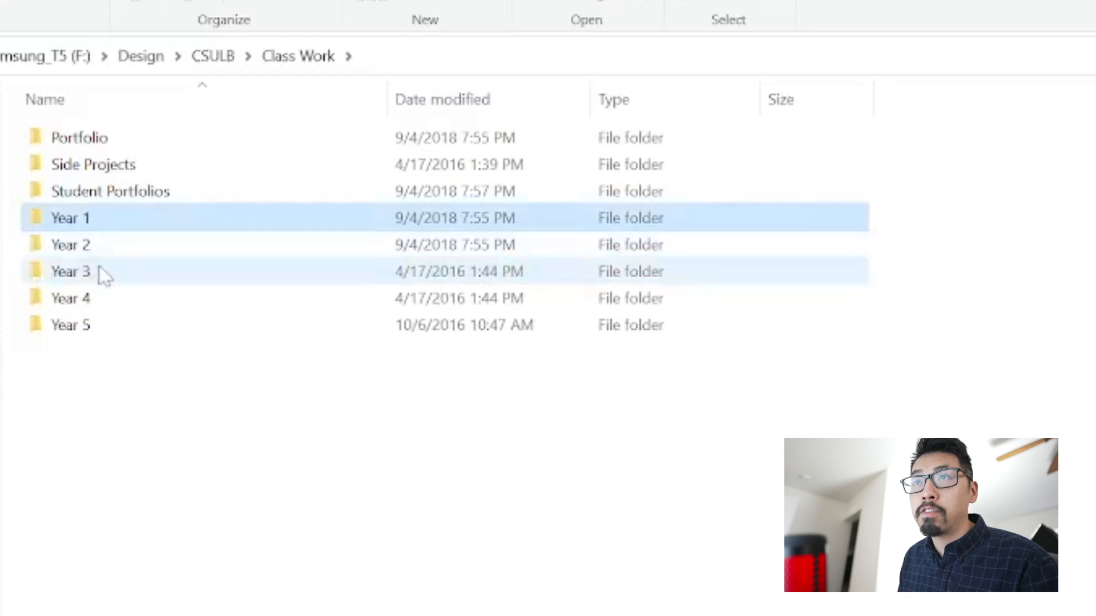
{"action": "left_click", "coordinate": [70, 272]}
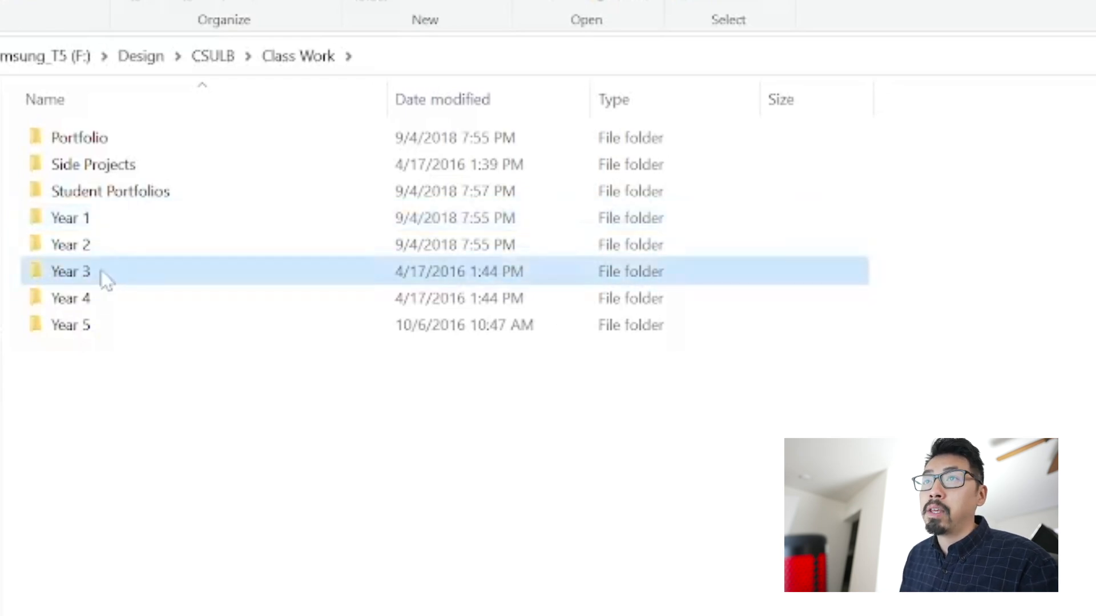
{"action": "mouse_move", "coordinate": [98, 280]}
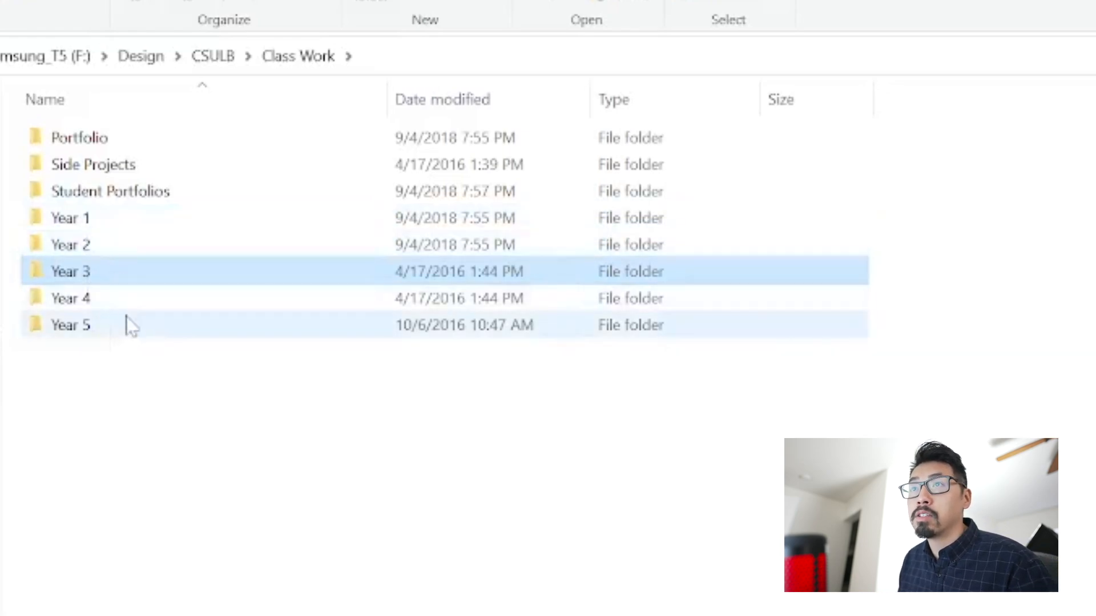
{"action": "mouse_move", "coordinate": [129, 298]}
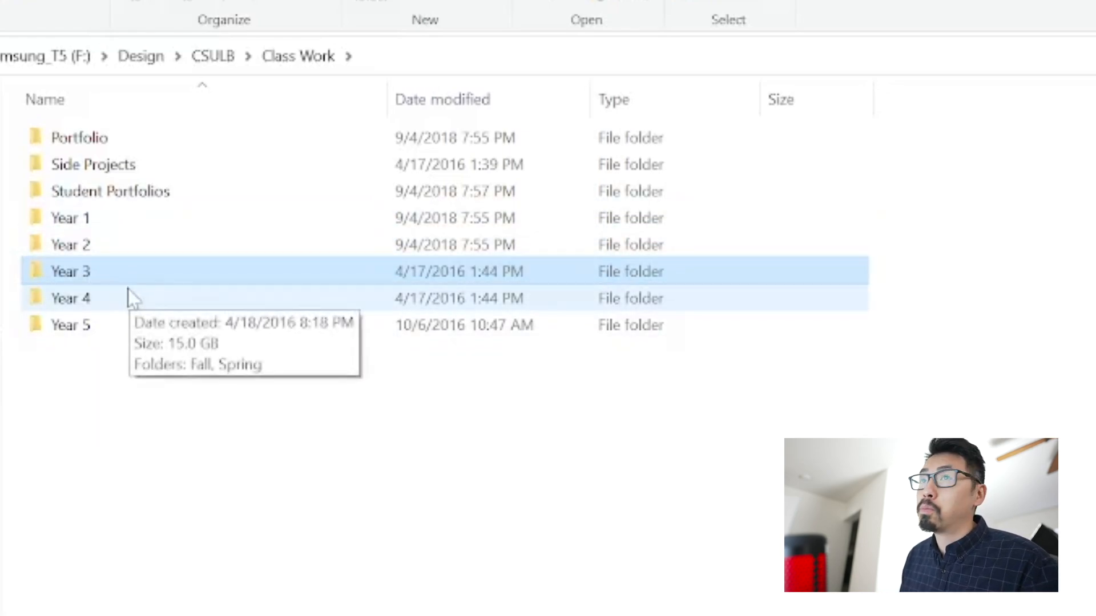
{"action": "mouse_move", "coordinate": [132, 283]}
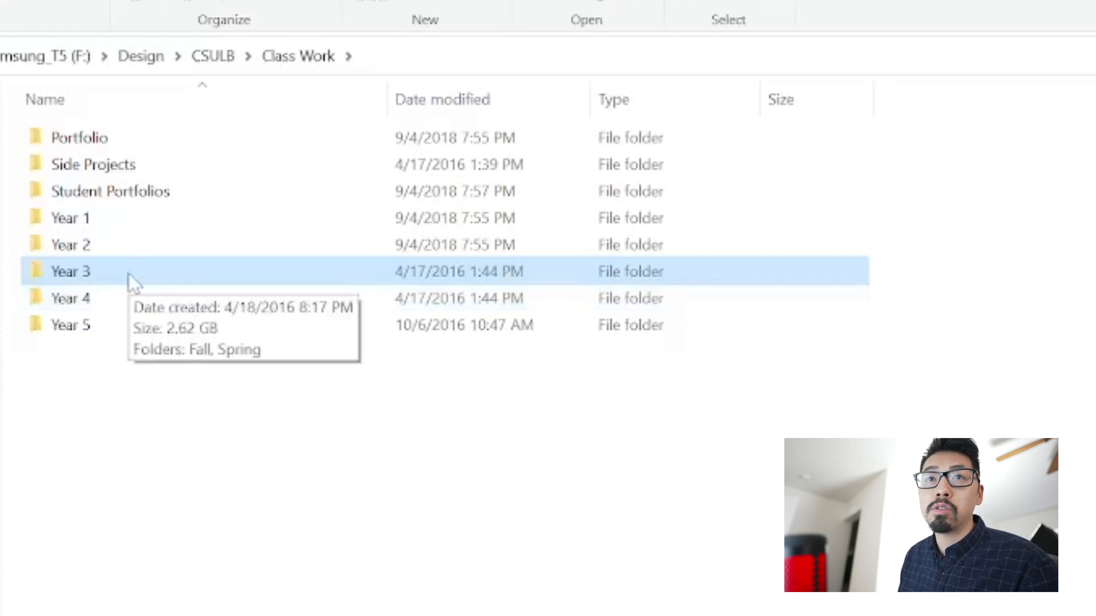
{"action": "mouse_move", "coordinate": [142, 285]}
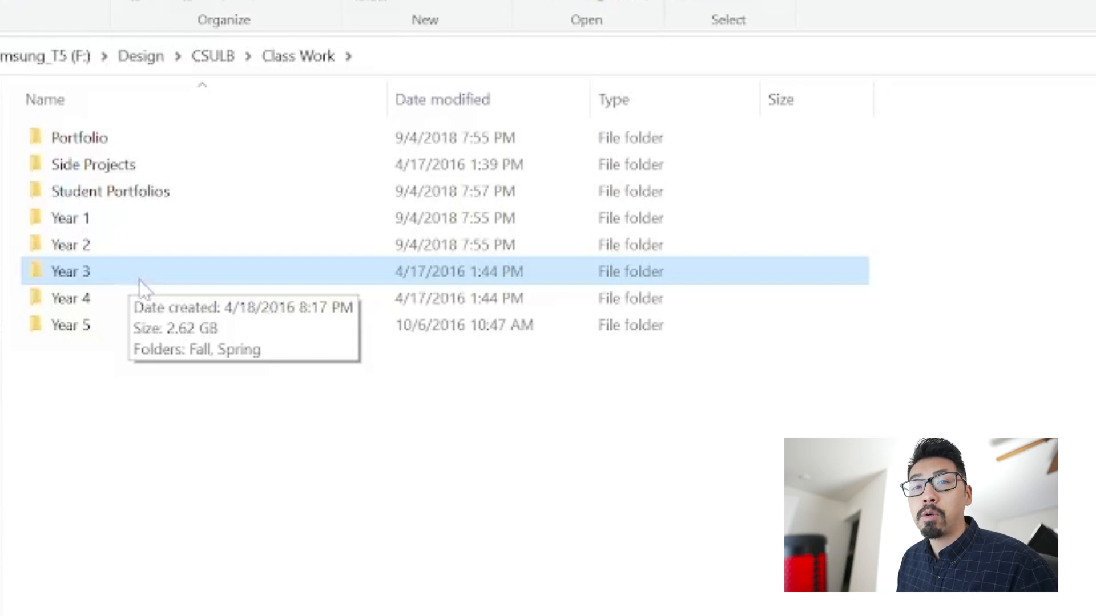
{"action": "mouse_move", "coordinate": [144, 273]}
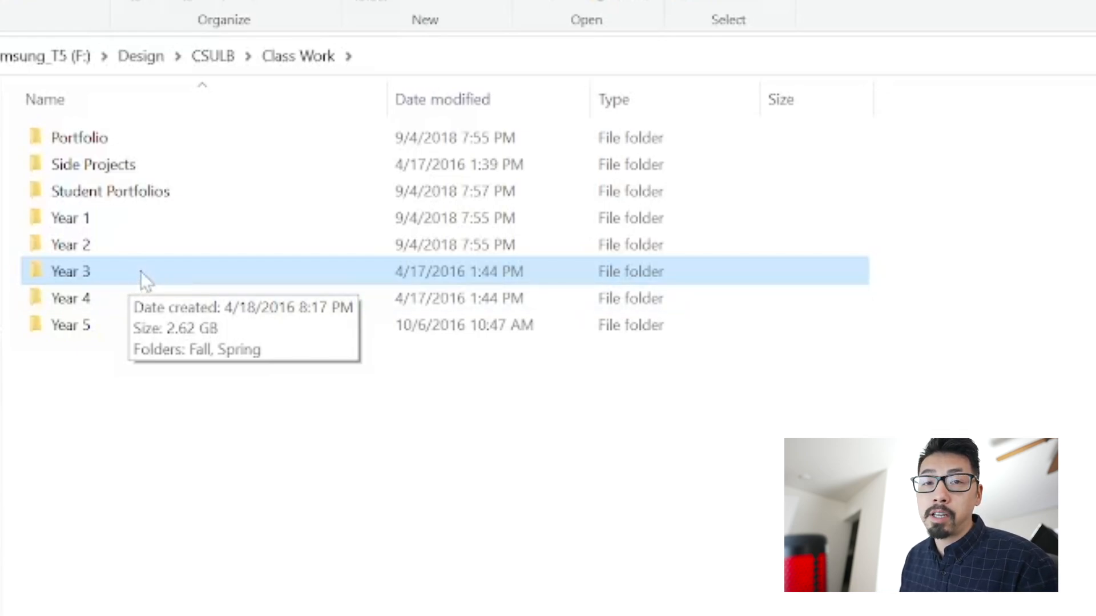
{"action": "mouse_move", "coordinate": [147, 292]}
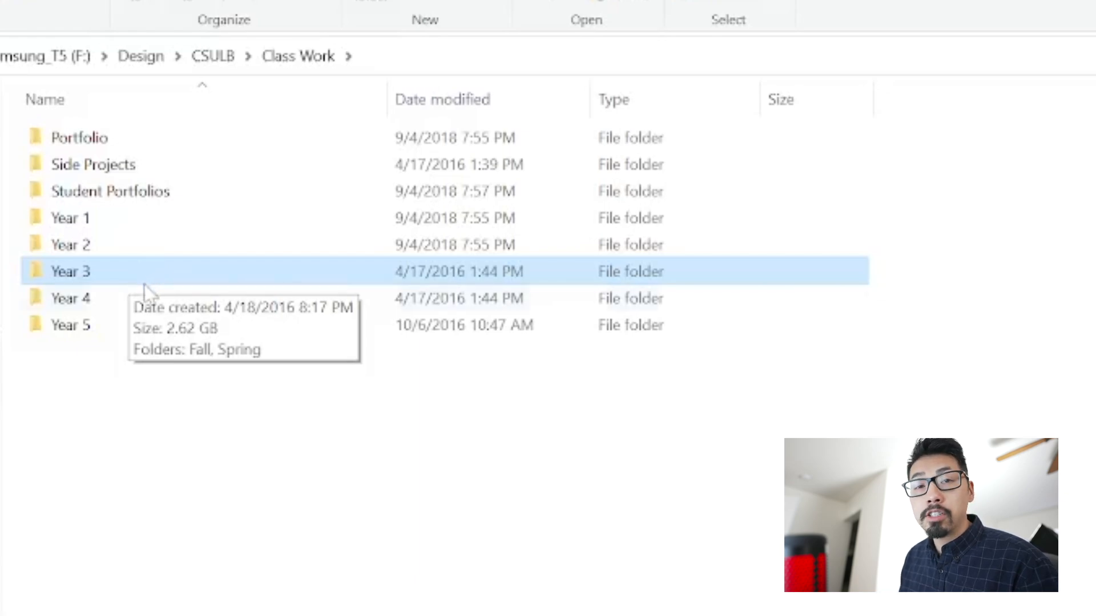
{"action": "mouse_move", "coordinate": [152, 286]}
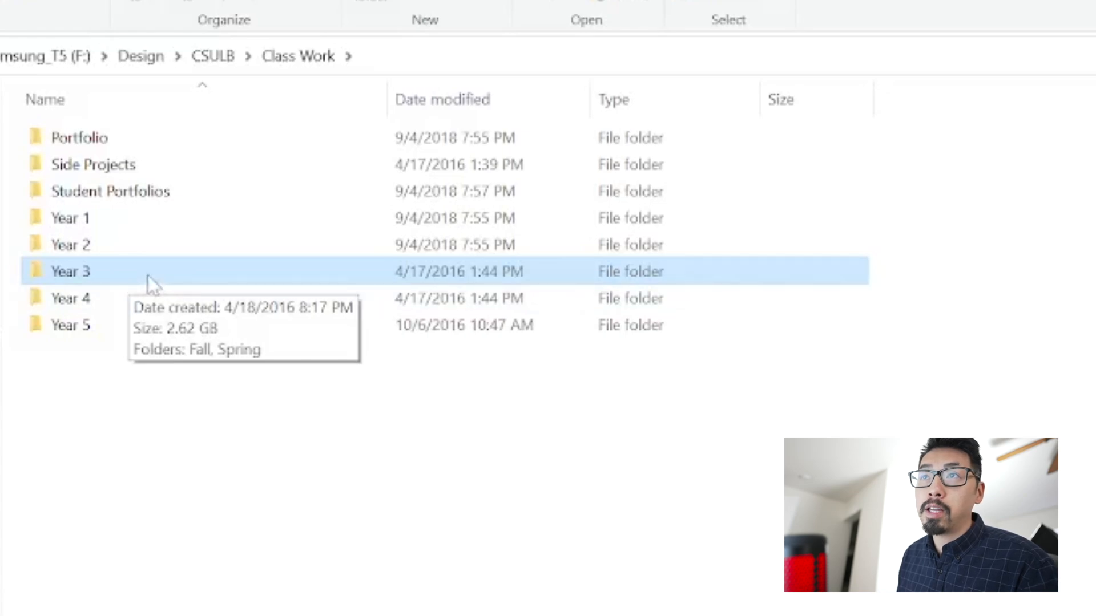
{"action": "mouse_move", "coordinate": [125, 307]}
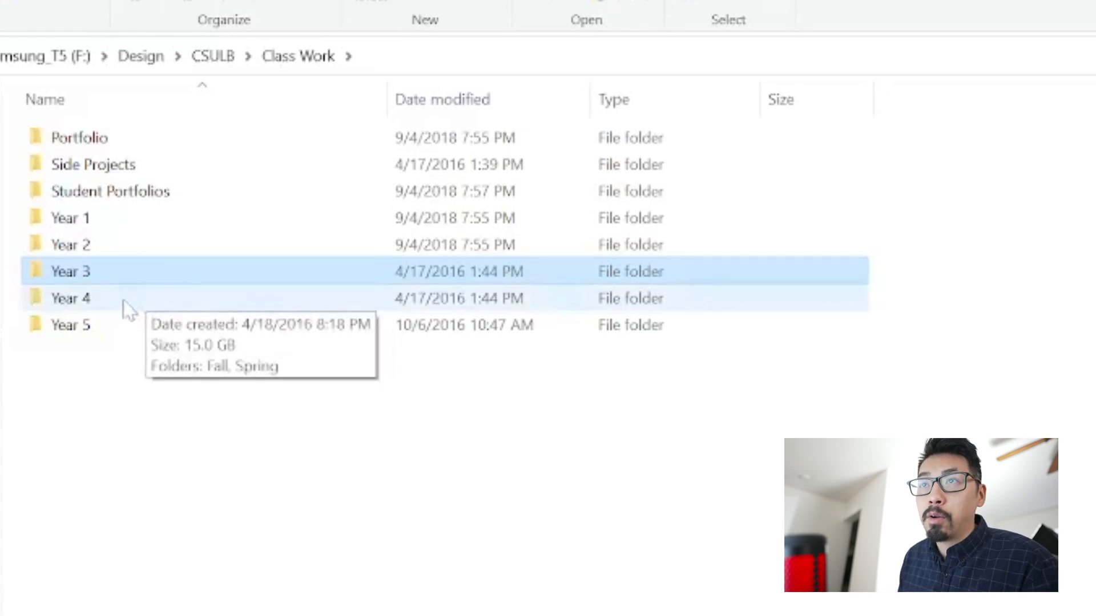
Enter the Year 4 folder and select its Spring semester folder
{"action": "left_click", "coordinate": [70, 298]}
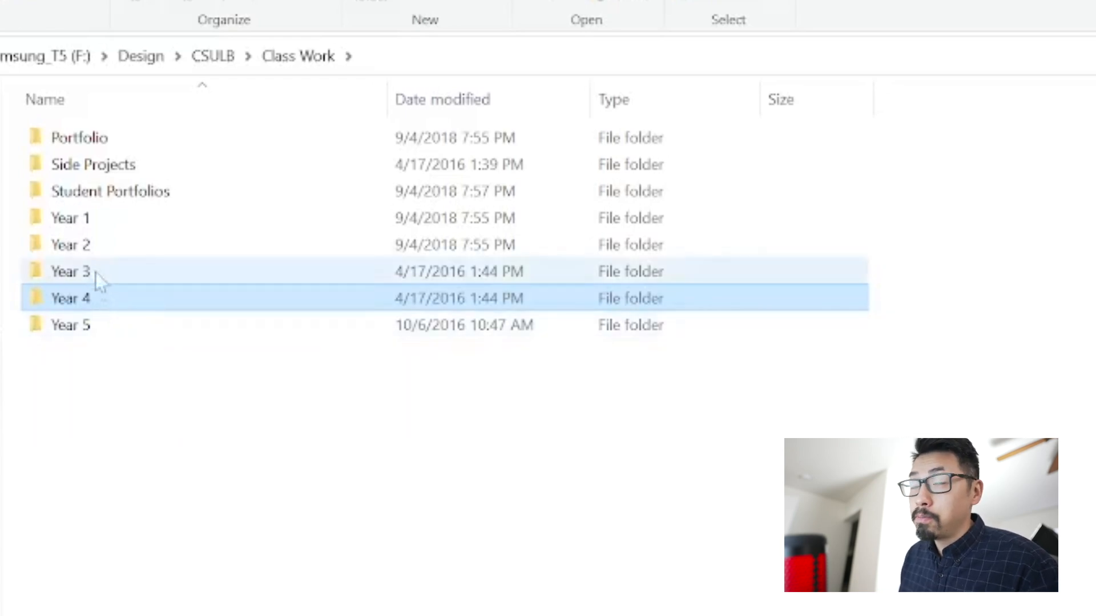
{"action": "mouse_move", "coordinate": [112, 245]}
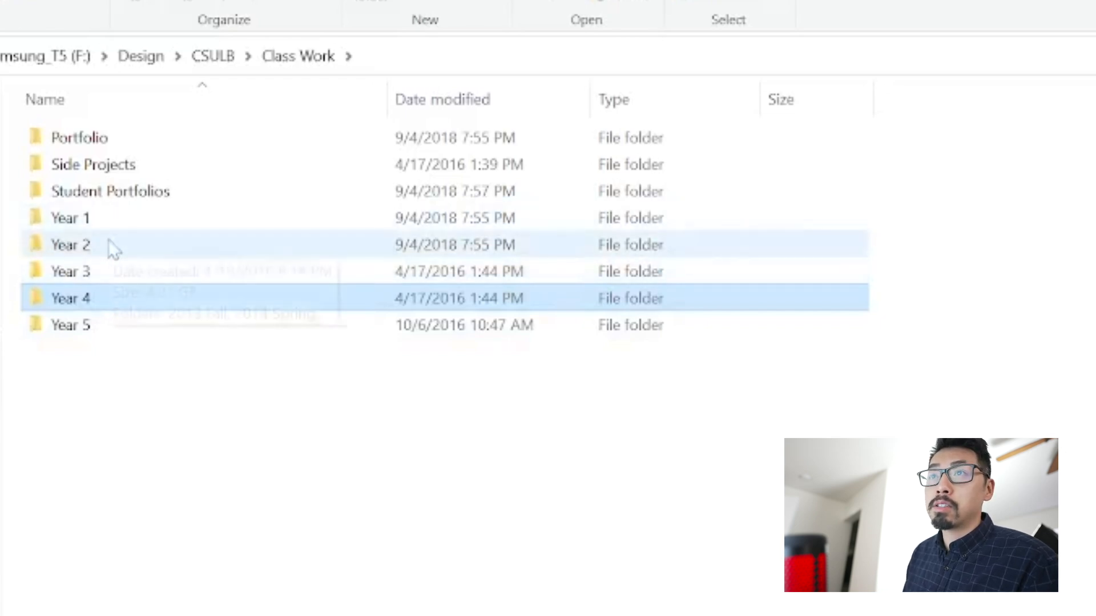
{"action": "mouse_move", "coordinate": [108, 307]}
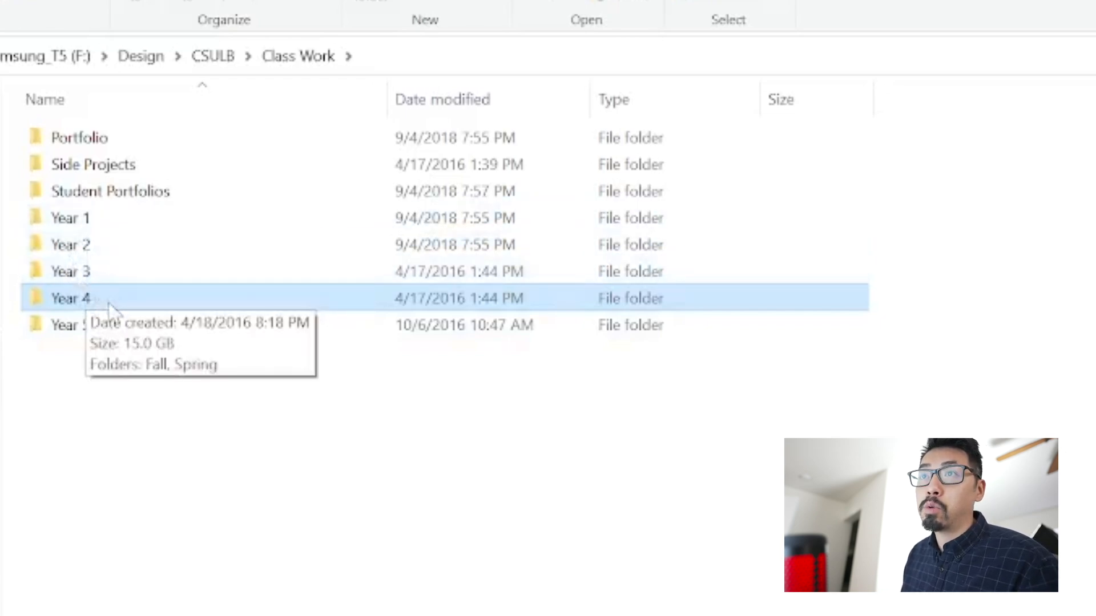
{"action": "mouse_move", "coordinate": [109, 307]}
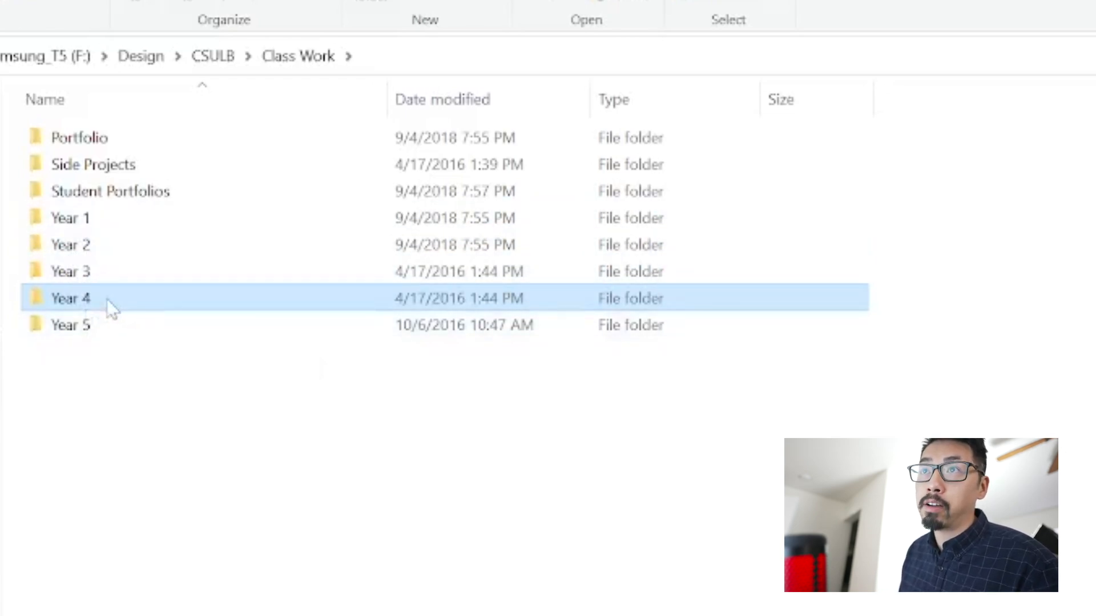
{"action": "left_click", "coordinate": [69, 271]}
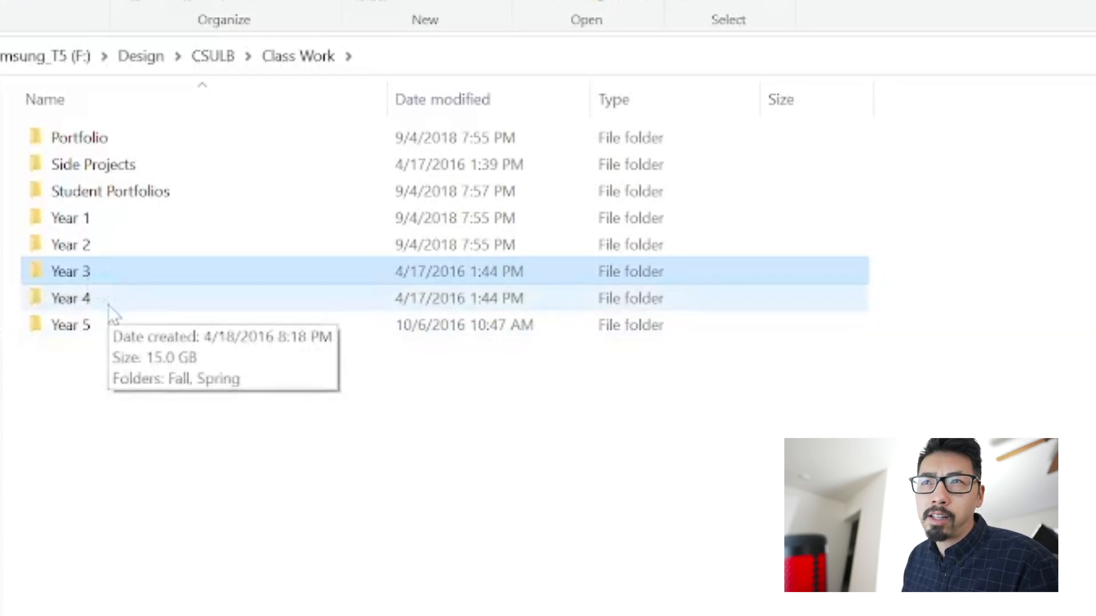
{"action": "mouse_move", "coordinate": [105, 307]}
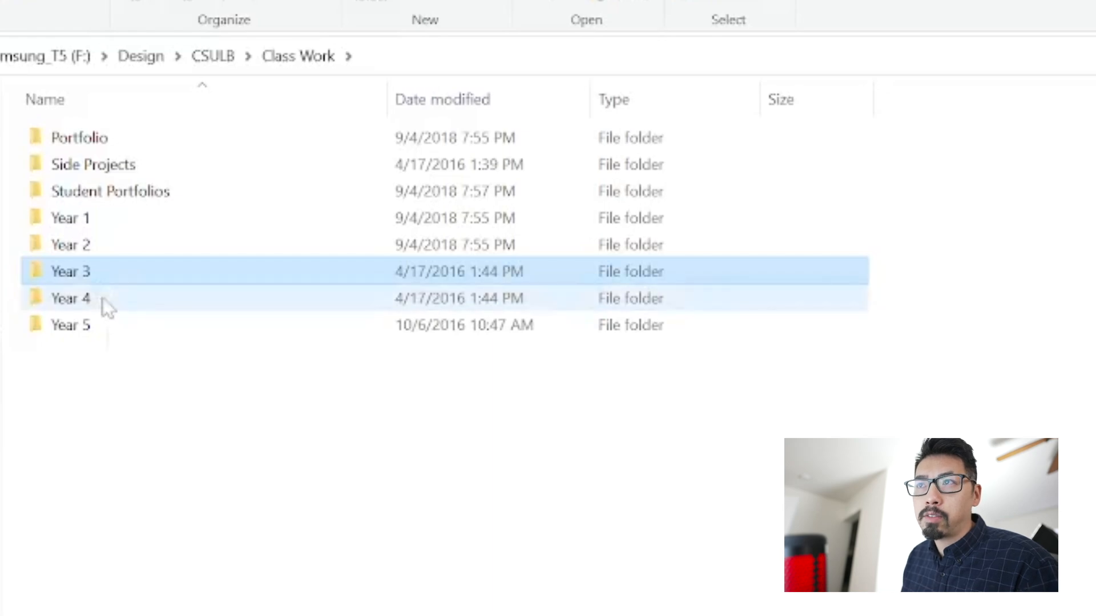
{"action": "mouse_move", "coordinate": [118, 307]}
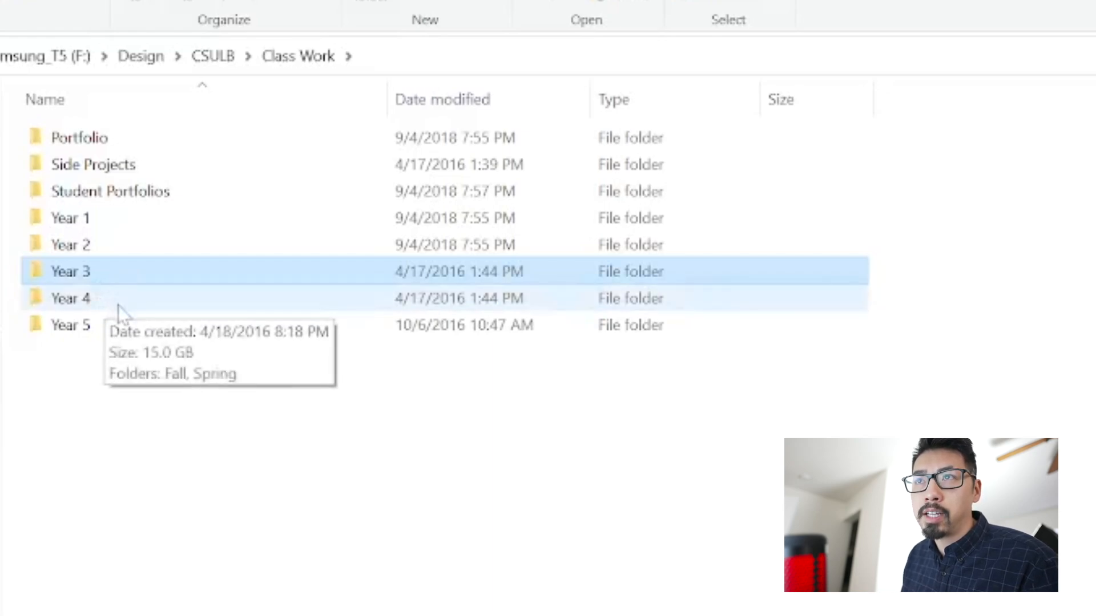
{"action": "left_click", "coordinate": [70, 298]}
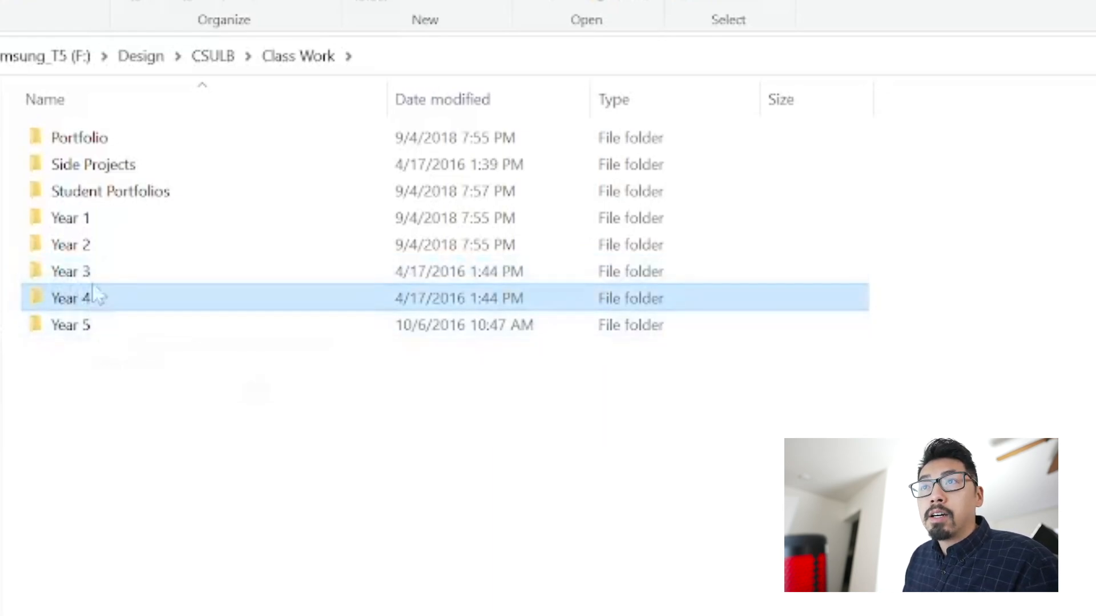
{"action": "double_click", "coordinate": [69, 298]}
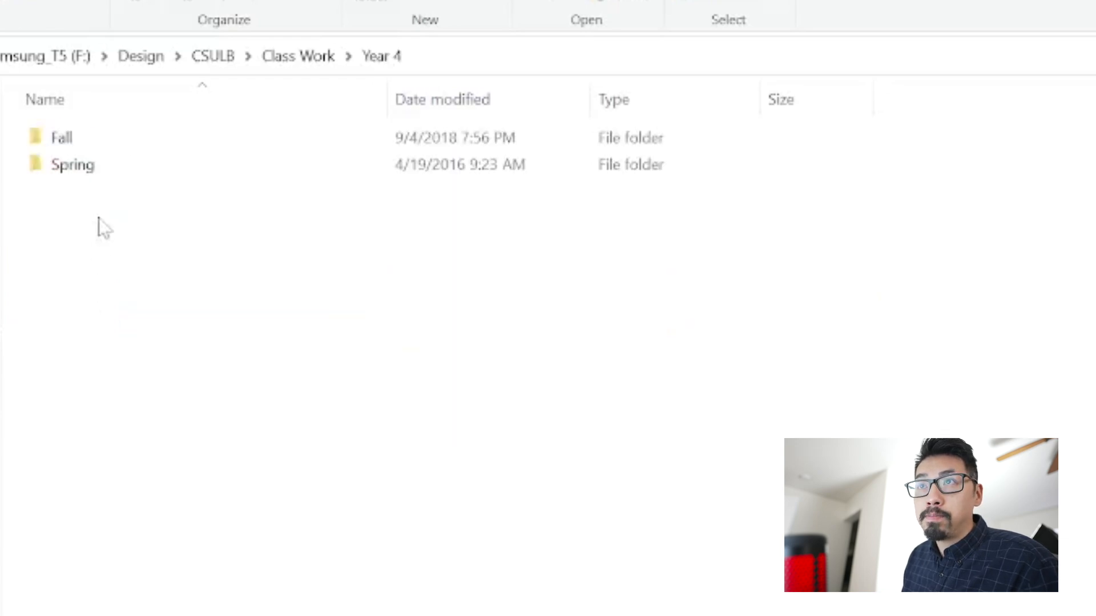
{"action": "mouse_move", "coordinate": [82, 152]}
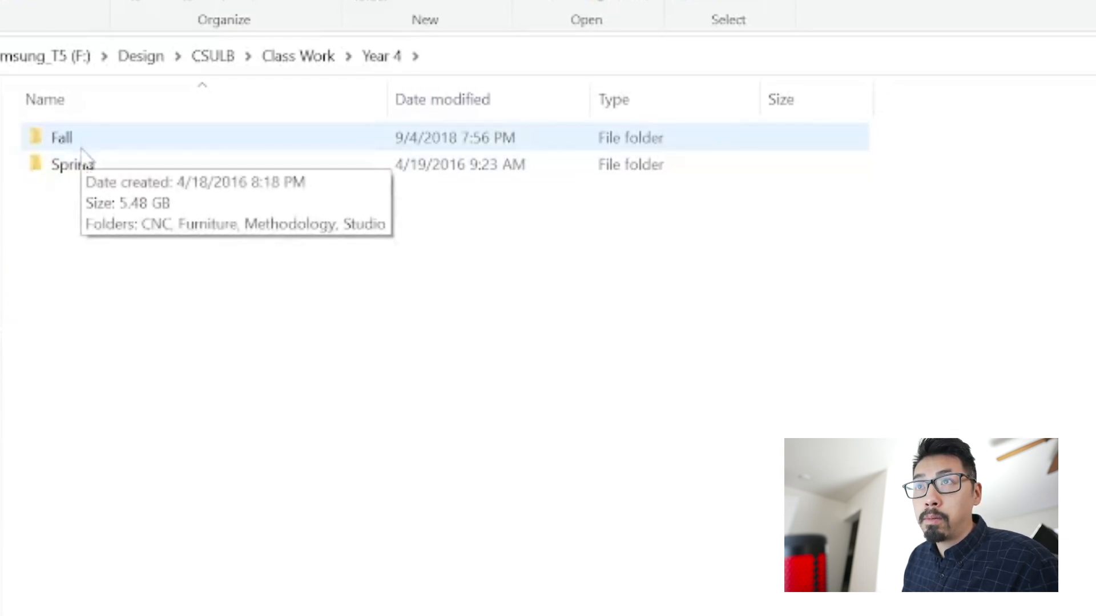
{"action": "left_click", "coordinate": [74, 165]}
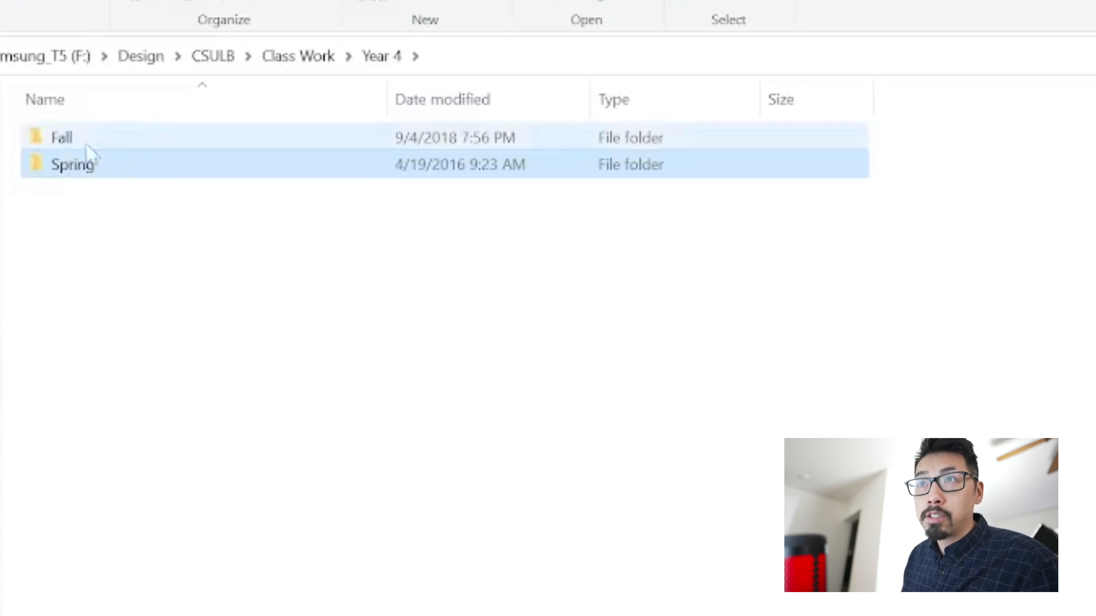
Enter Year 4's Fall folder and select Methodology, Furniture and Studio in turn
{"action": "double_click", "coordinate": [62, 137]}
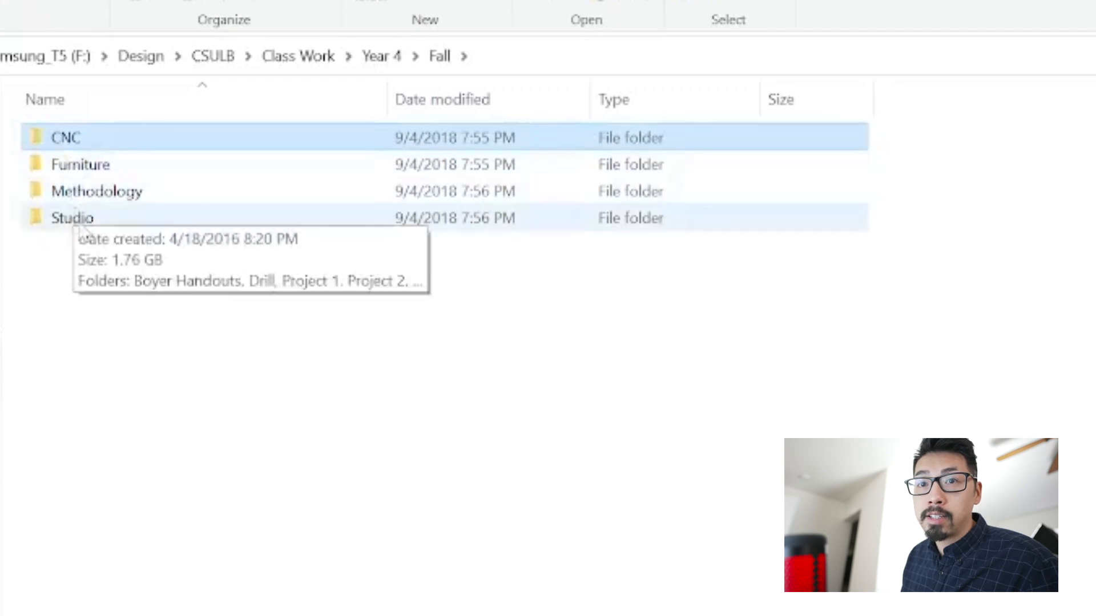
{"action": "left_click", "coordinate": [96, 192]}
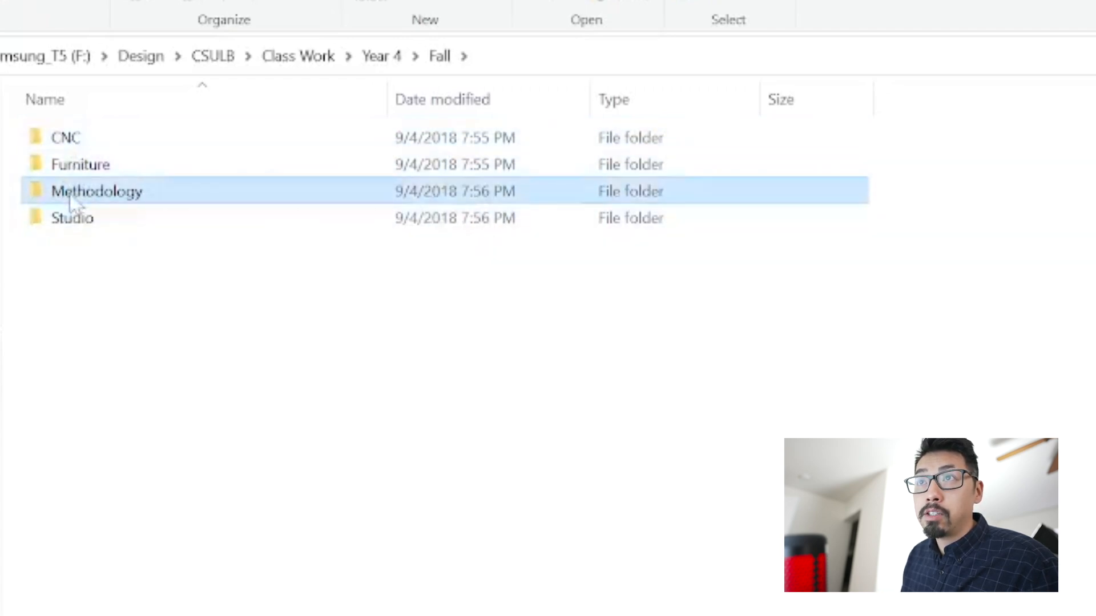
{"action": "left_click", "coordinate": [72, 216]}
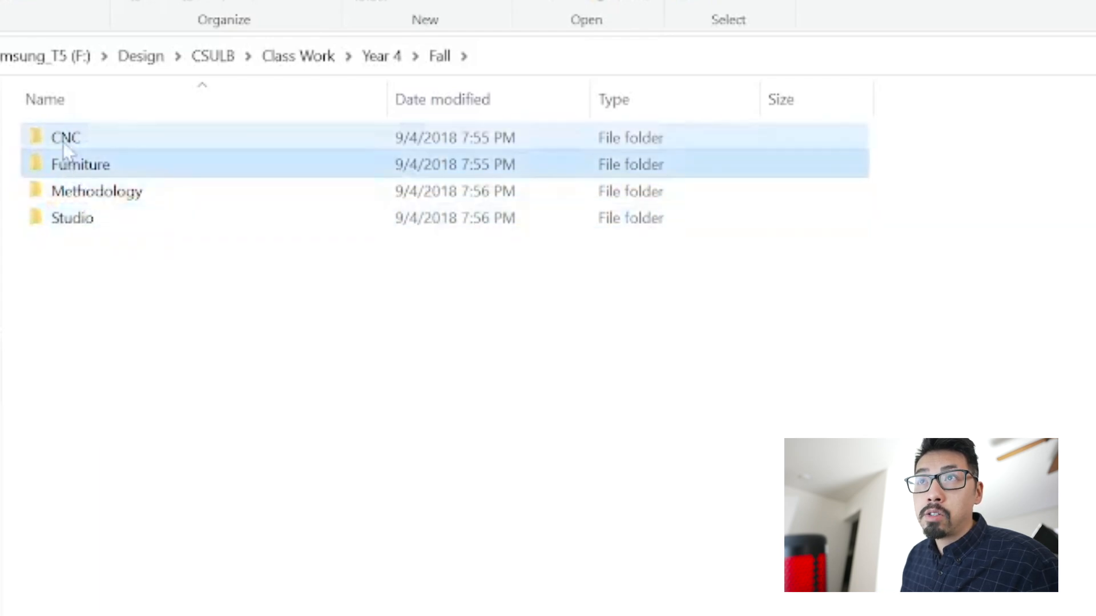
{"action": "left_click", "coordinate": [80, 164]}
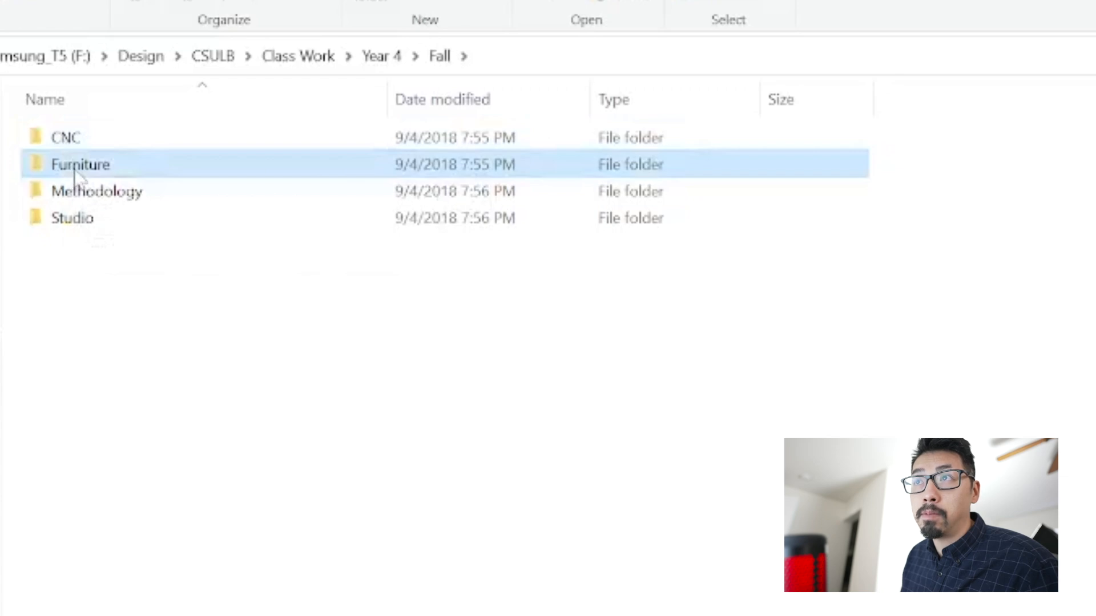
{"action": "mouse_move", "coordinate": [80, 164]}
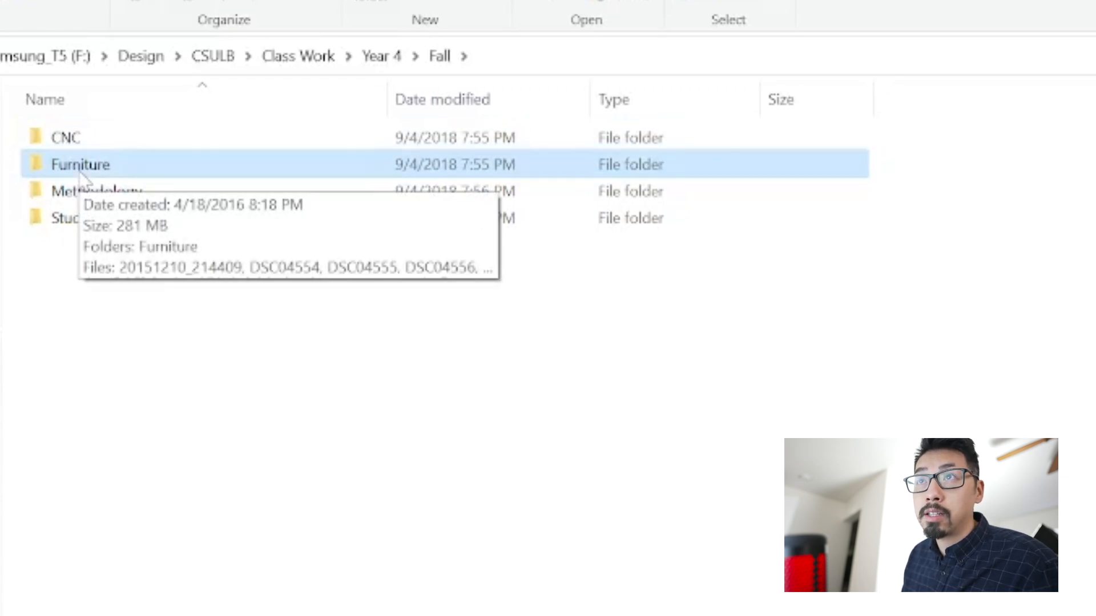
{"action": "mouse_move", "coordinate": [88, 192]}
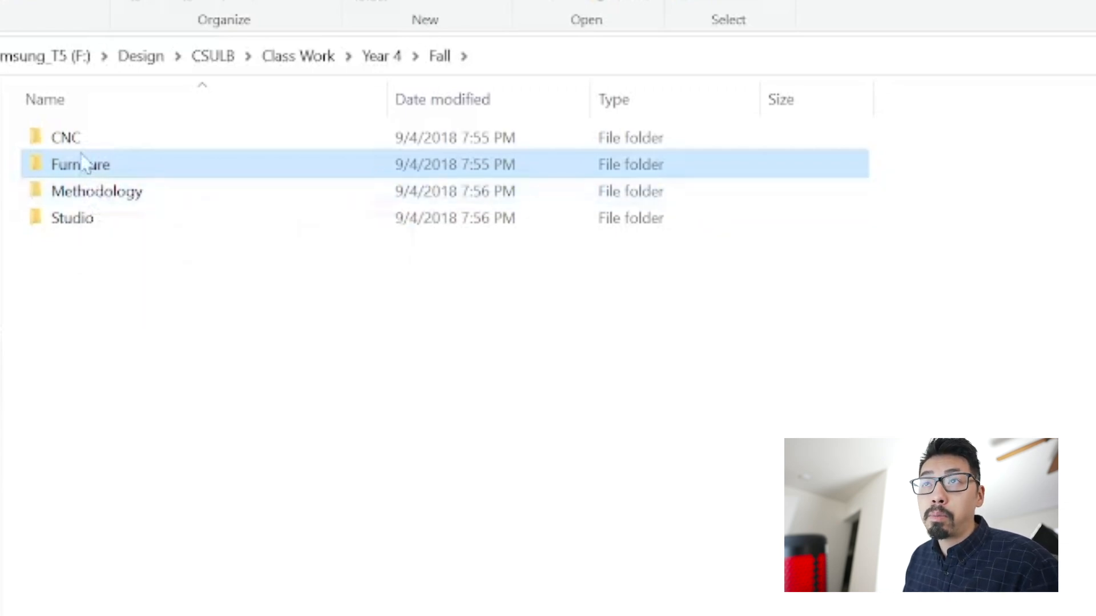
{"action": "mouse_move", "coordinate": [80, 164]}
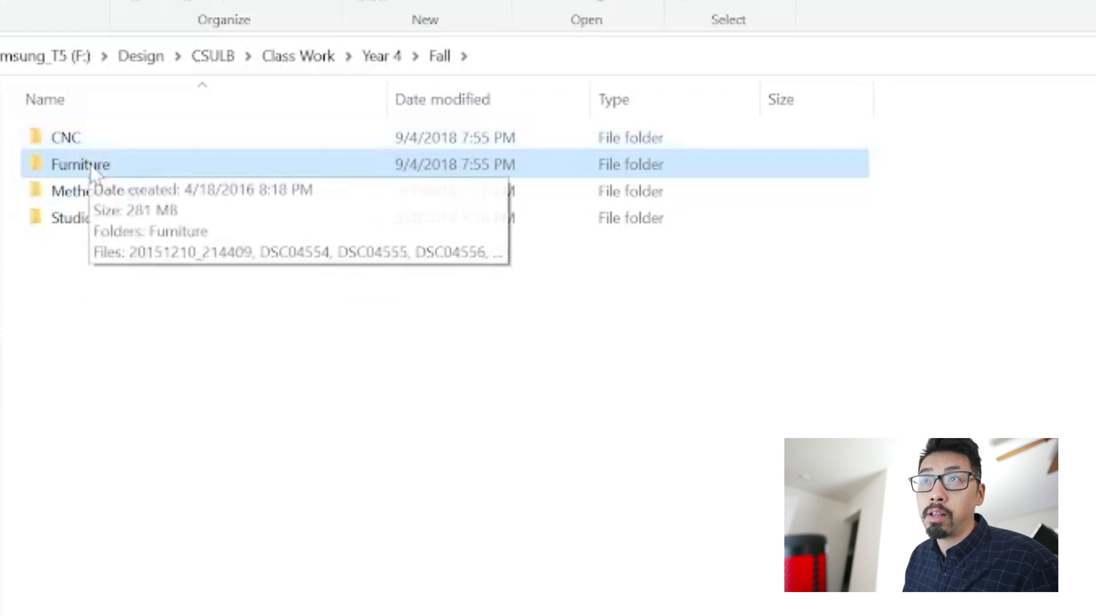
{"action": "left_click", "coordinate": [66, 217]}
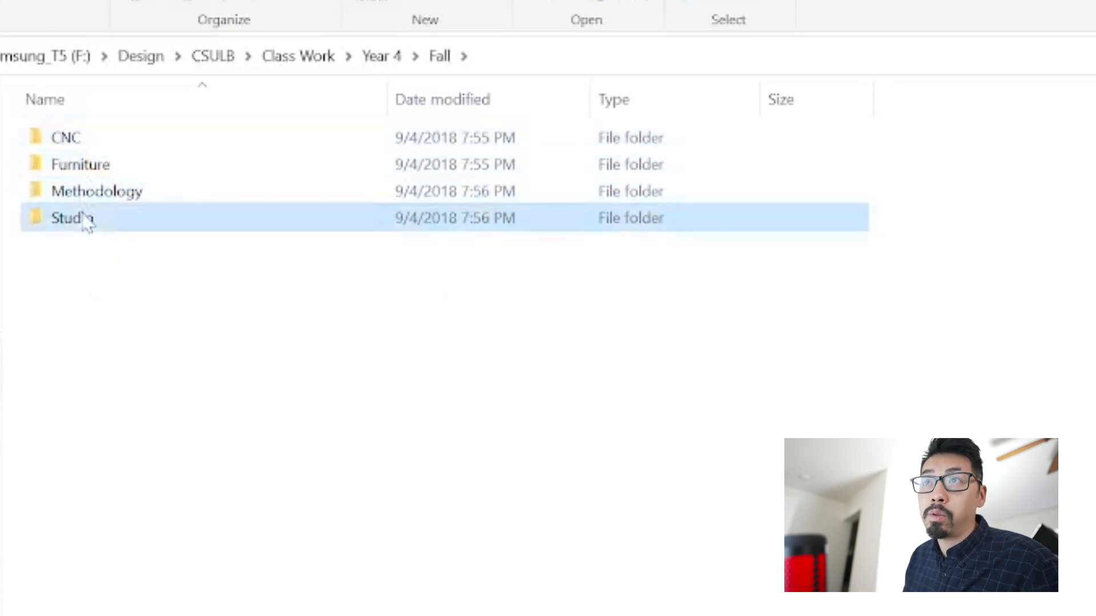
{"action": "double_click", "coordinate": [65, 139]}
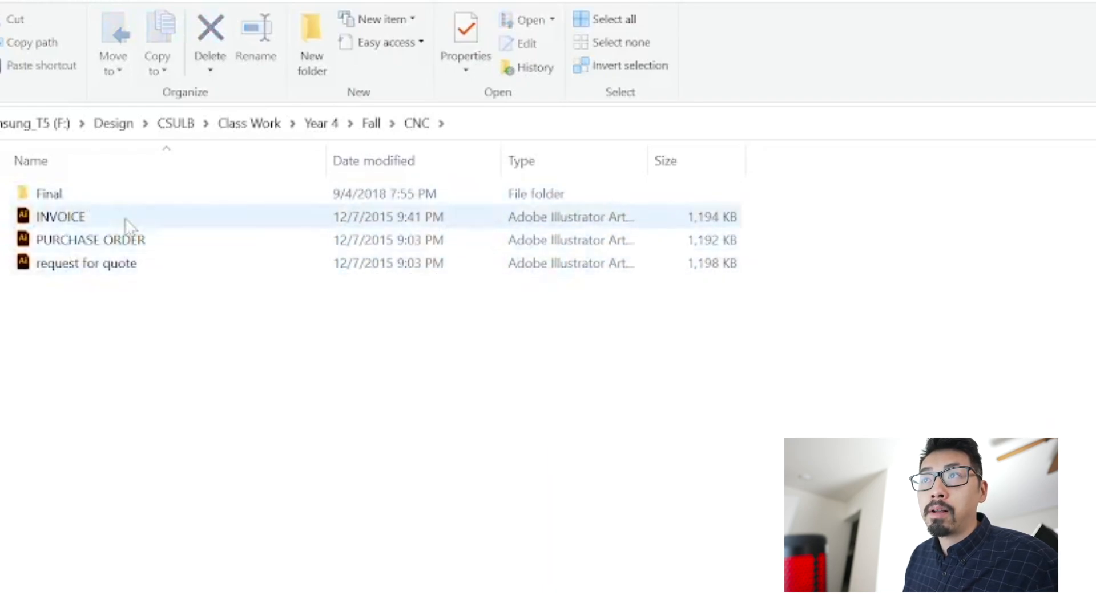
{"action": "mouse_move", "coordinate": [91, 204]}
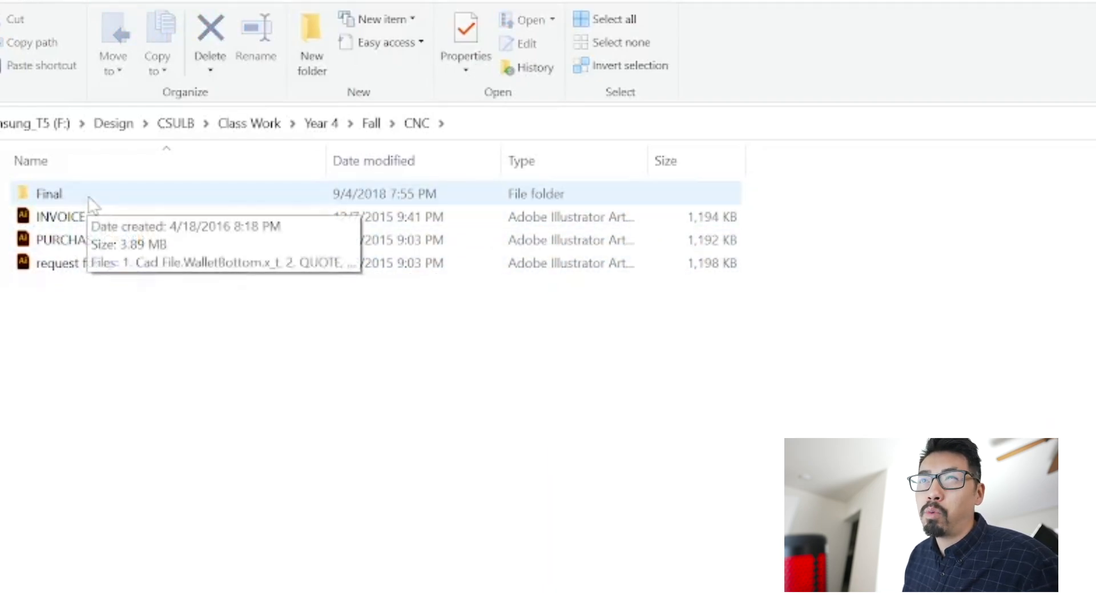
{"action": "double_click", "coordinate": [49, 194]}
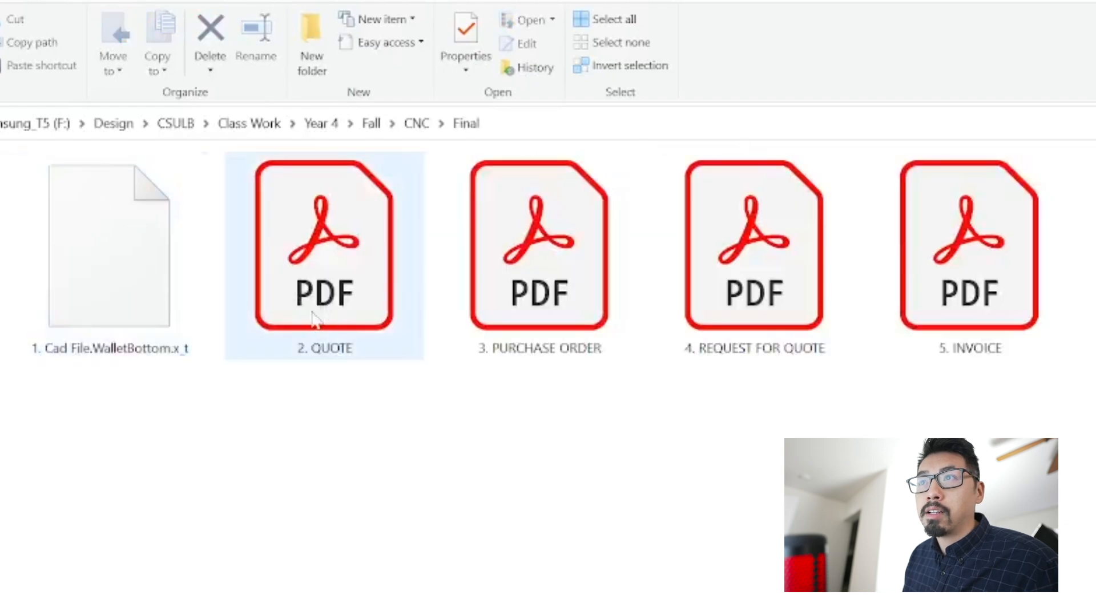
{"action": "mouse_move", "coordinate": [323, 311]}
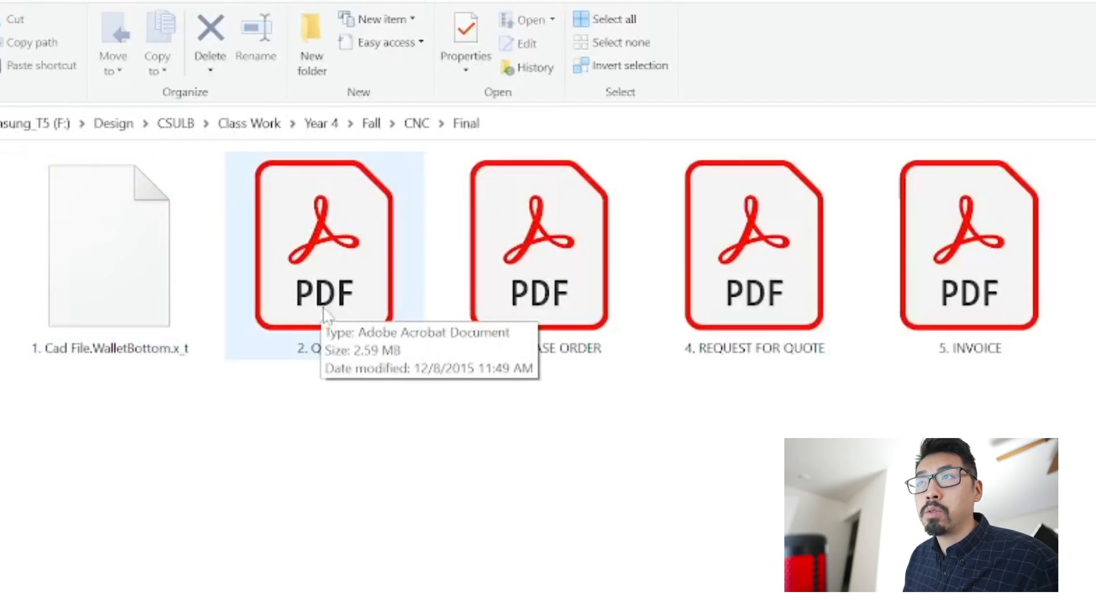
{"action": "mouse_move", "coordinate": [329, 332]}
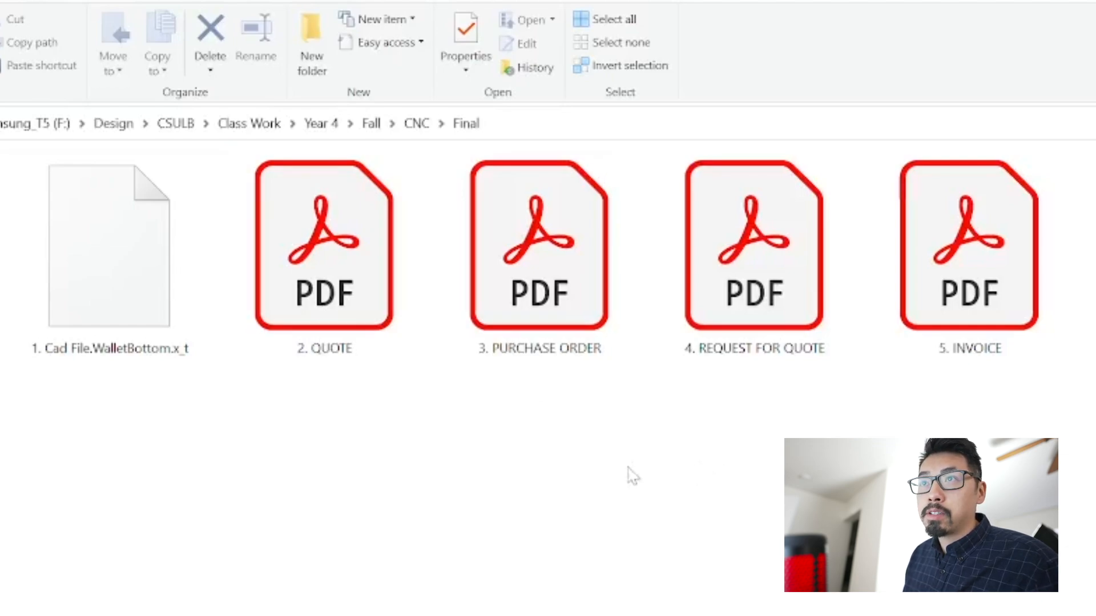
{"action": "left_click", "coordinate": [108, 237]}
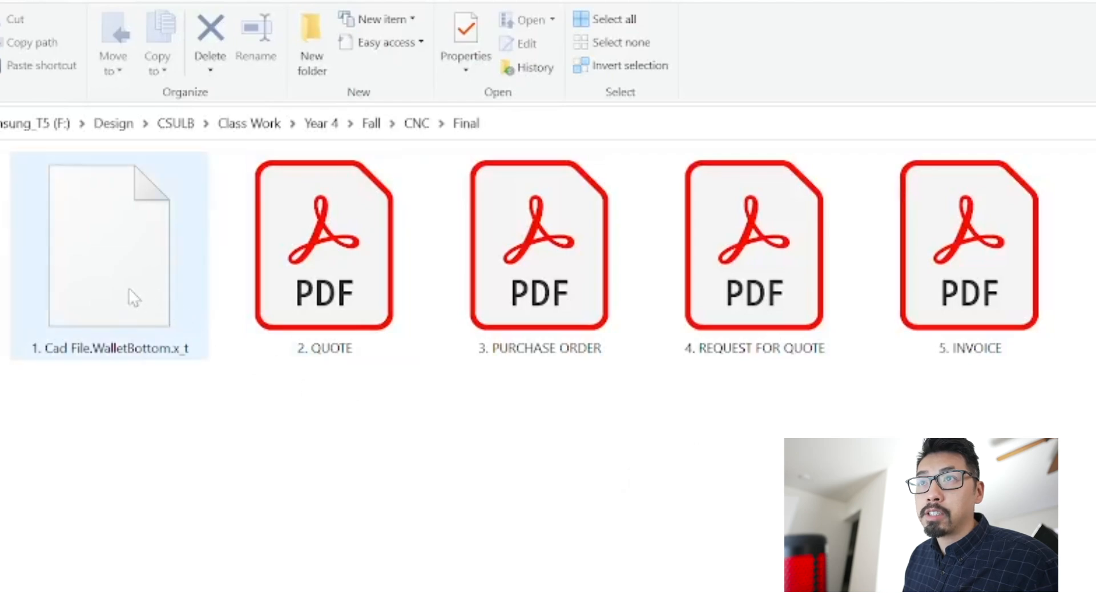
{"action": "mouse_move", "coordinate": [139, 311]}
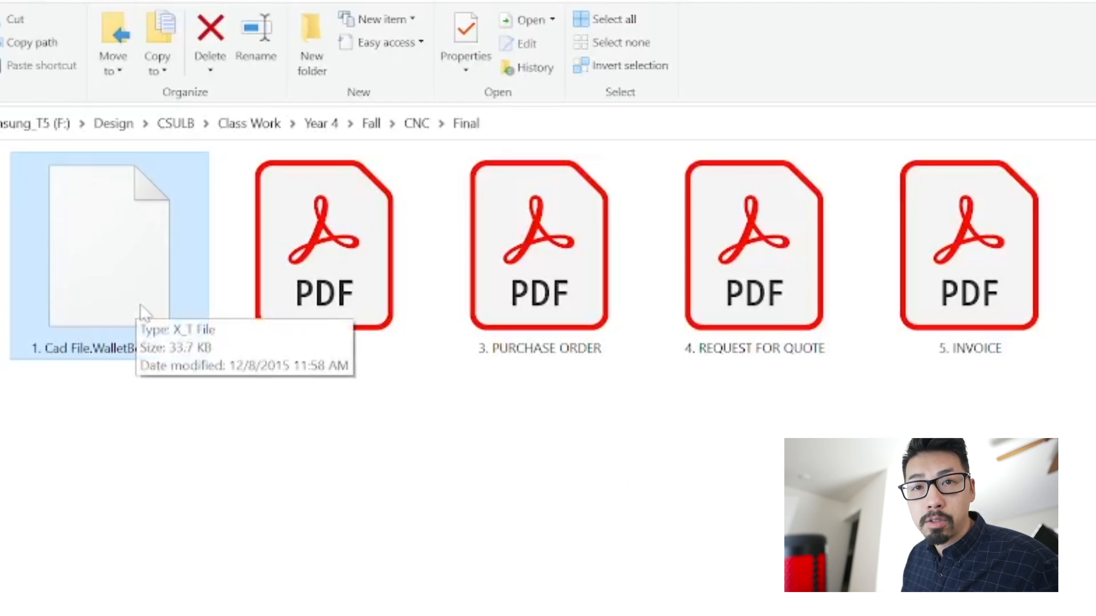
{"action": "mouse_move", "coordinate": [147, 294]}
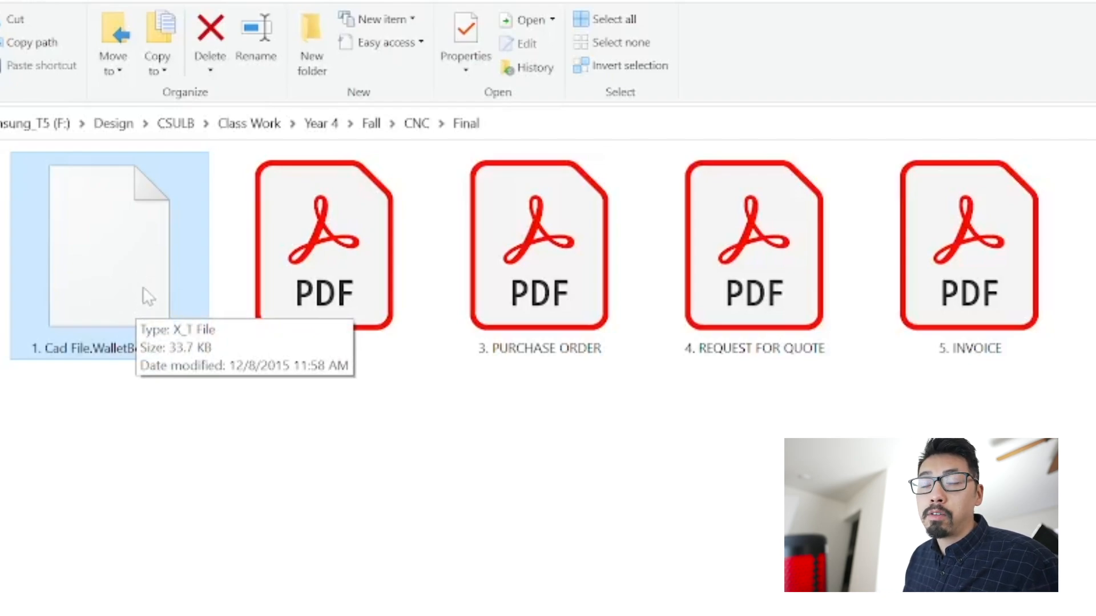
{"action": "mouse_move", "coordinate": [147, 322]}
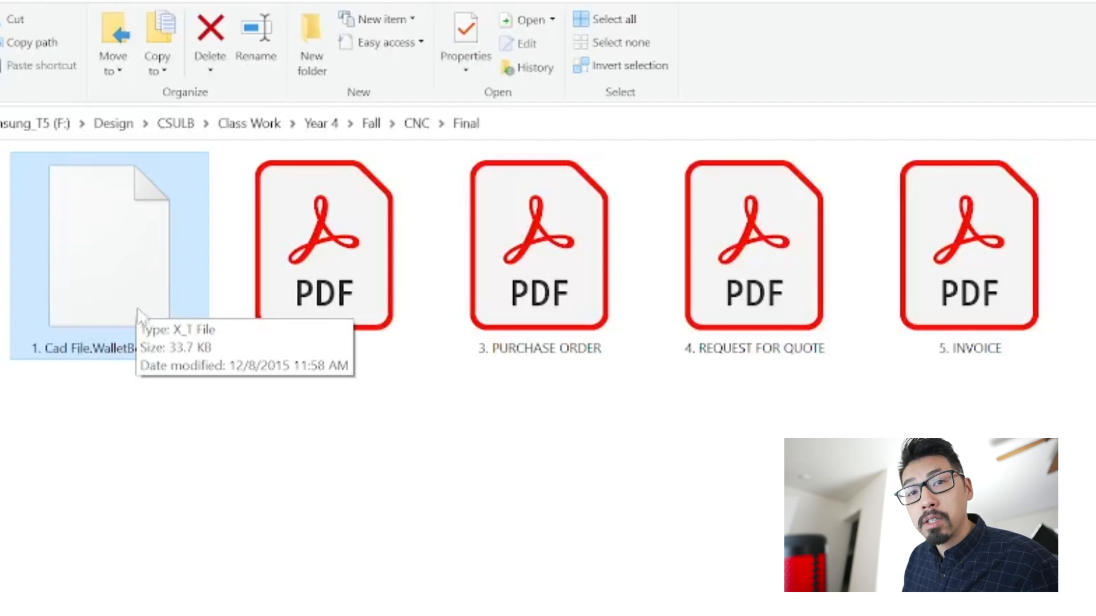
{"action": "mouse_move", "coordinate": [152, 285]}
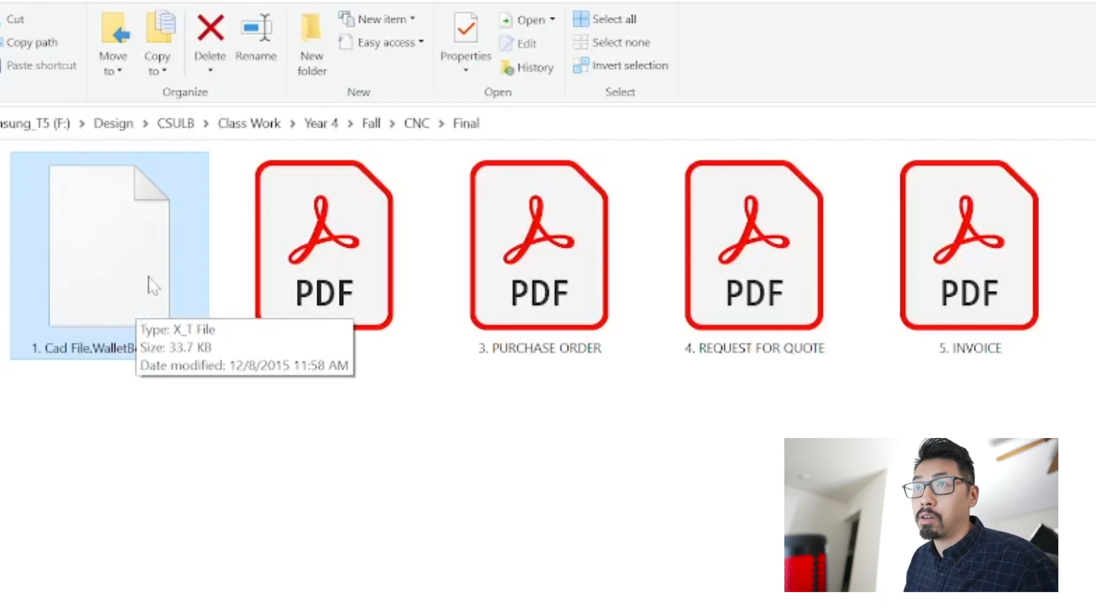
{"action": "mouse_move", "coordinate": [152, 297]}
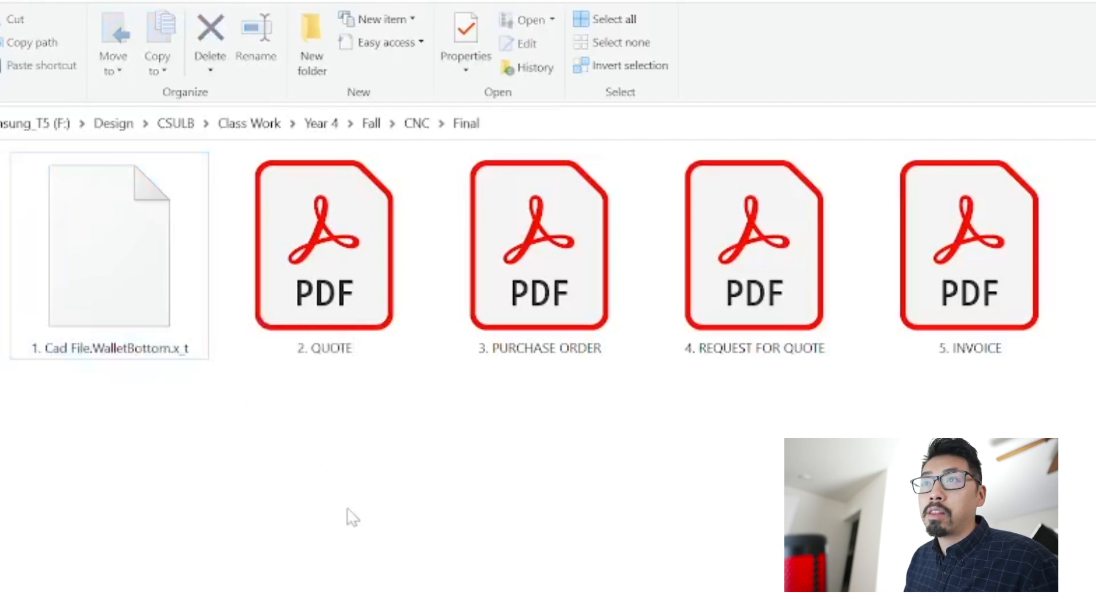
{"action": "left_click", "coordinate": [108, 251]}
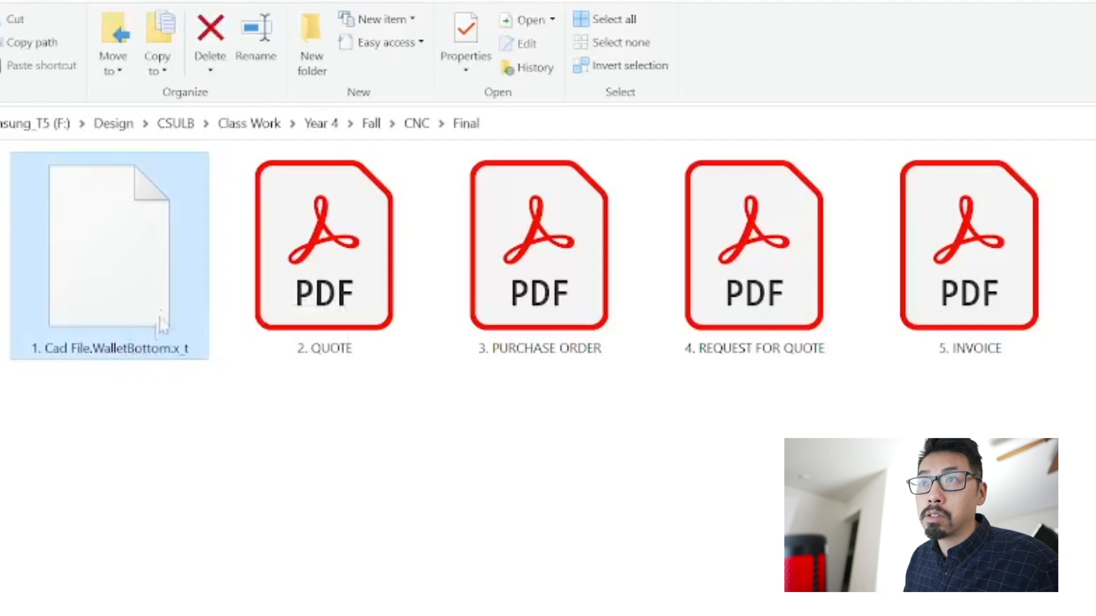
{"action": "mouse_move", "coordinate": [125, 322]}
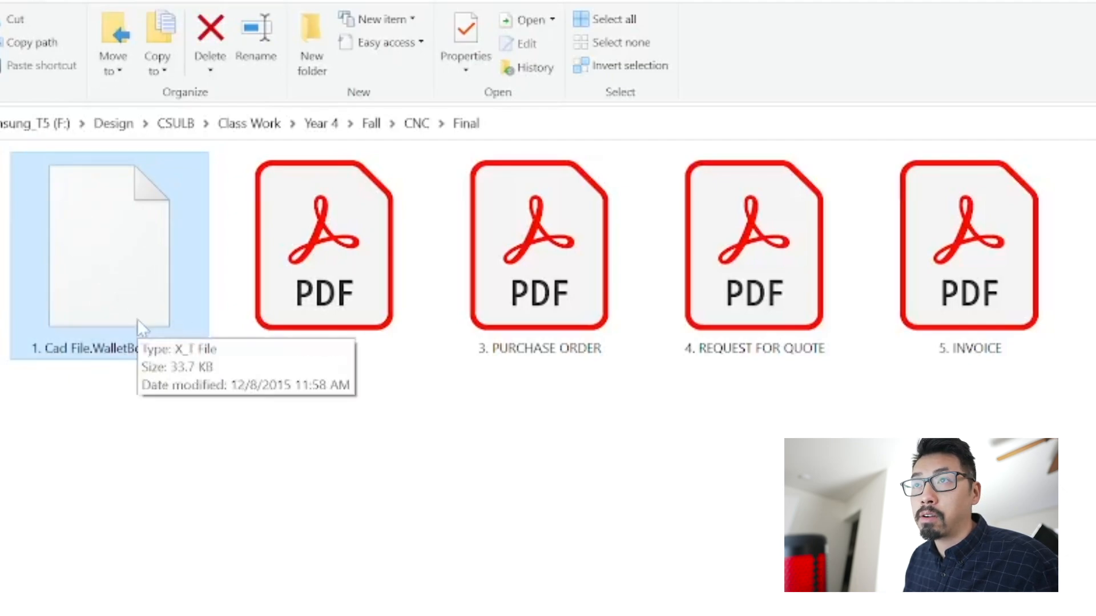
{"action": "left_click", "coordinate": [323, 244]}
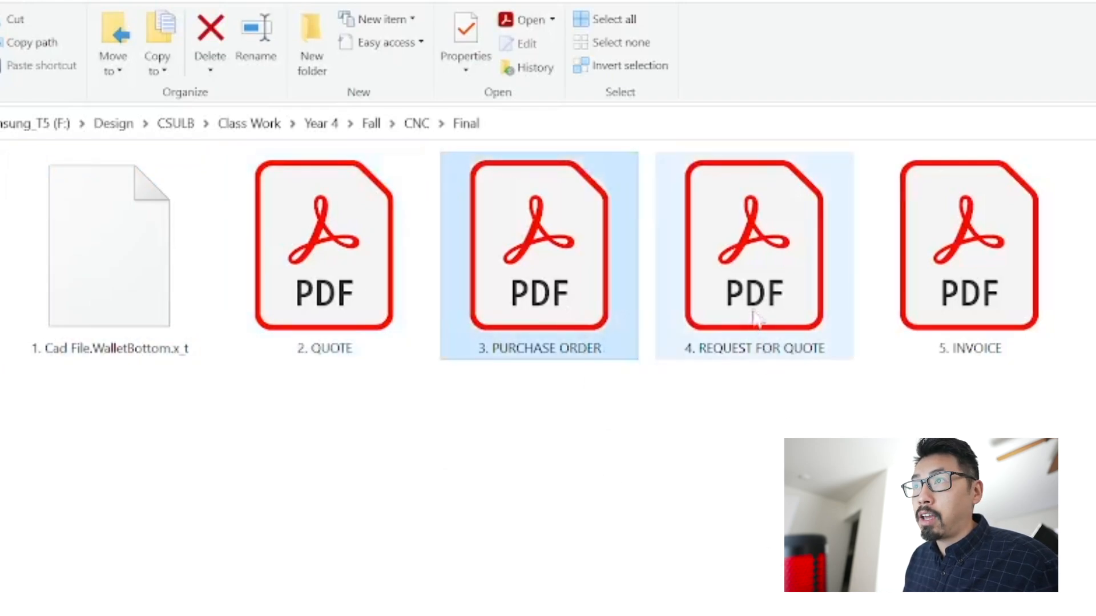
{"action": "left_click", "coordinate": [753, 259]}
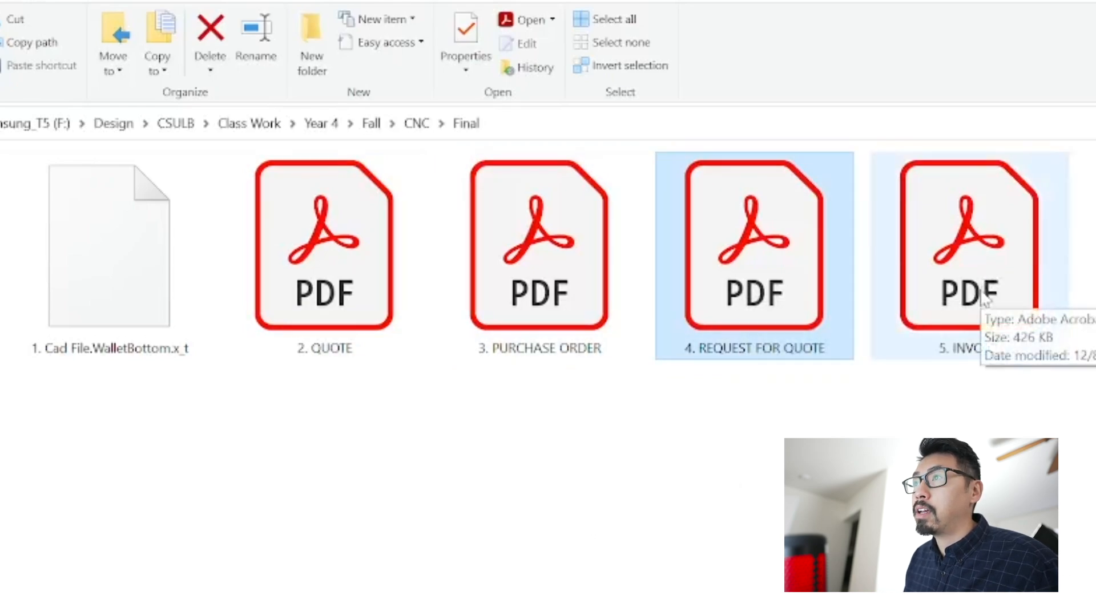
{"action": "left_click", "coordinate": [969, 251]}
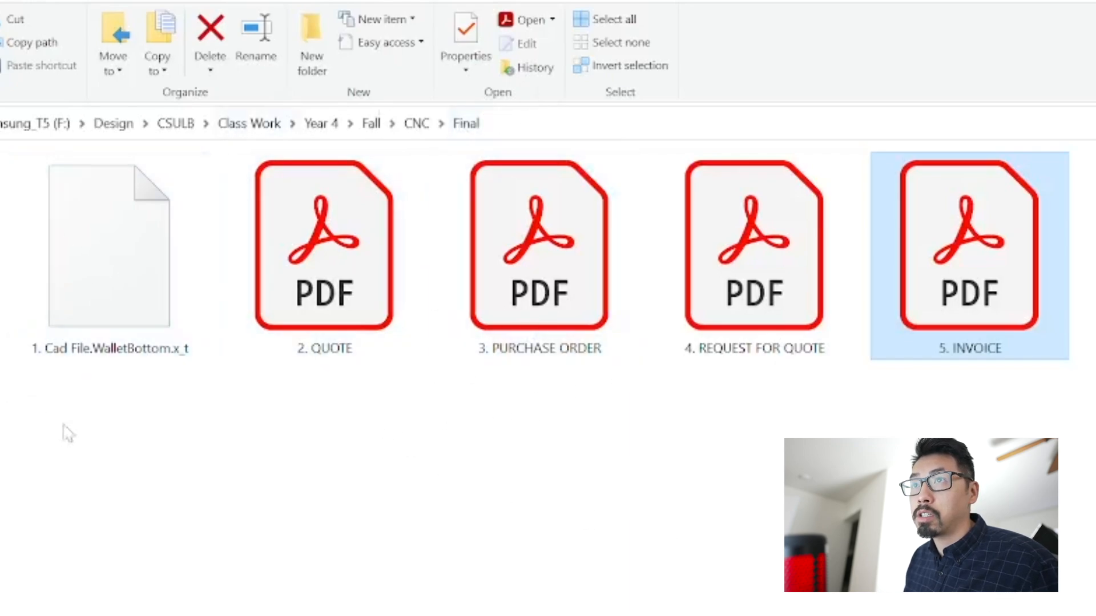
{"action": "mouse_move", "coordinate": [297, 572]}
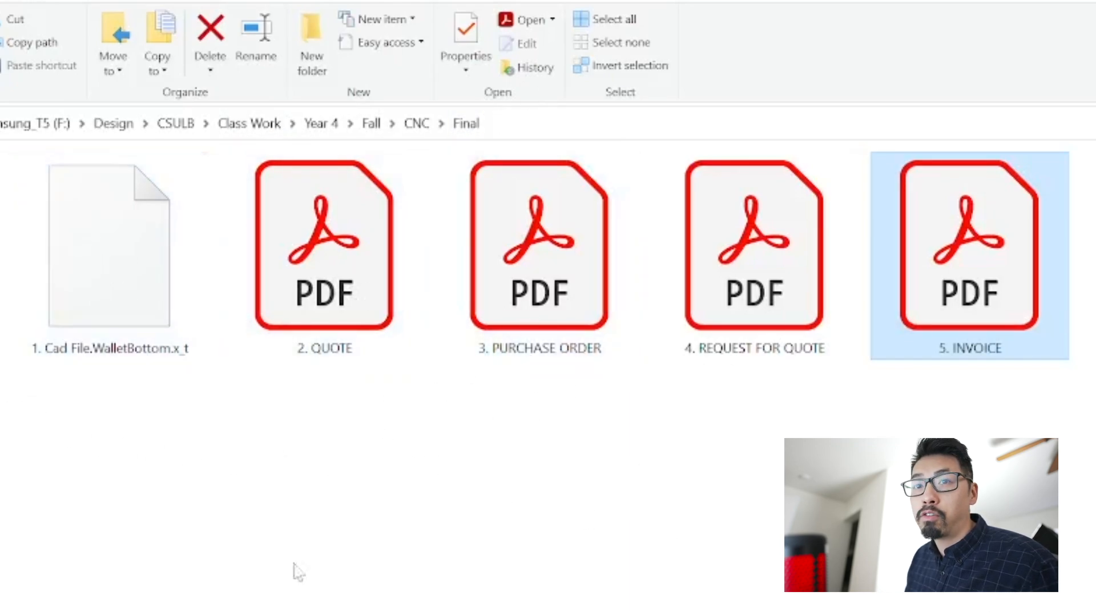
{"action": "mouse_move", "coordinate": [674, 454]}
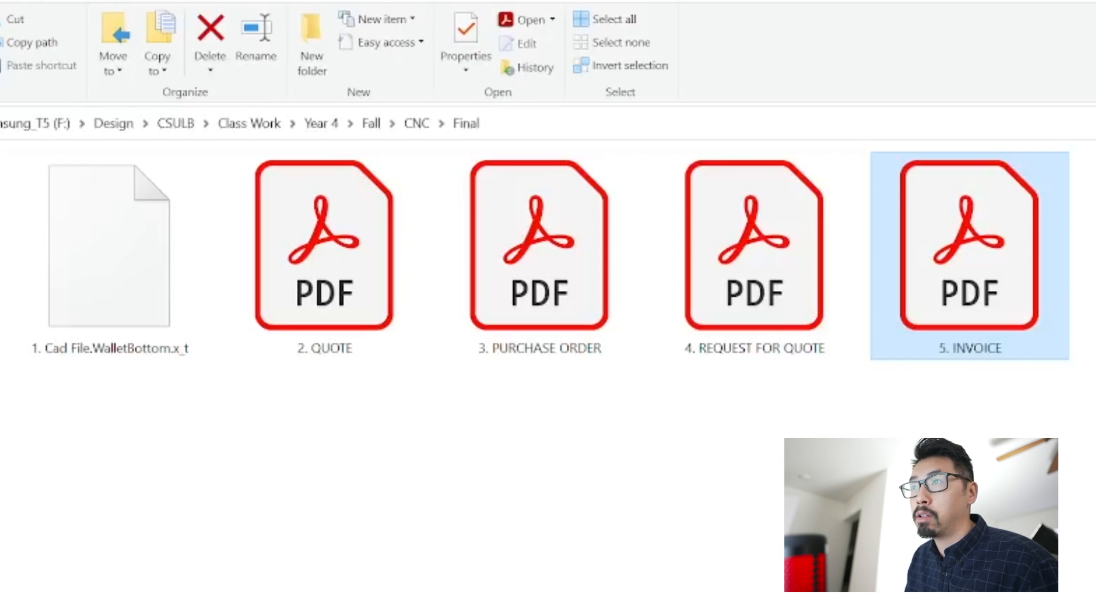
{"action": "left_click", "coordinate": [323, 251]}
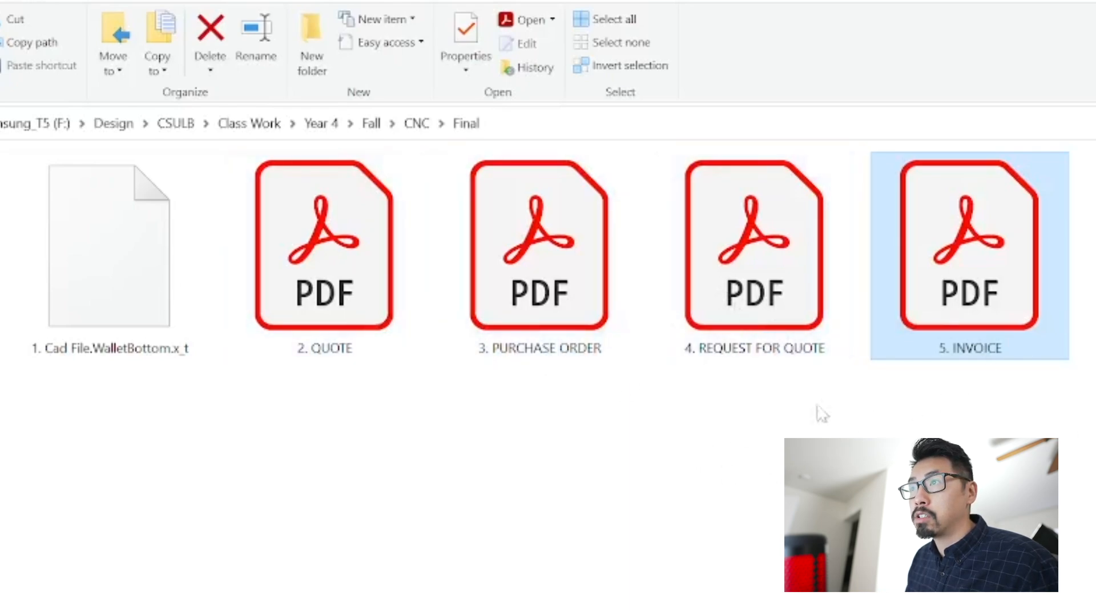
{"action": "left_click", "coordinate": [323, 251]}
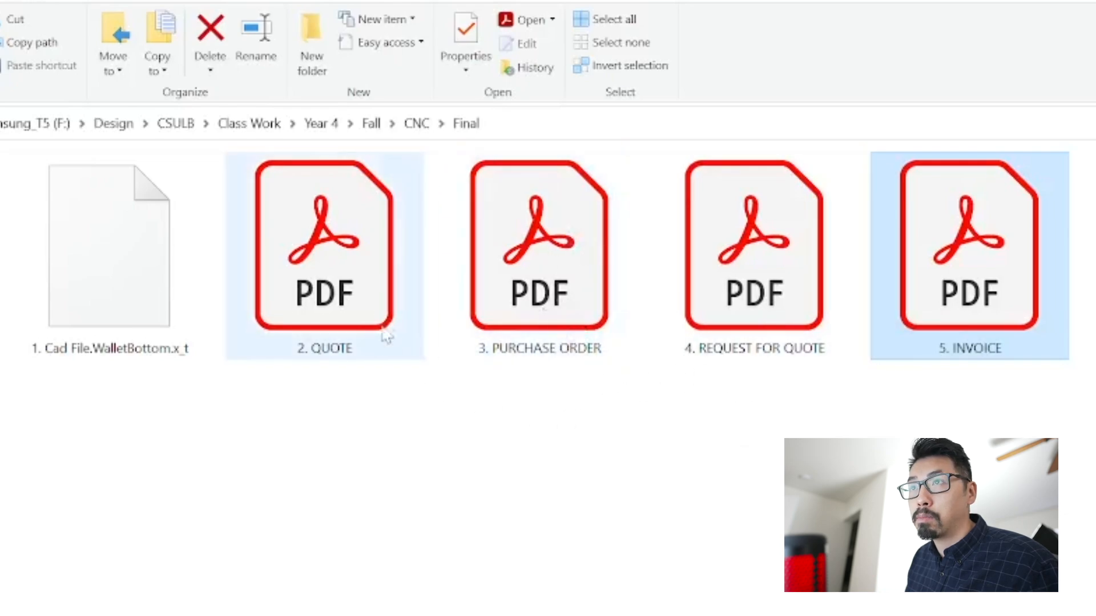
View the 2. QUOTE PDF's aluminum and brass price table, then return to the Fall folder
{"action": "double_click", "coordinate": [323, 244]}
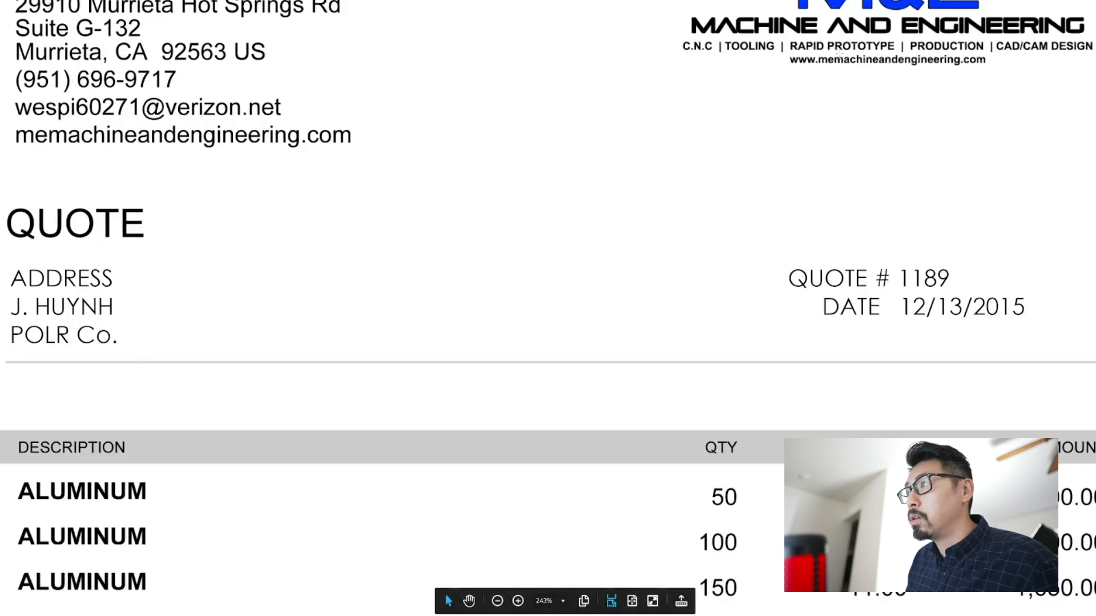
{"action": "scroll", "scroll_direction": "down", "scroll_amount": 3}
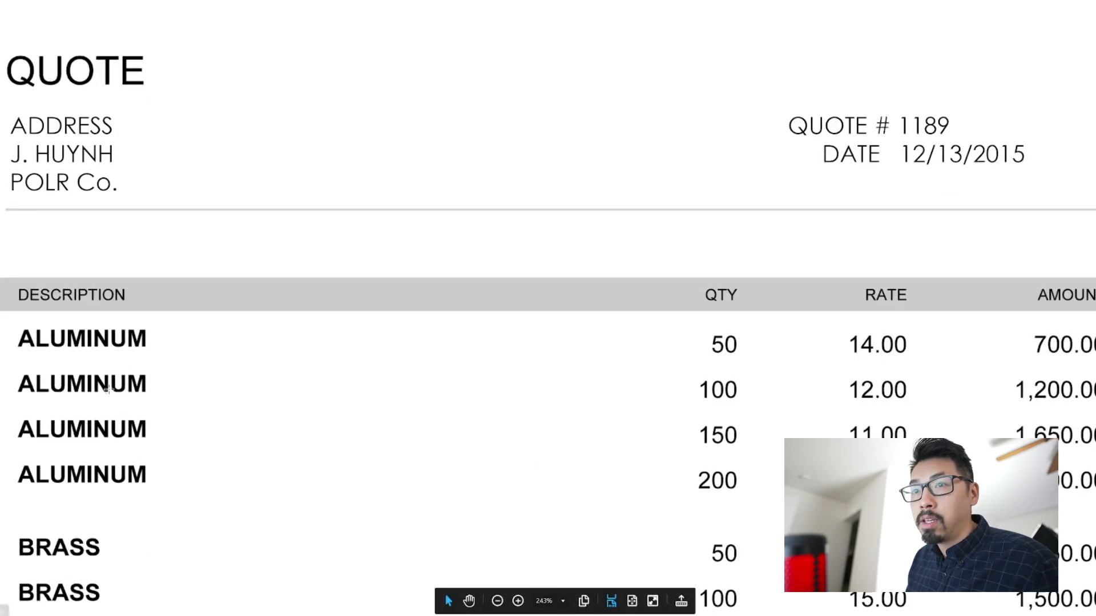
{"action": "scroll", "scroll_direction": "down", "scroll_amount": 3}
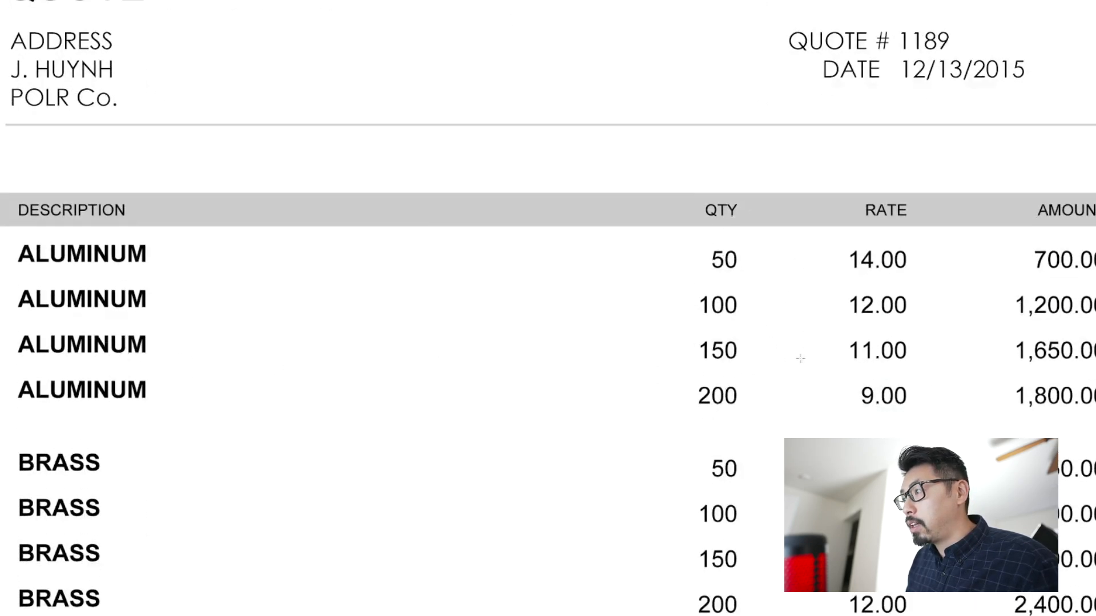
{"action": "mouse_move", "coordinate": [665, 229]}
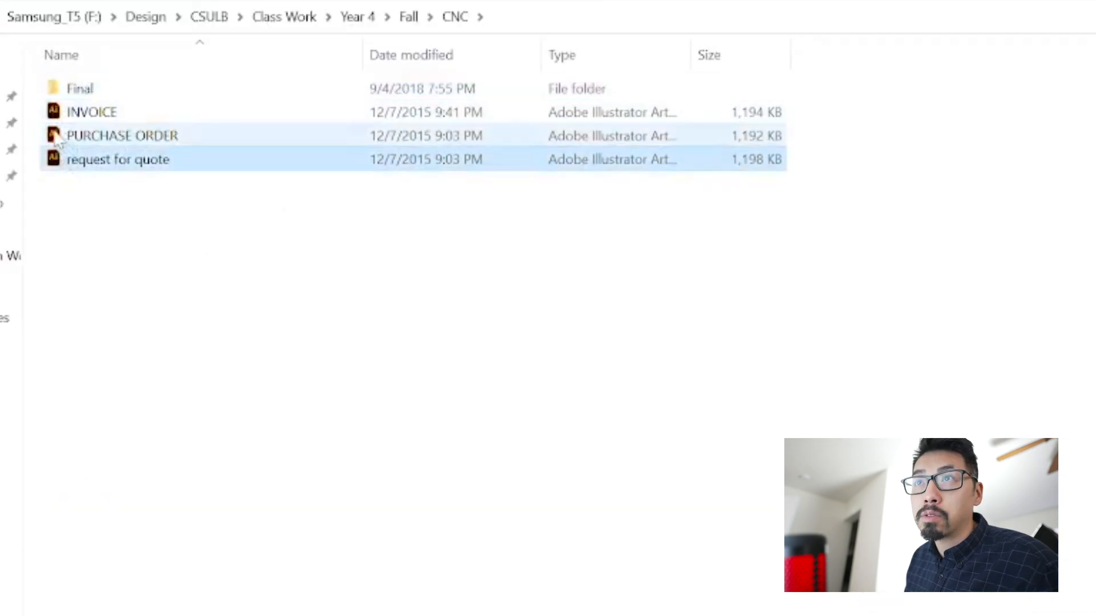
{"action": "left_click", "coordinate": [408, 17]}
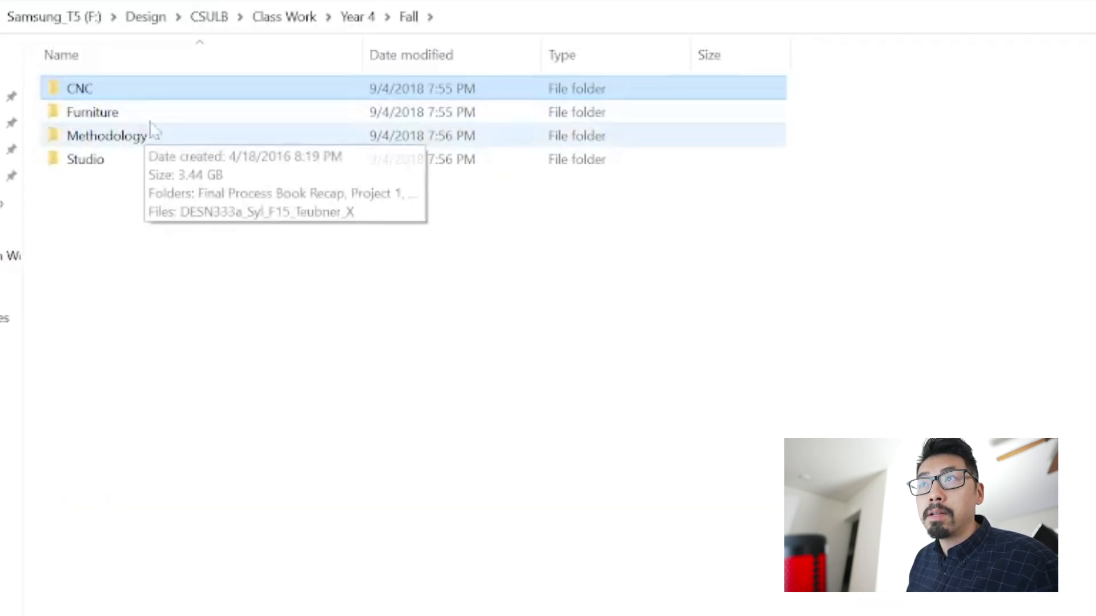
{"action": "mouse_move", "coordinate": [93, 112]}
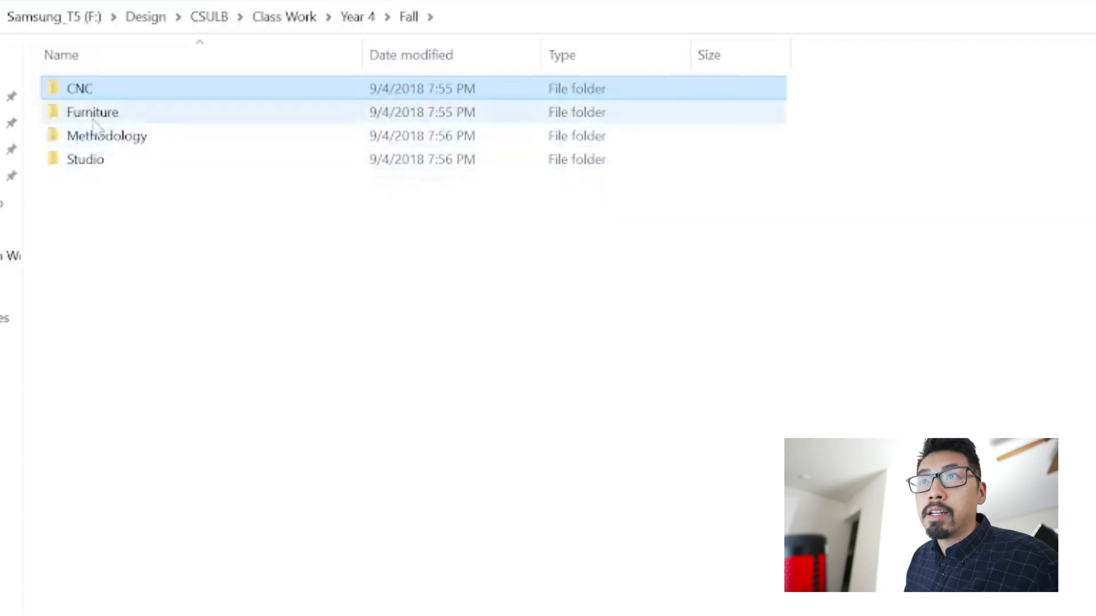
{"action": "mouse_move", "coordinate": [92, 112]}
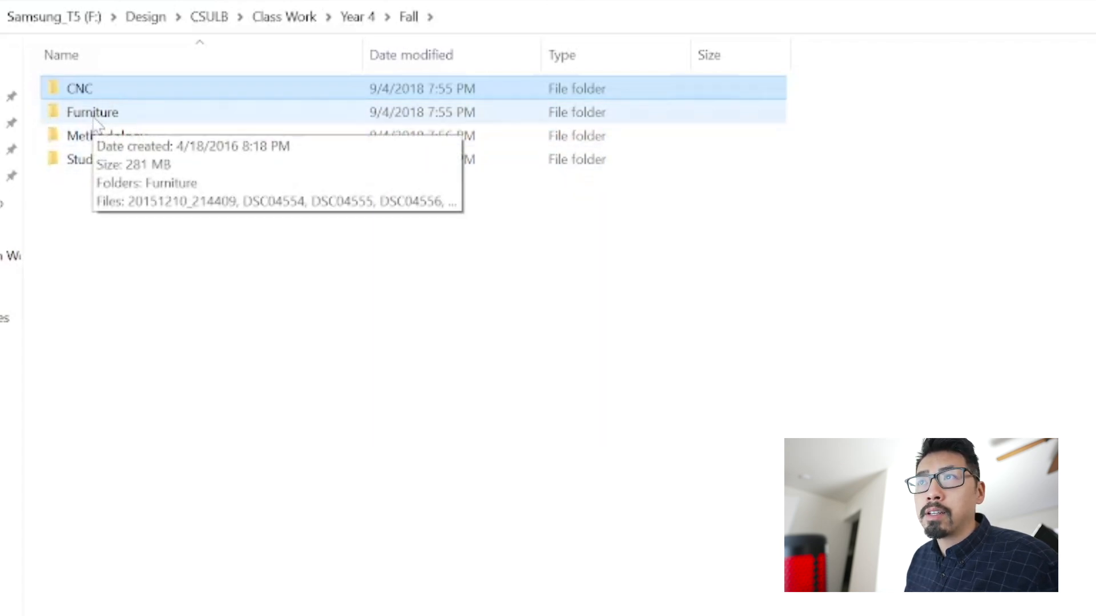
Enter the Furniture folder and select the first shoe rack photo
{"action": "double_click", "coordinate": [93, 112]}
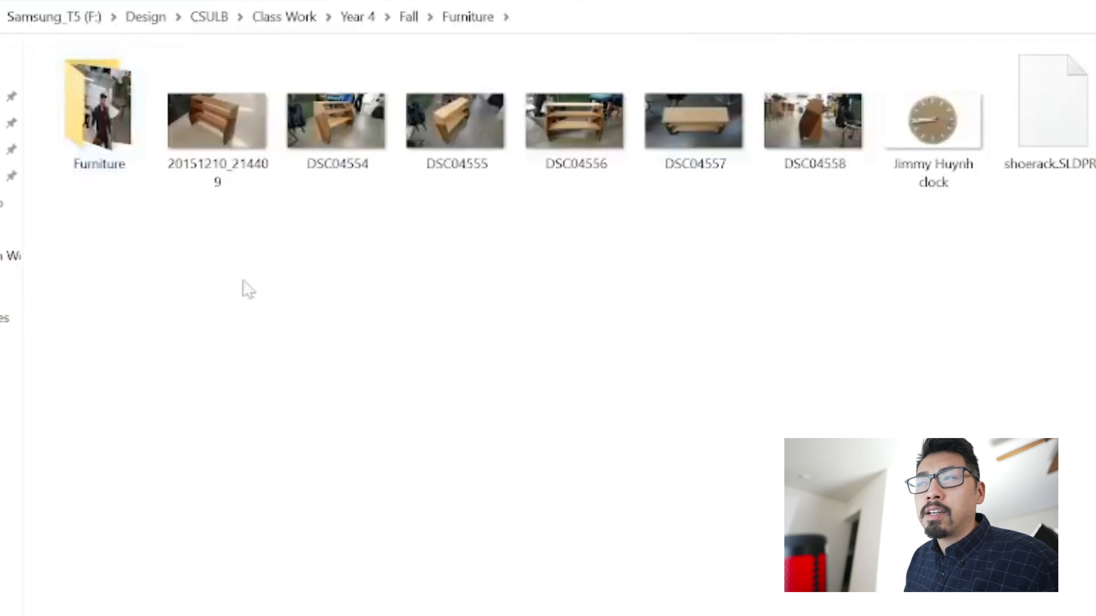
{"action": "mouse_move", "coordinate": [331, 267]}
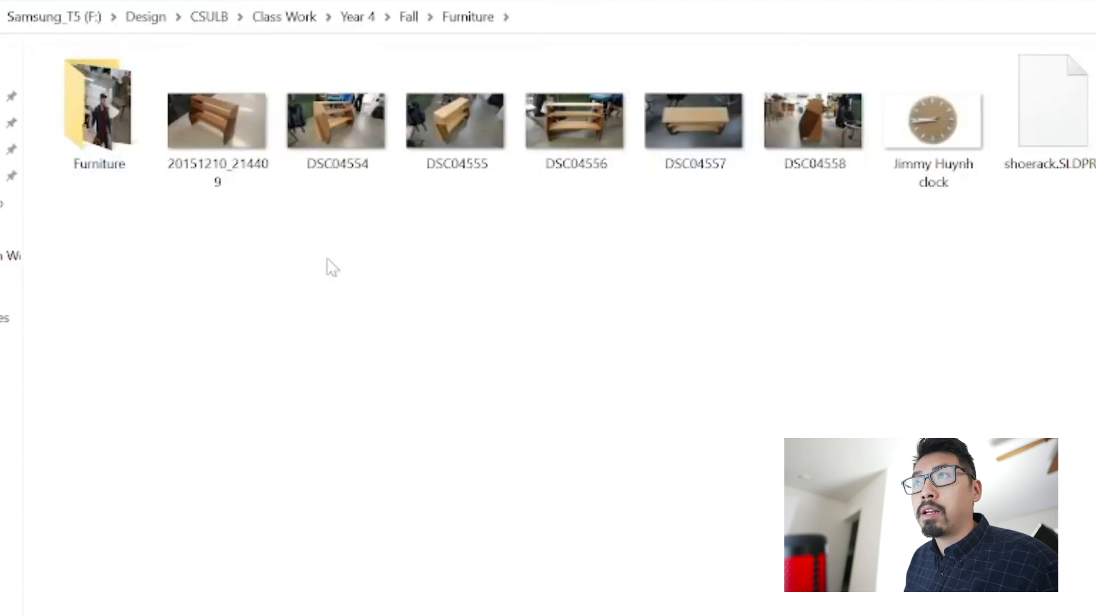
{"action": "mouse_move", "coordinate": [338, 261]}
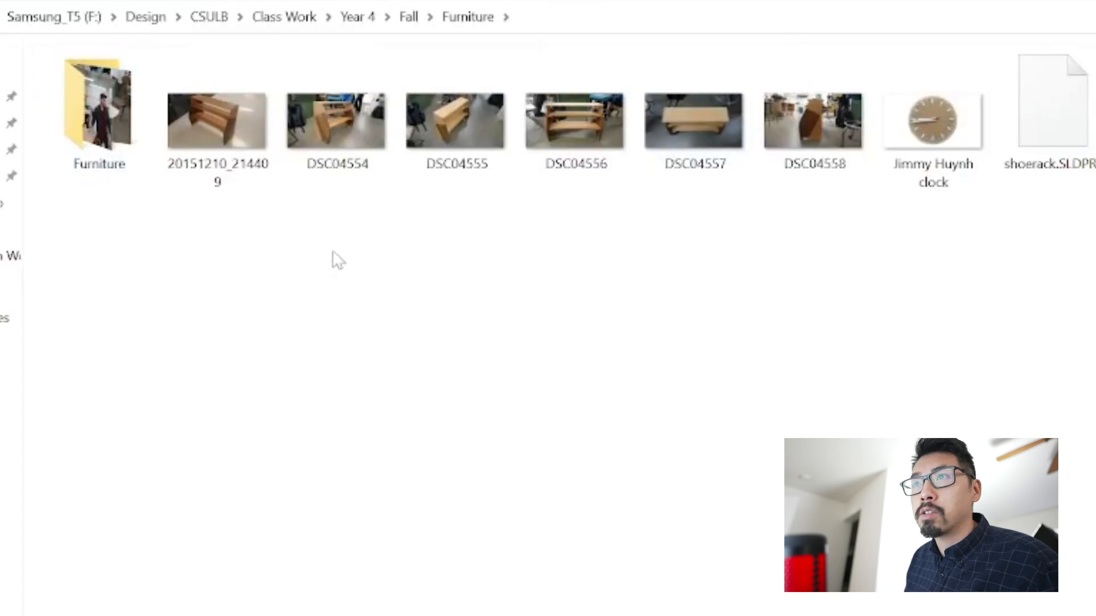
{"action": "left_click", "coordinate": [217, 120]}
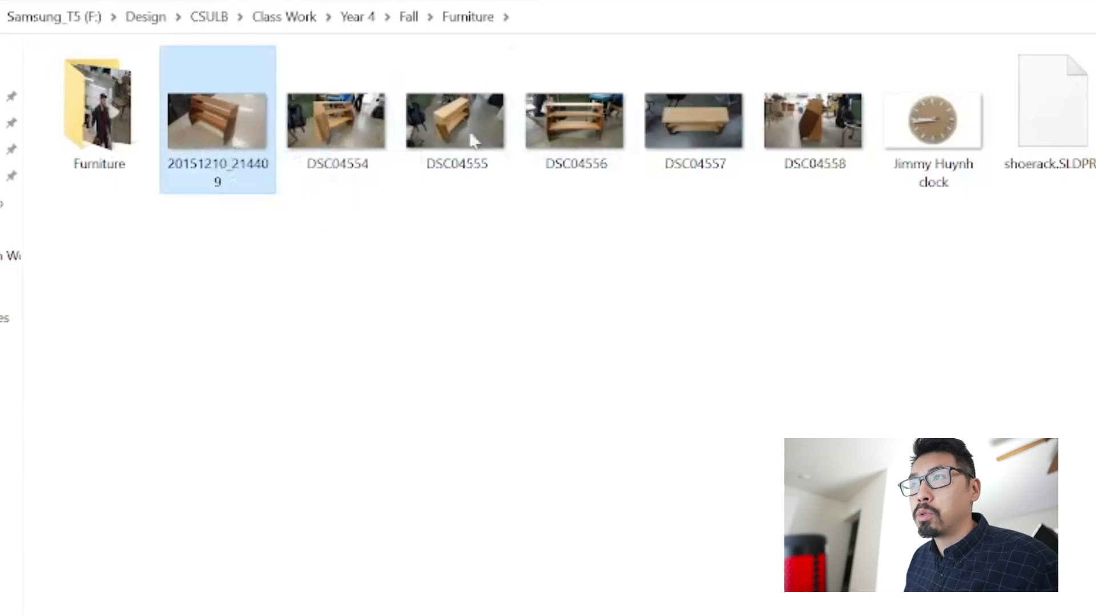
{"action": "double_click", "coordinate": [933, 119]}
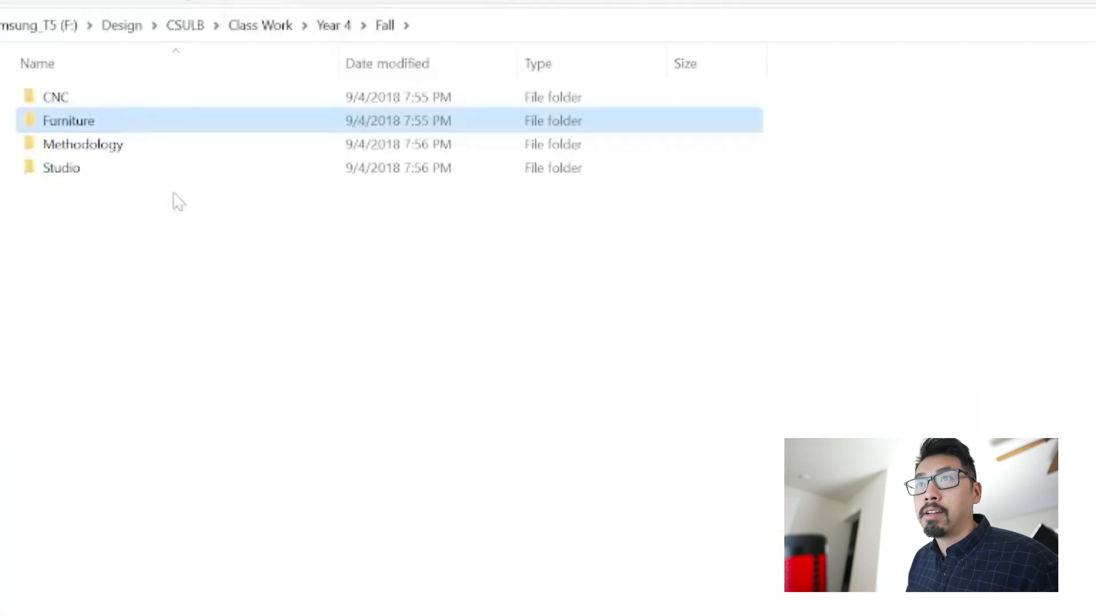
{"action": "mouse_move", "coordinate": [82, 144]}
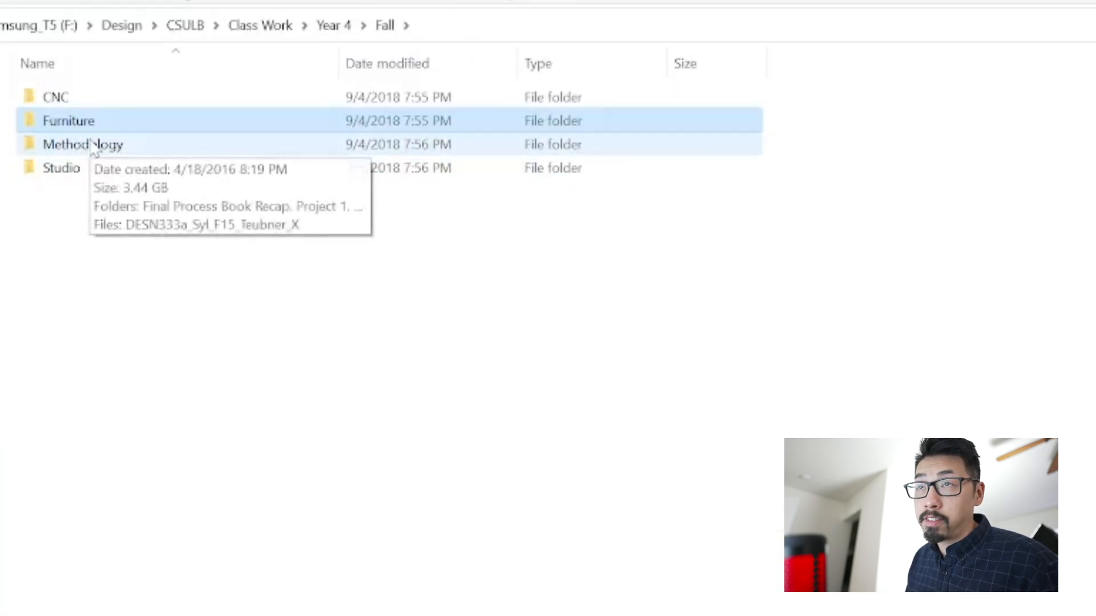
{"action": "left_click", "coordinate": [82, 145]}
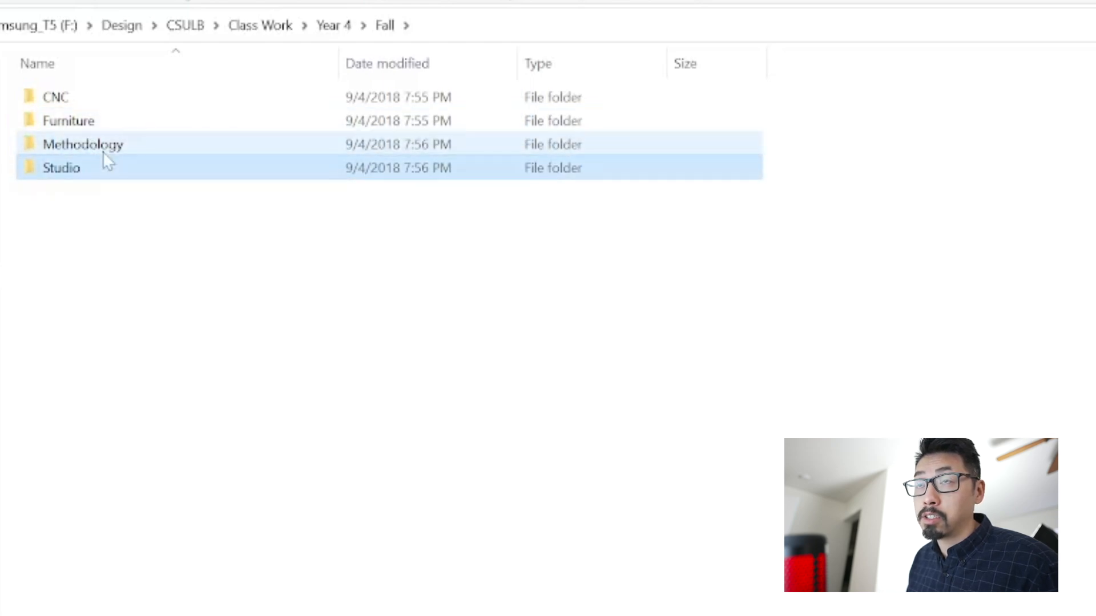
{"action": "left_click", "coordinate": [82, 144]}
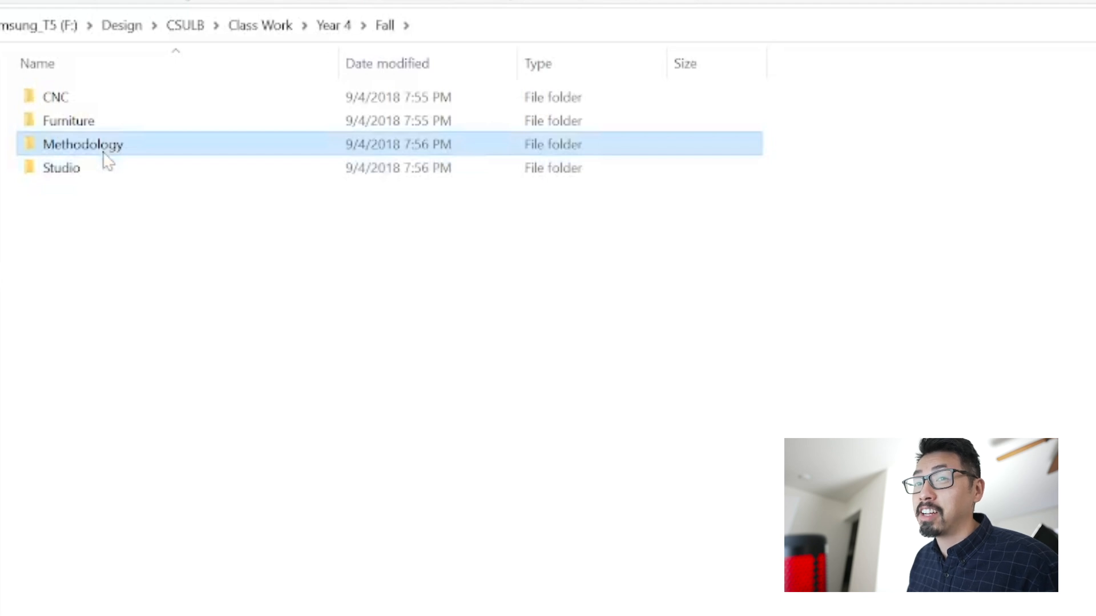
{"action": "mouse_move", "coordinate": [82, 144]}
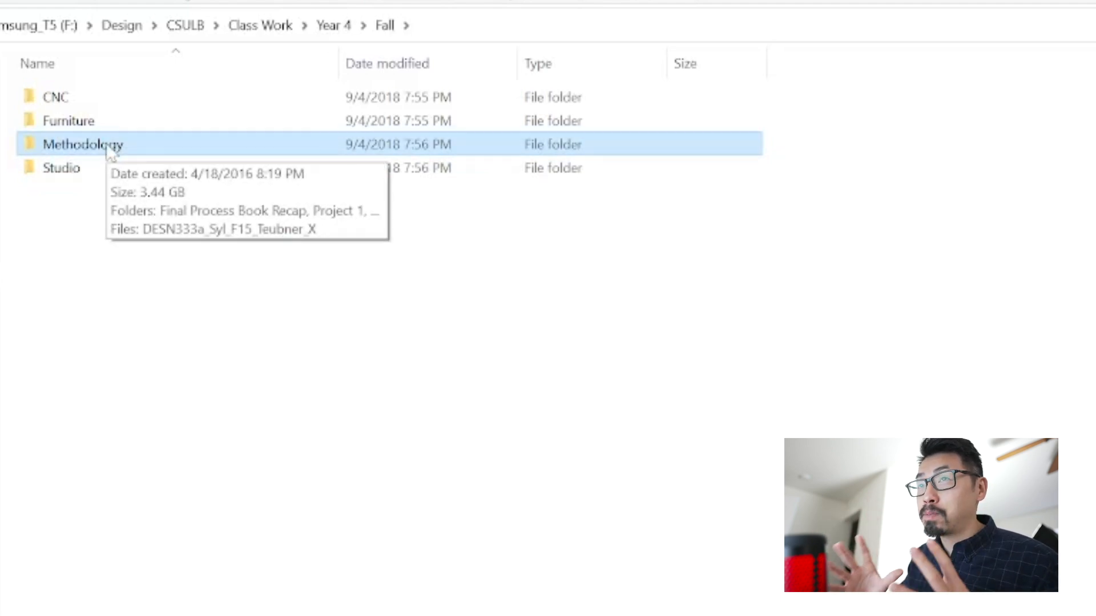
{"action": "mouse_move", "coordinate": [105, 145]}
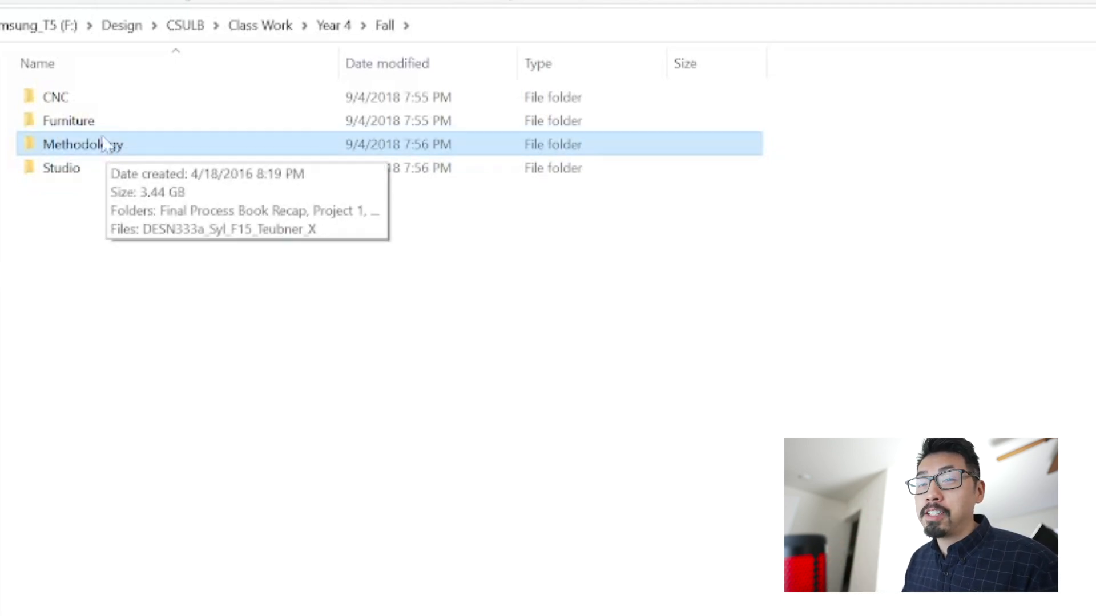
{"action": "mouse_move", "coordinate": [139, 174]}
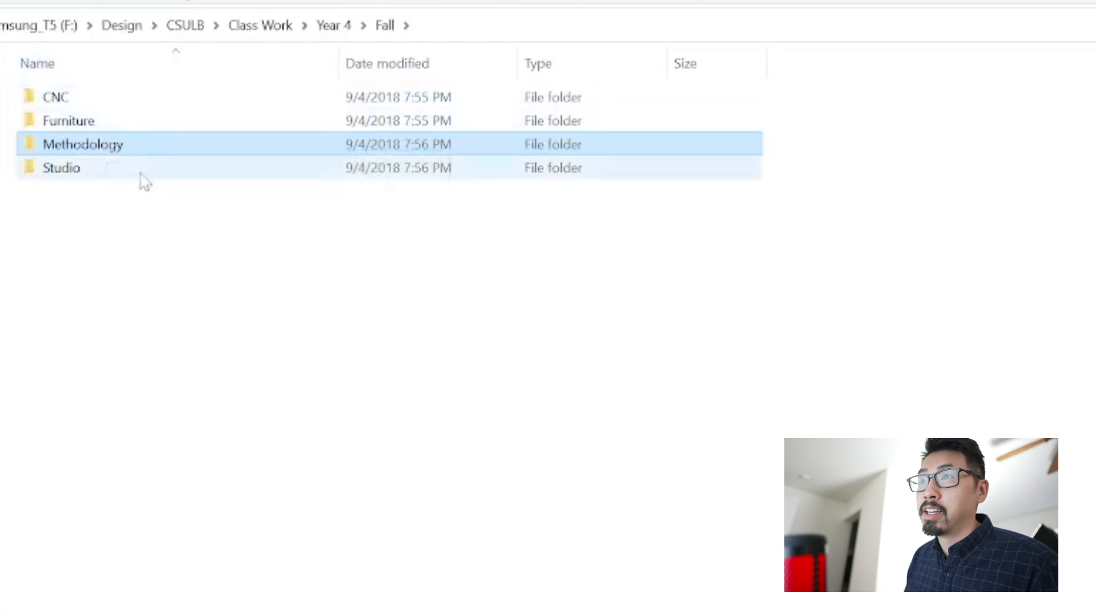
{"action": "mouse_move", "coordinate": [151, 174]}
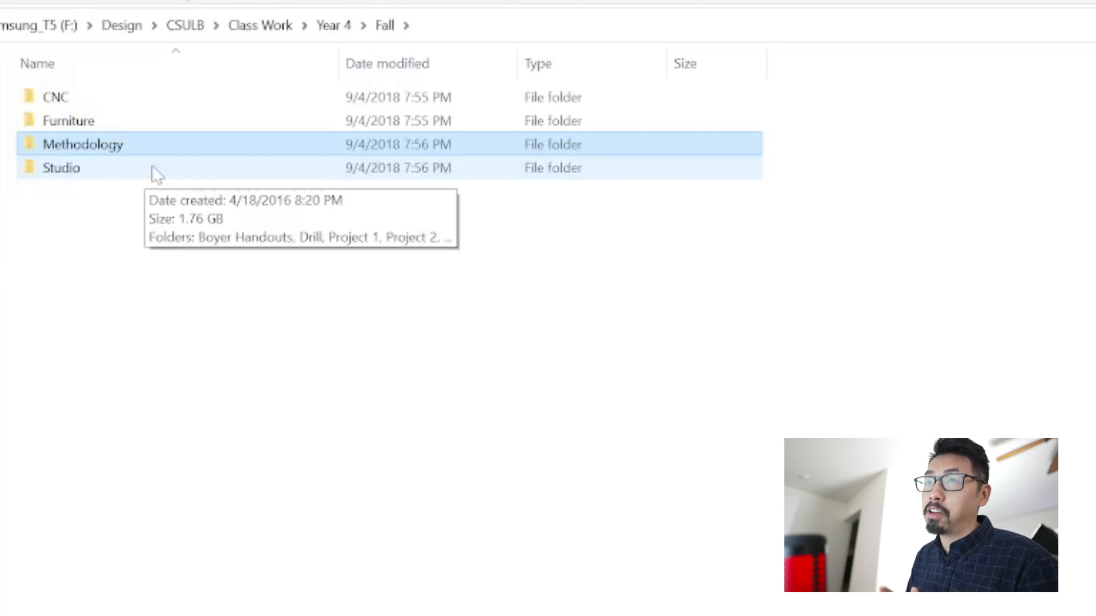
{"action": "left_click", "coordinate": [61, 168]}
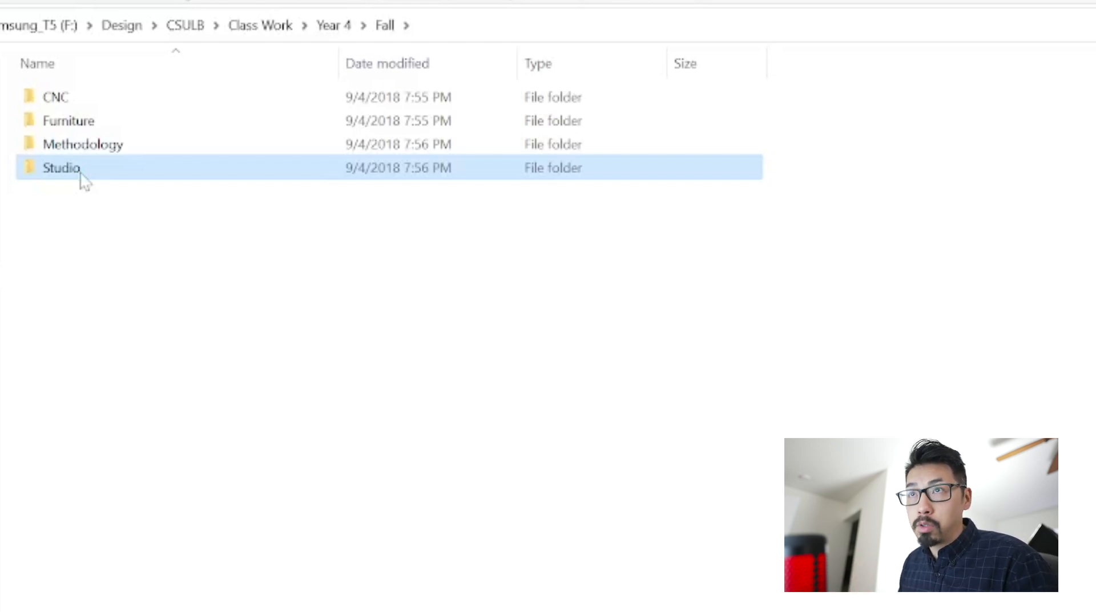
{"action": "mouse_move", "coordinate": [84, 145]}
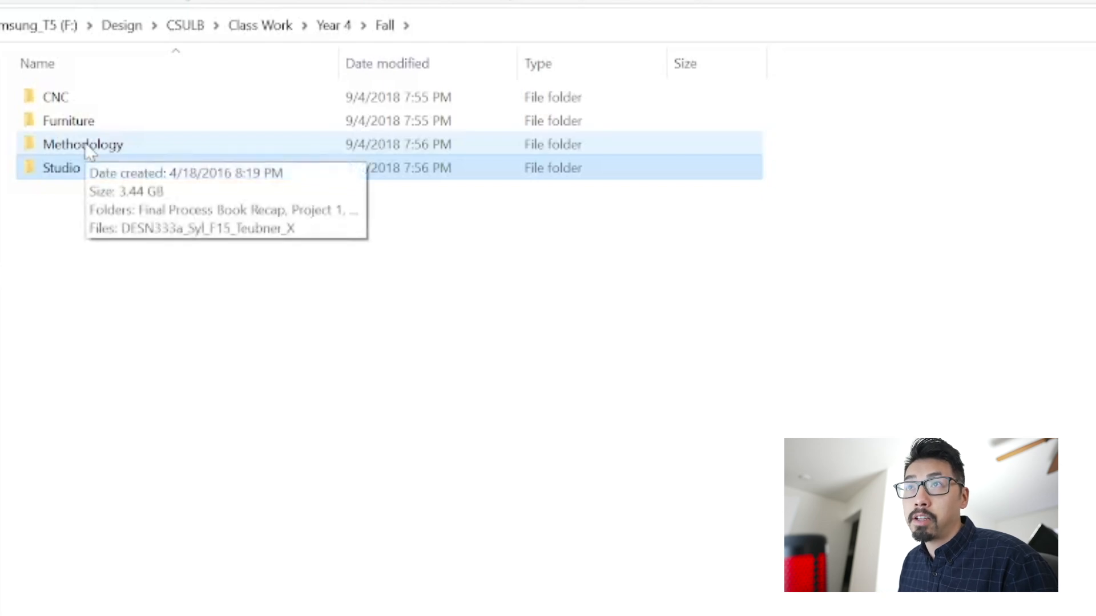
Enter Methodology's Project 1 folder and select its Video file
{"action": "double_click", "coordinate": [82, 143]}
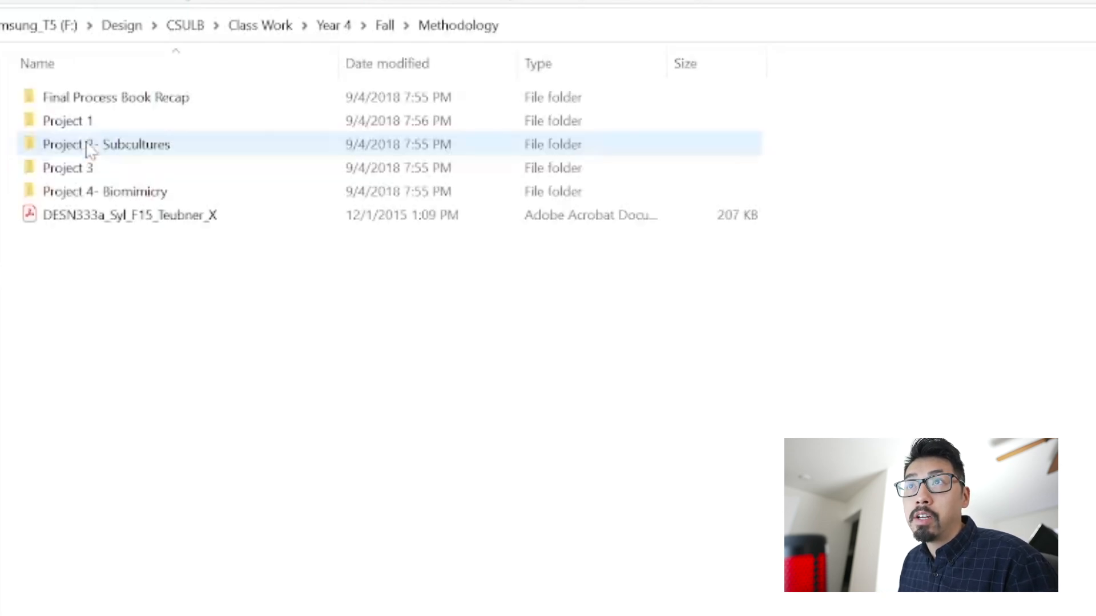
{"action": "mouse_move", "coordinate": [76, 145]}
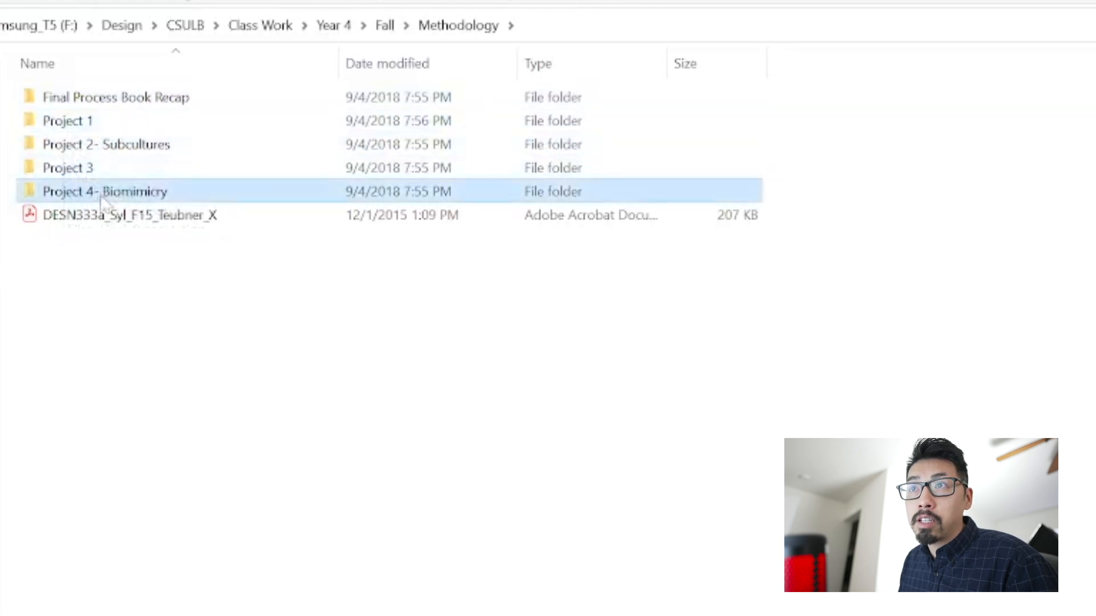
{"action": "mouse_move", "coordinate": [67, 119]}
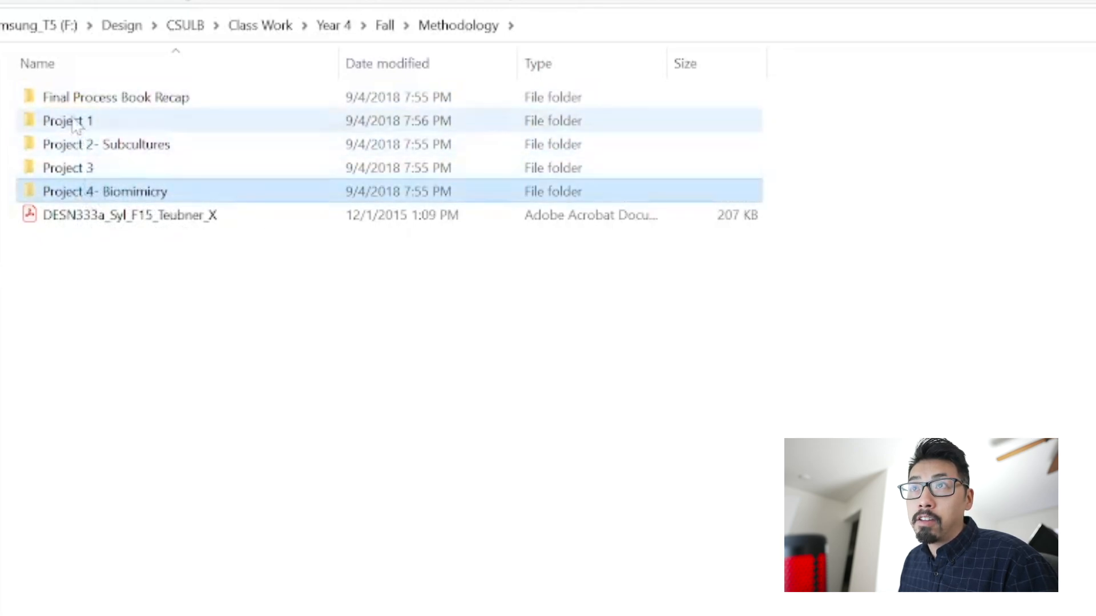
{"action": "double_click", "coordinate": [67, 119]}
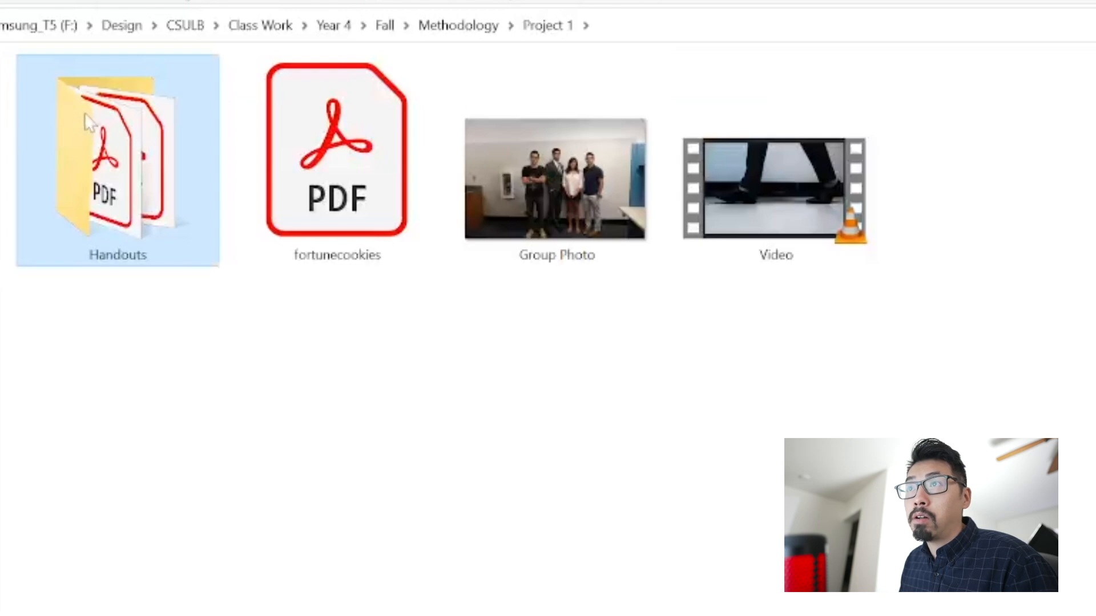
{"action": "left_click", "coordinate": [555, 179]}
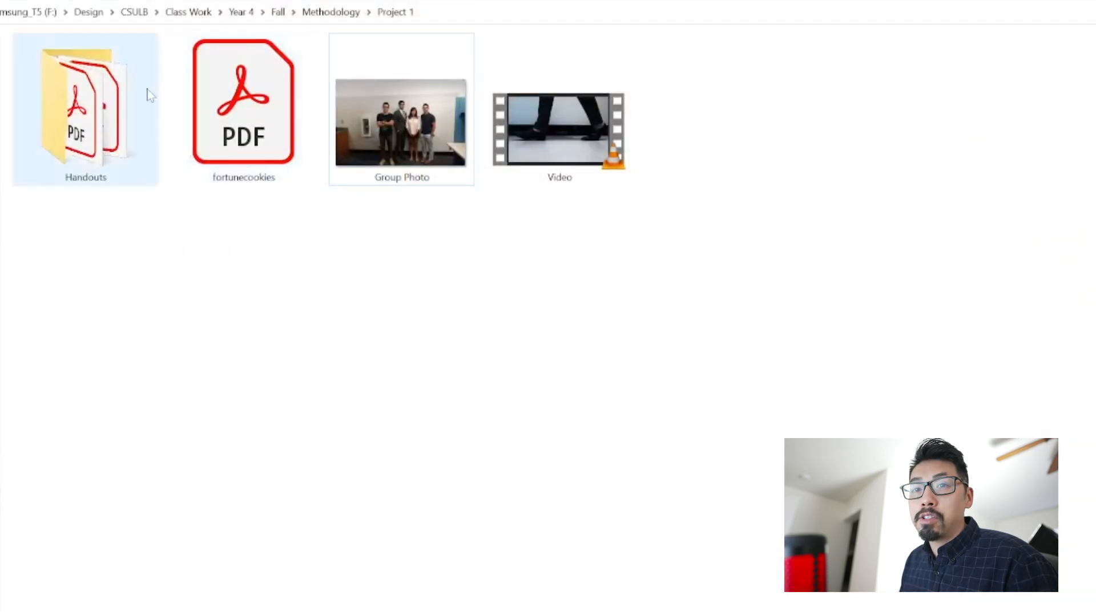
{"action": "mouse_move", "coordinate": [401, 129]}
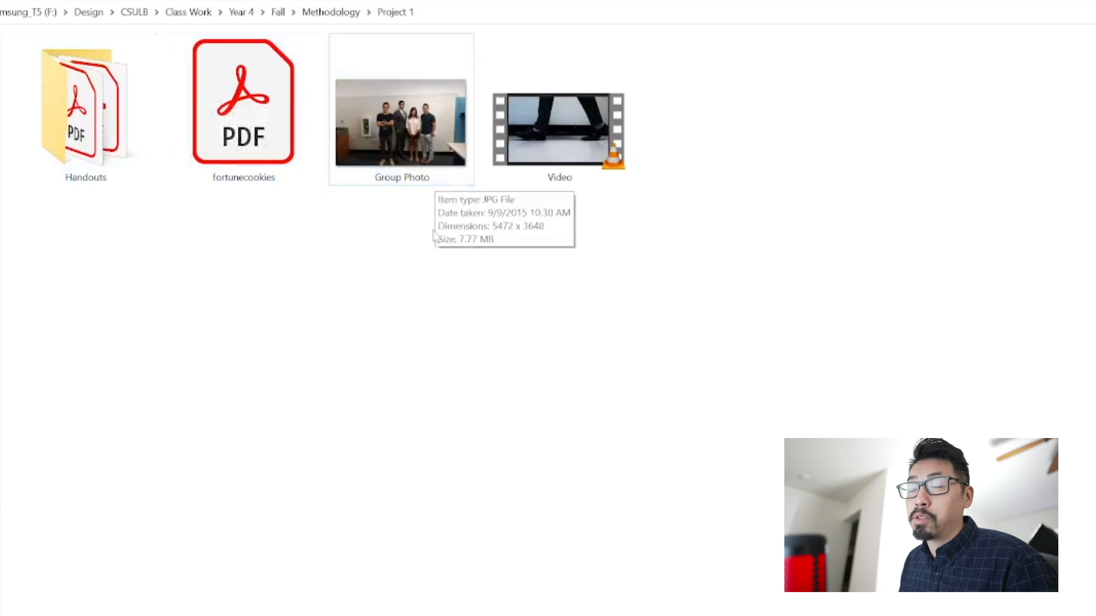
{"action": "mouse_move", "coordinate": [464, 348]}
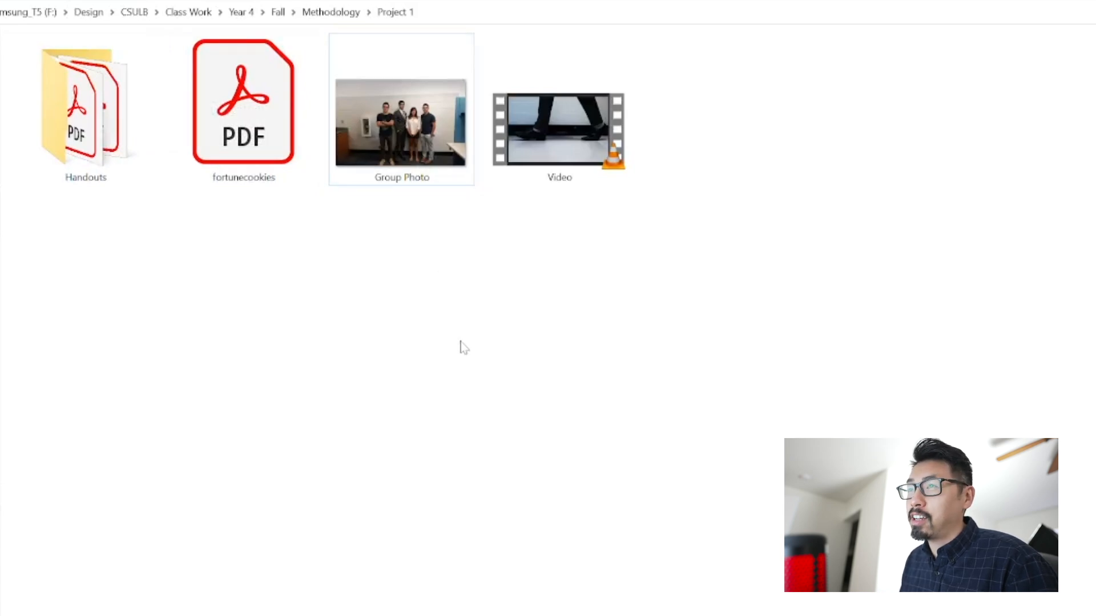
{"action": "mouse_move", "coordinate": [459, 359]}
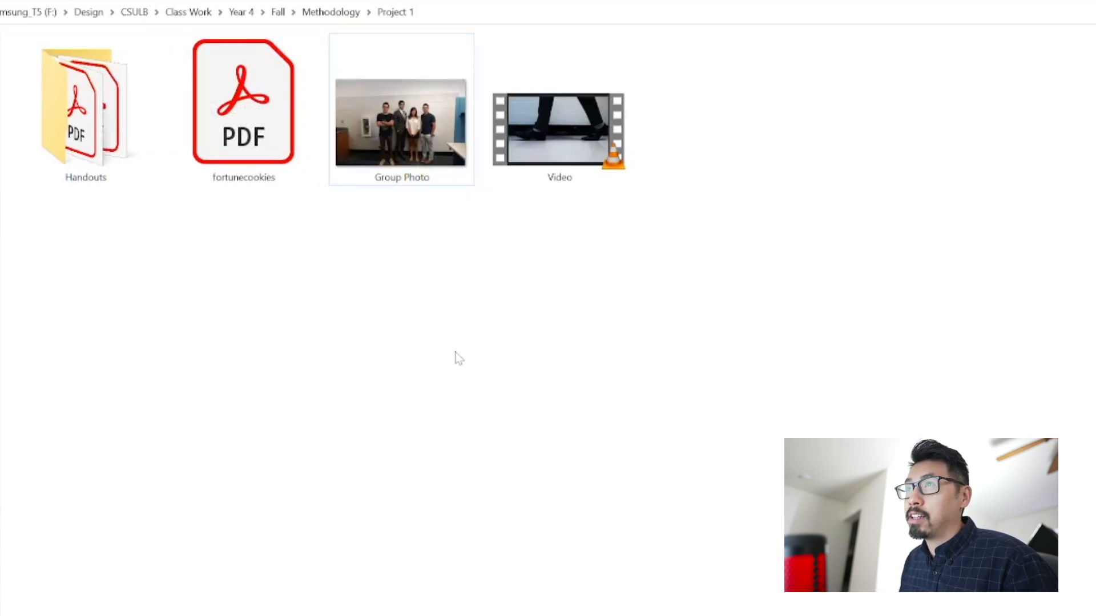
{"action": "mouse_move", "coordinate": [464, 382]}
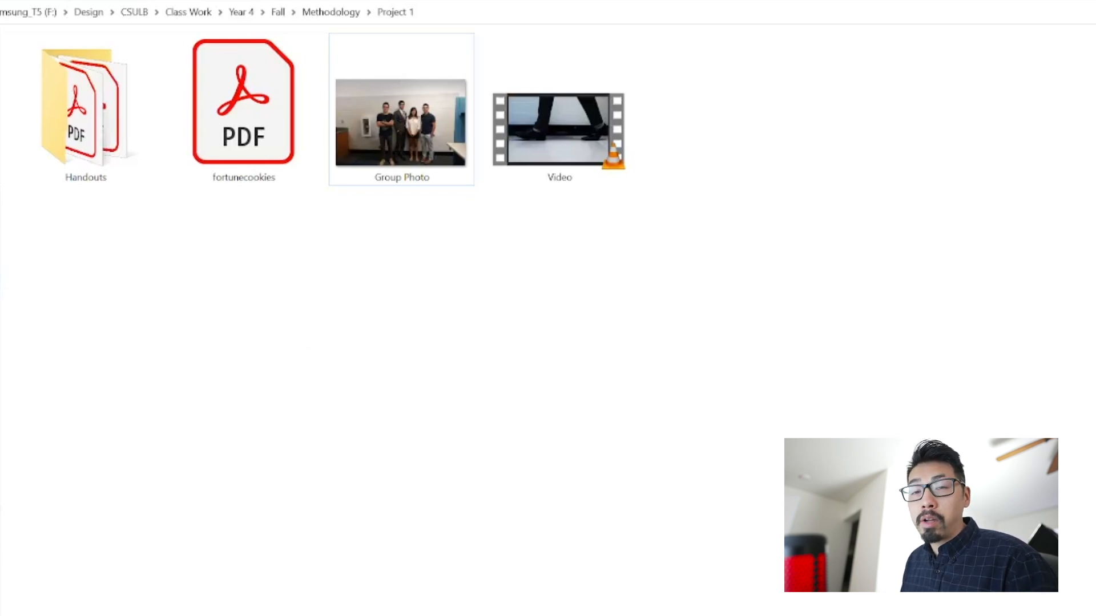
{"action": "mouse_move", "coordinate": [662, 215]}
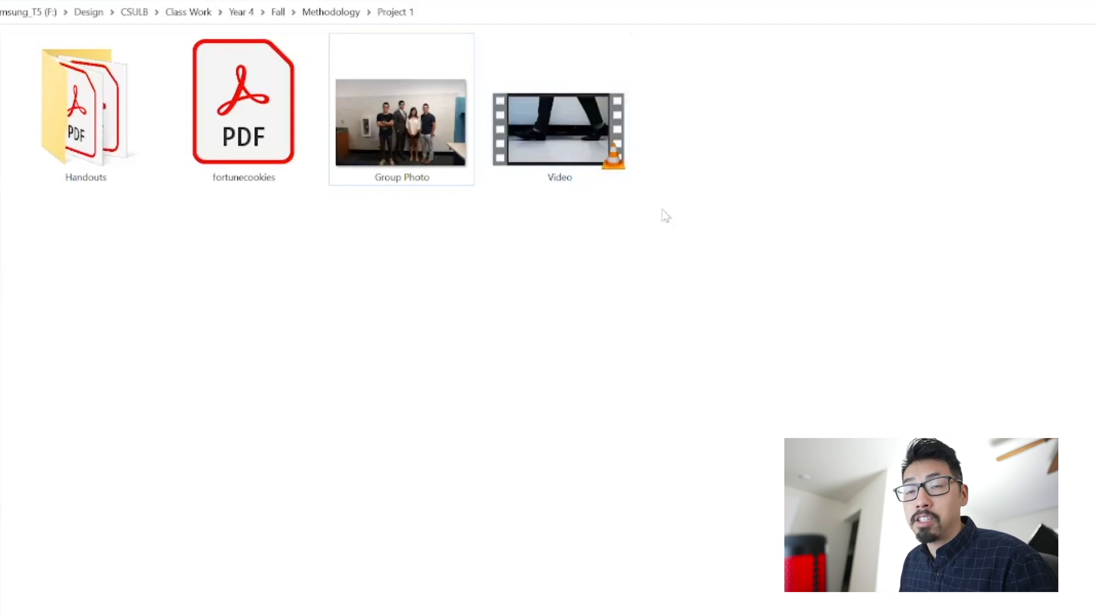
{"action": "left_click", "coordinate": [560, 129]}
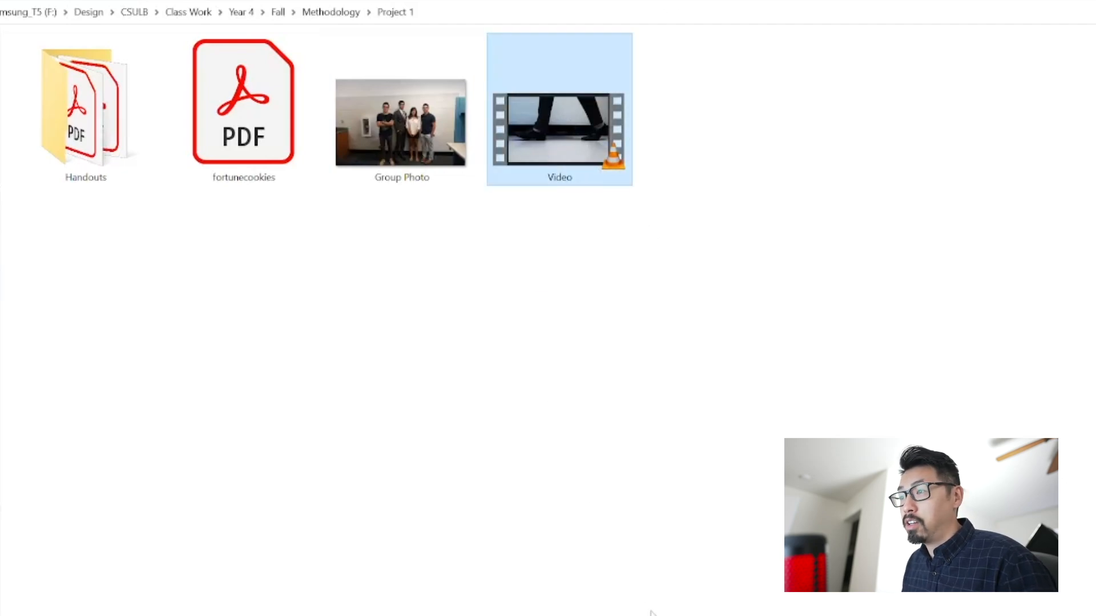
{"action": "double_click", "coordinate": [560, 108]}
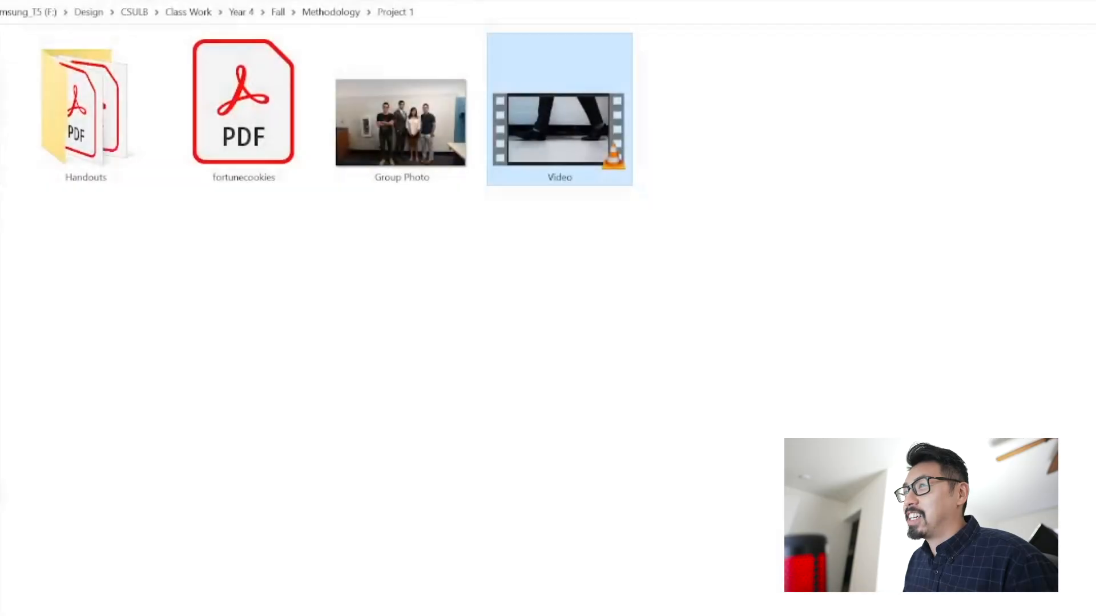
{"action": "mouse_move", "coordinate": [761, 323]}
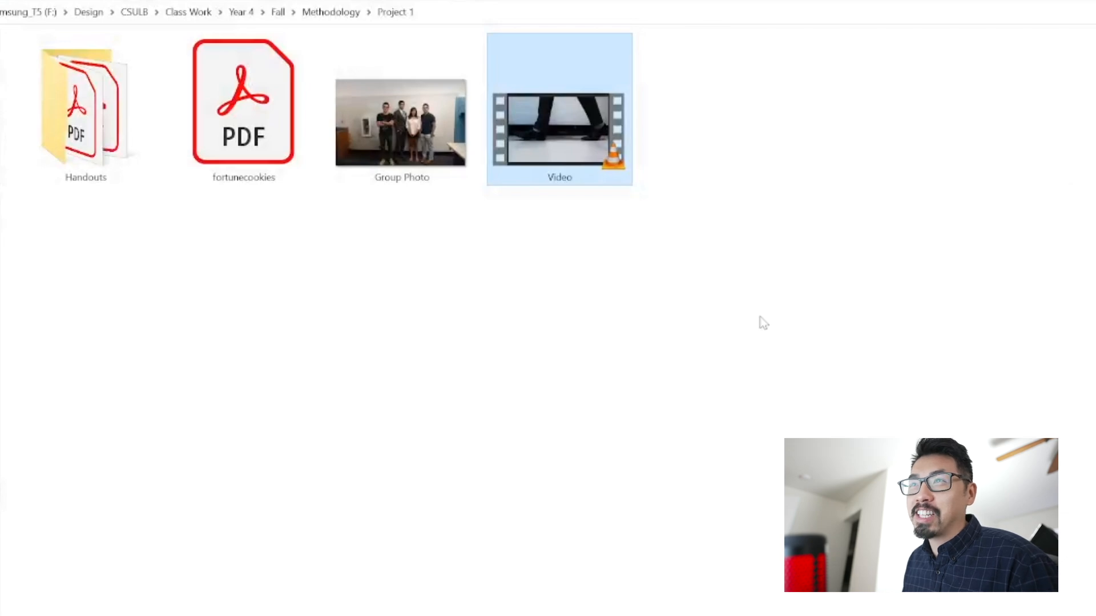
{"action": "mouse_move", "coordinate": [696, 300]}
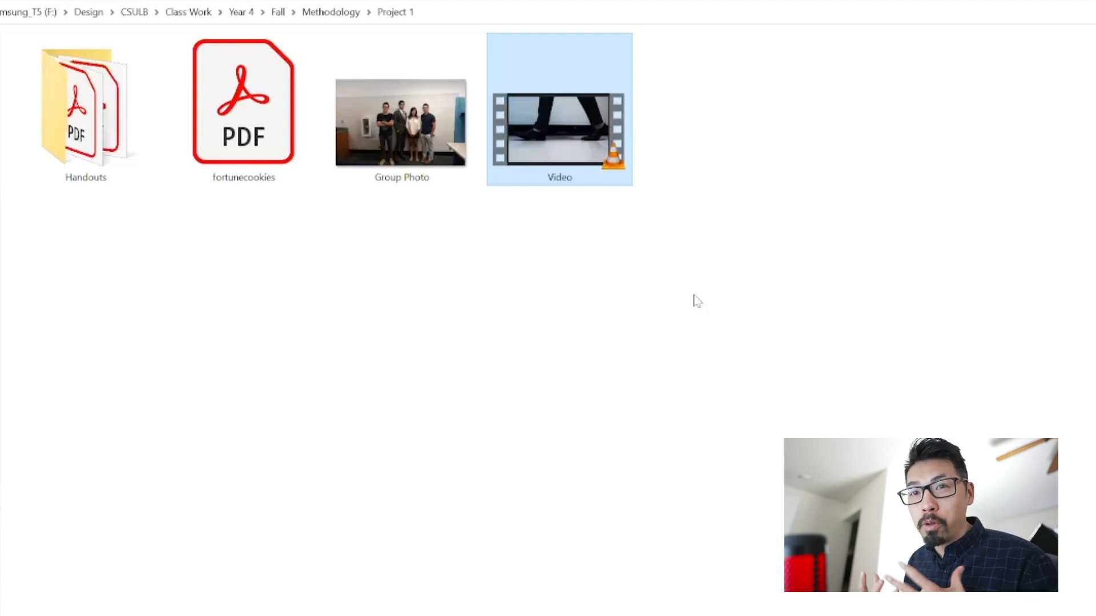
{"action": "mouse_move", "coordinate": [682, 281]}
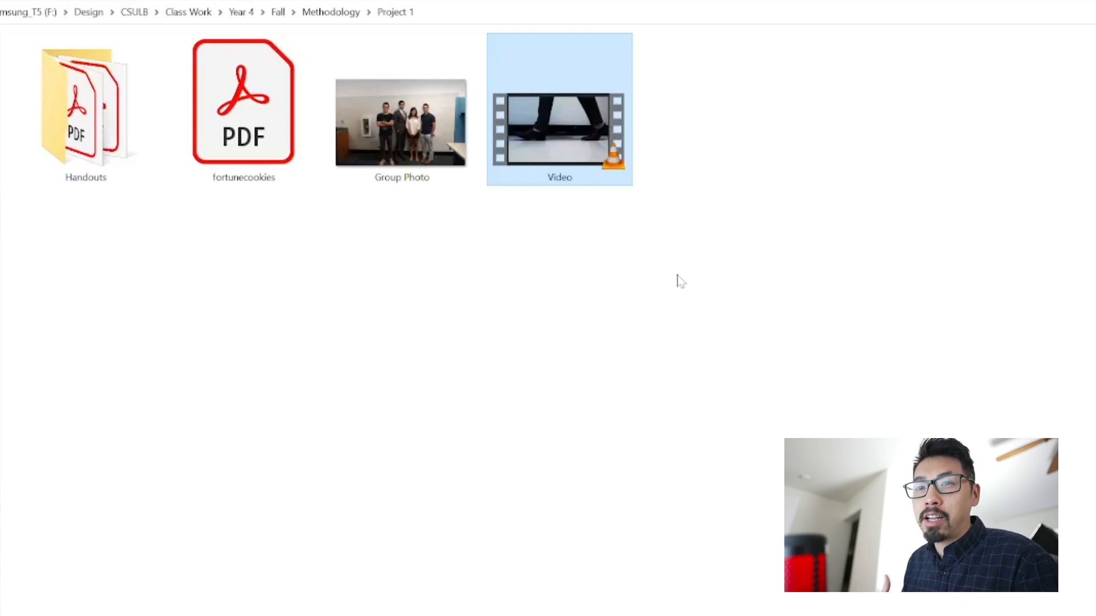
{"action": "mouse_move", "coordinate": [596, 316]}
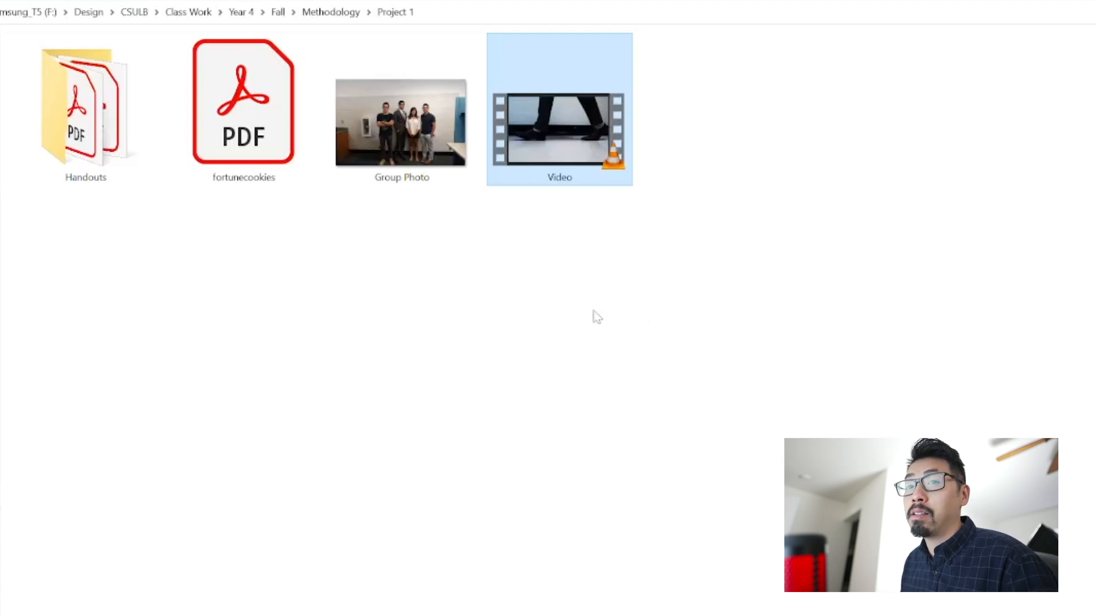
{"action": "left_click", "coordinate": [465, 332]}
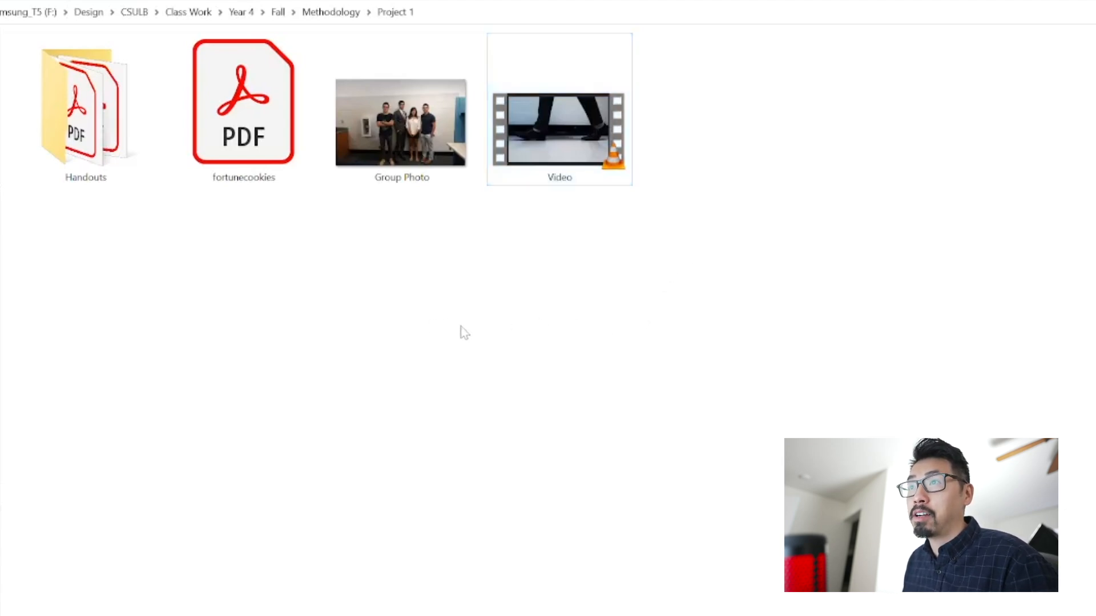
From Methodology, reach Project 2- Subcultures' Handouts and launch 02a Project 2 Guidelines X
{"action": "left_click", "coordinate": [331, 12]}
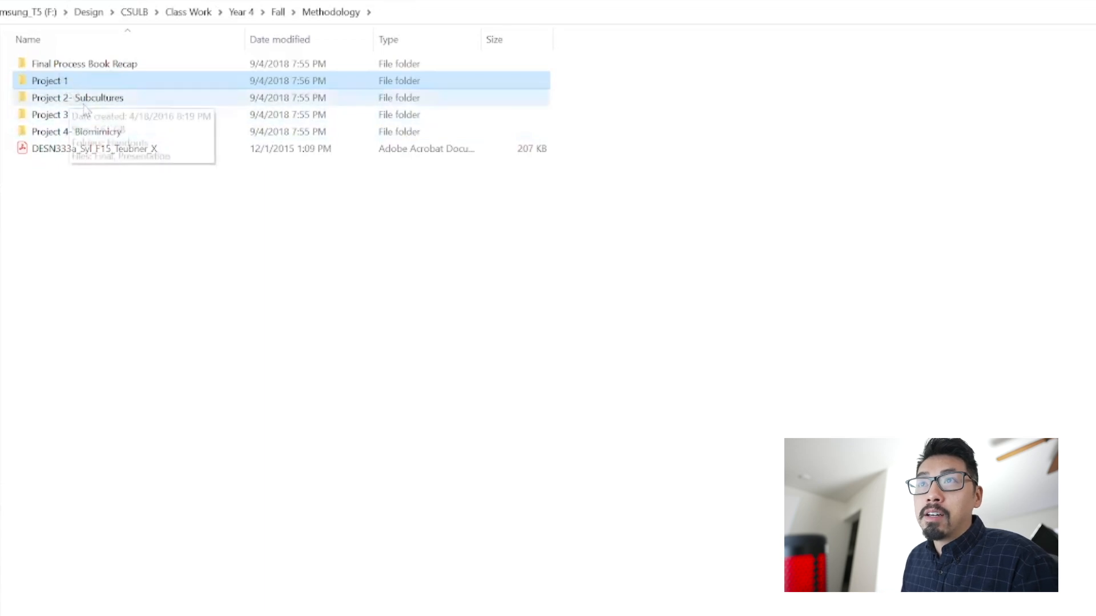
{"action": "double_click", "coordinate": [76, 97]}
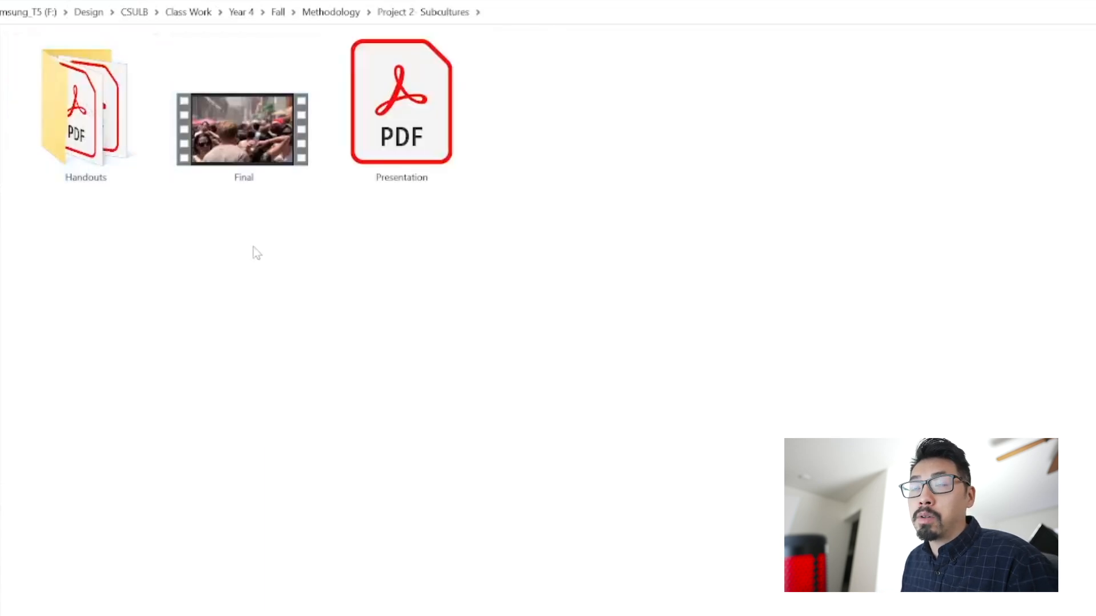
{"action": "double_click", "coordinate": [86, 105]}
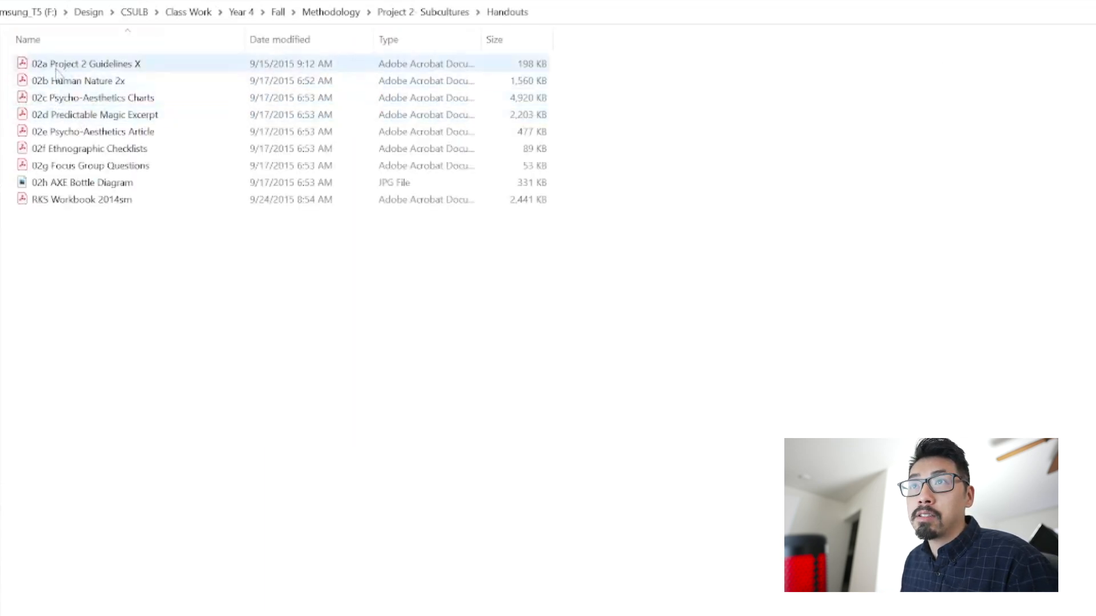
{"action": "double_click", "coordinate": [86, 64]}
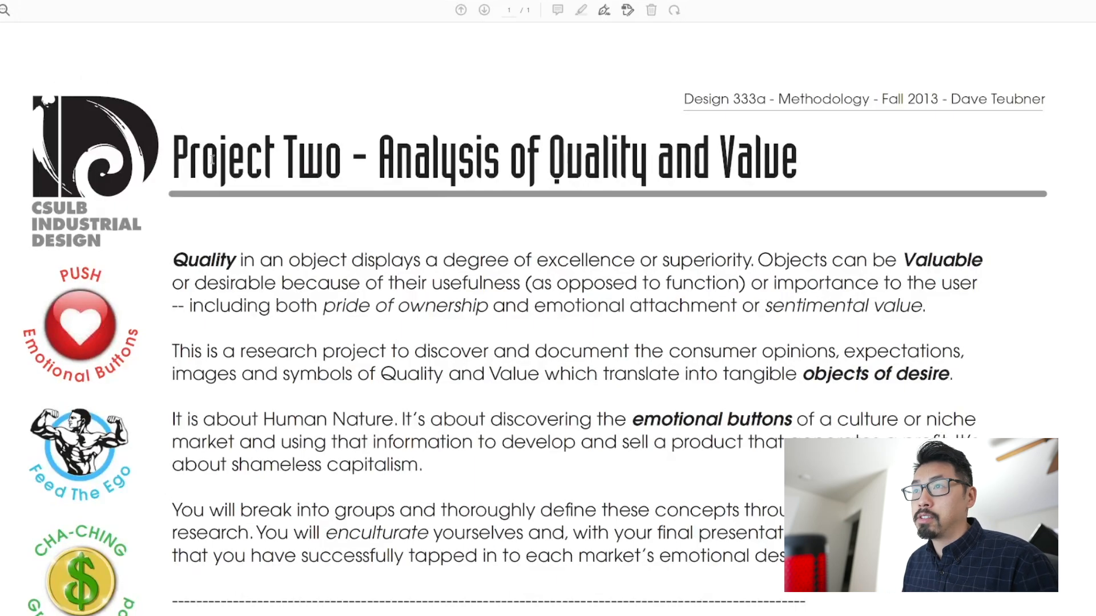
Read down the Analysis of Quality and Value brief through its five numbered requirements
{"action": "scroll", "scroll_direction": "down", "scroll_amount": 3}
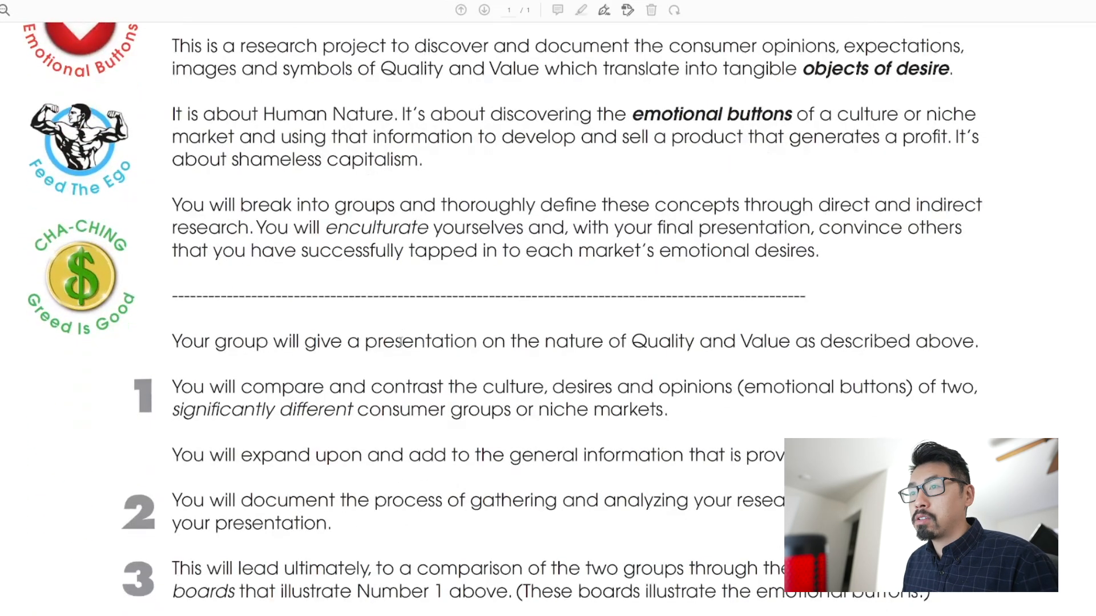
{"action": "scroll", "scroll_direction": "down", "scroll_amount": 3}
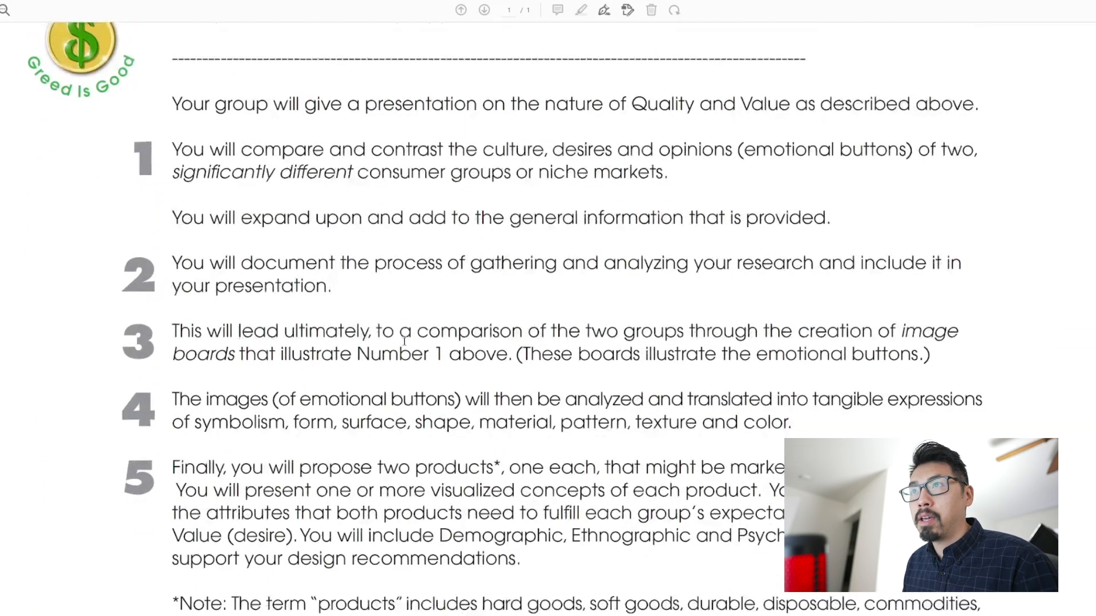
{"action": "scroll", "scroll_direction": "down", "scroll_amount": 3}
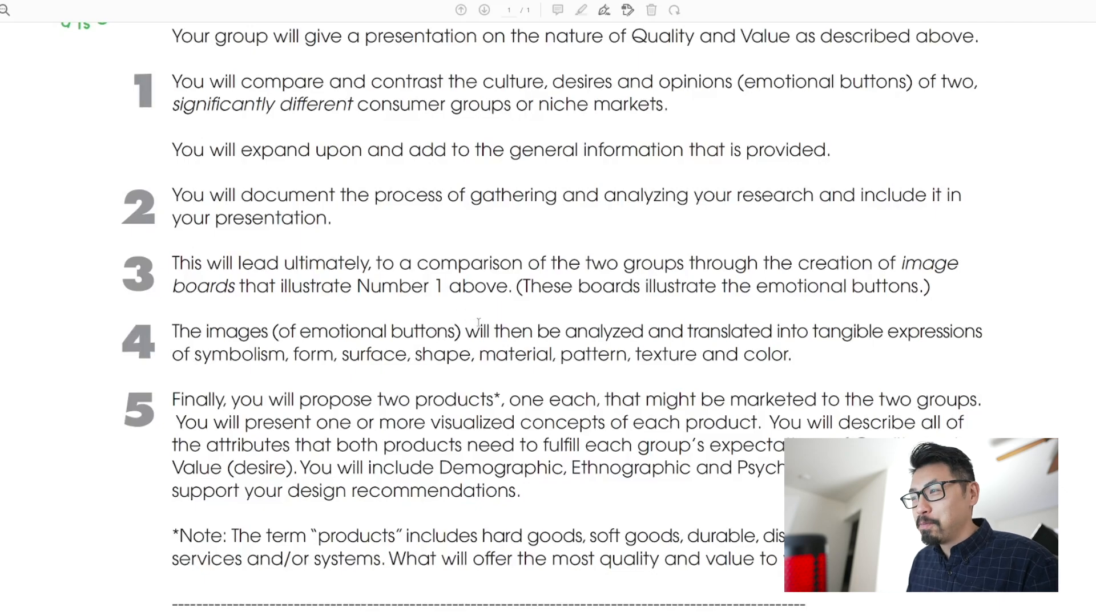
{"action": "scroll", "scroll_direction": "down", "scroll_amount": 3}
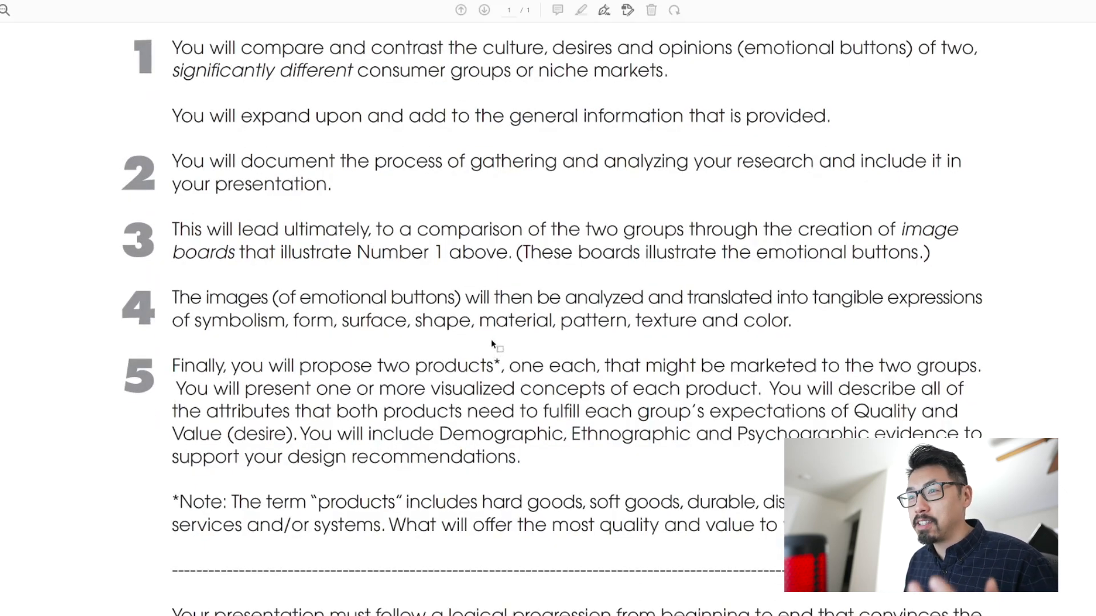
{"action": "scroll", "scroll_direction": "down", "scroll_amount": 3}
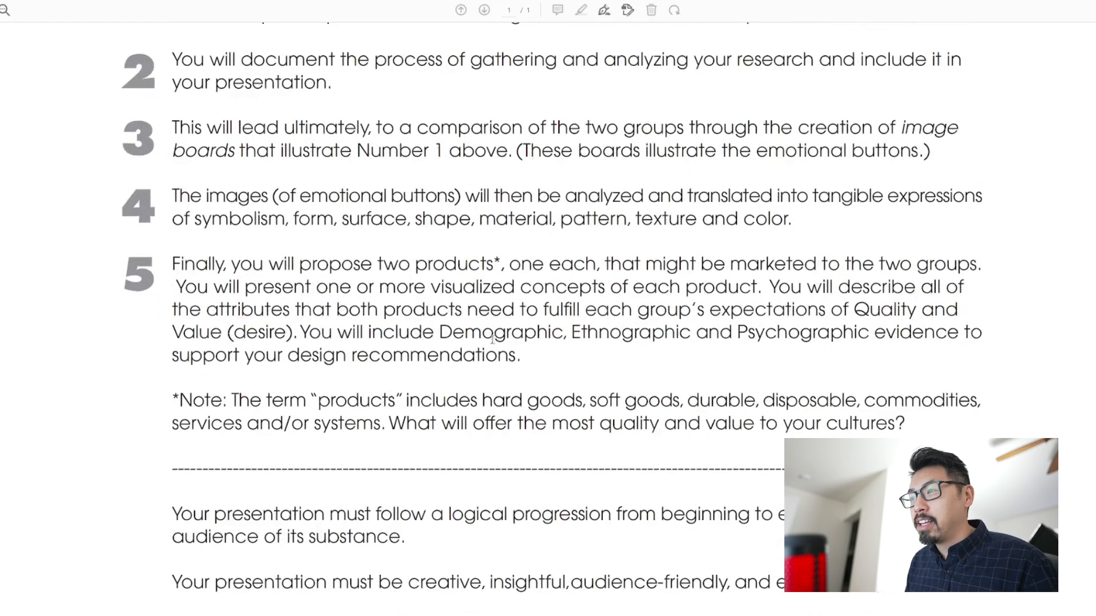
{"action": "scroll", "scroll_direction": "down", "scroll_amount": 3}
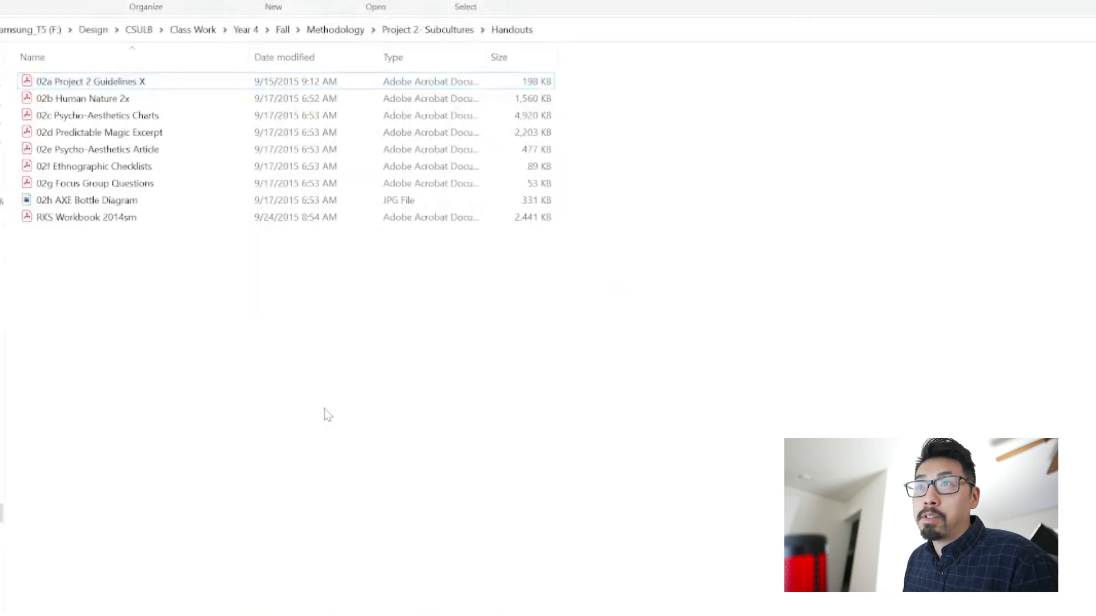
Back in Project 2- Subcultures, launch the Presentation PDF and start paging forward
{"action": "left_click", "coordinate": [449, 29]}
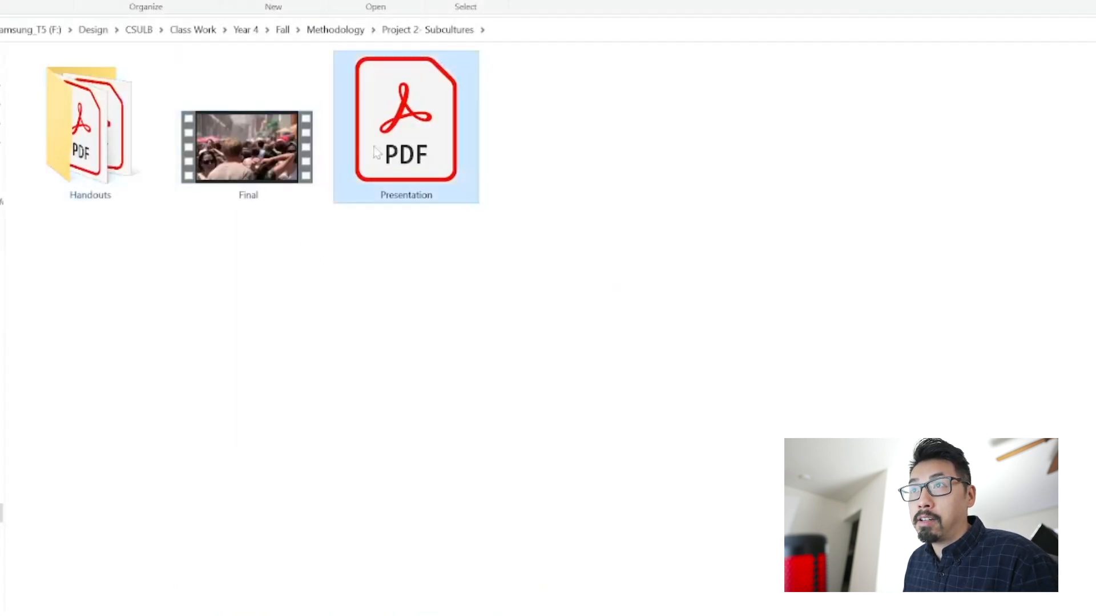
{"action": "double_click", "coordinate": [406, 126]}
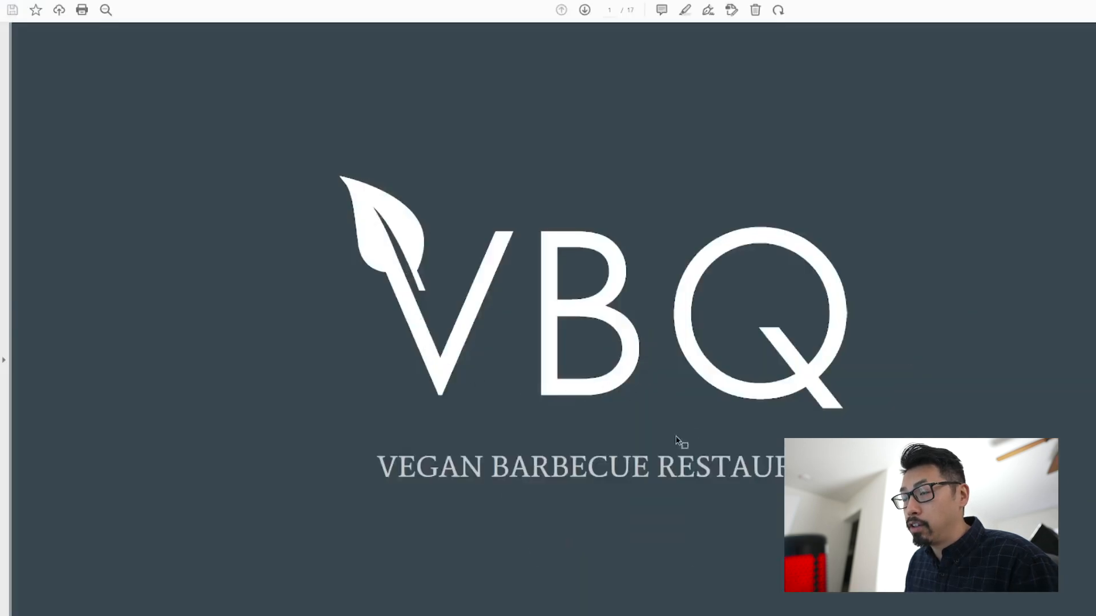
{"action": "left_click", "coordinate": [584, 10]}
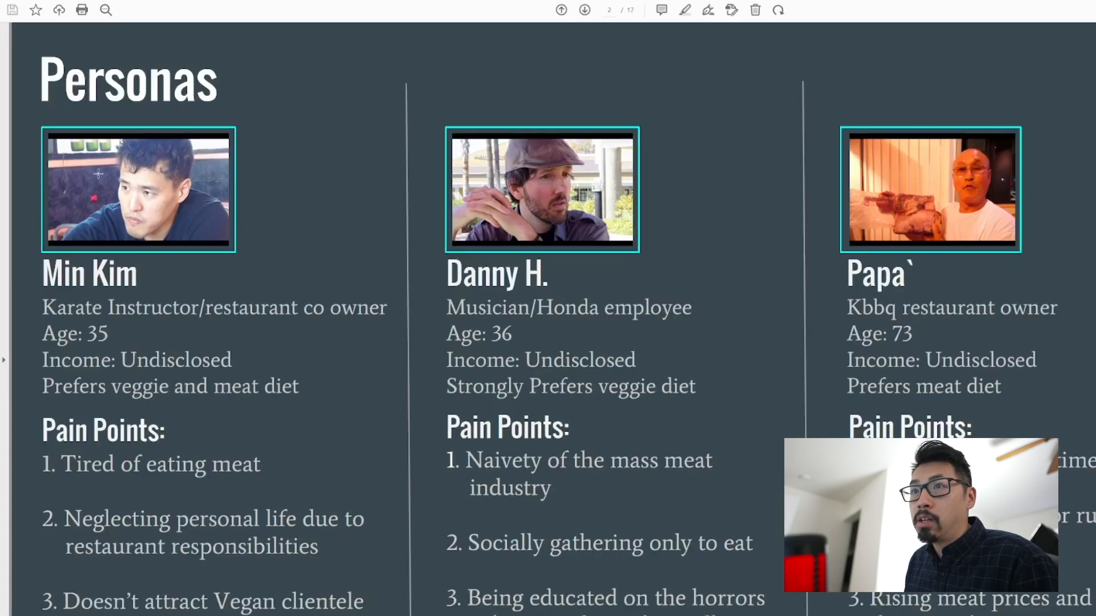
{"action": "mouse_move", "coordinate": [186, 241]}
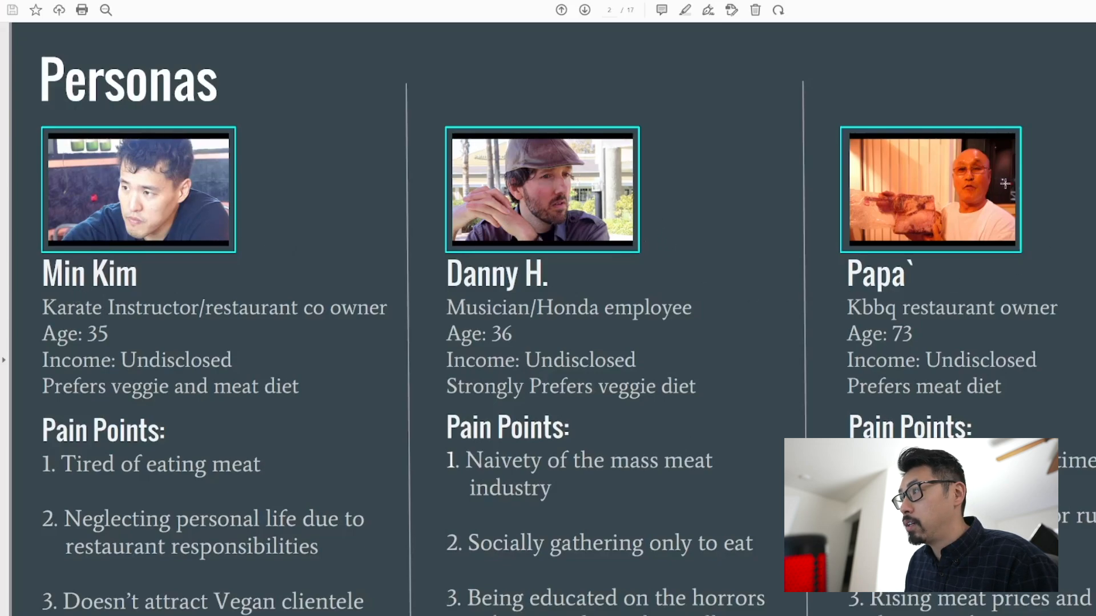
{"action": "mouse_move", "coordinate": [769, 168]}
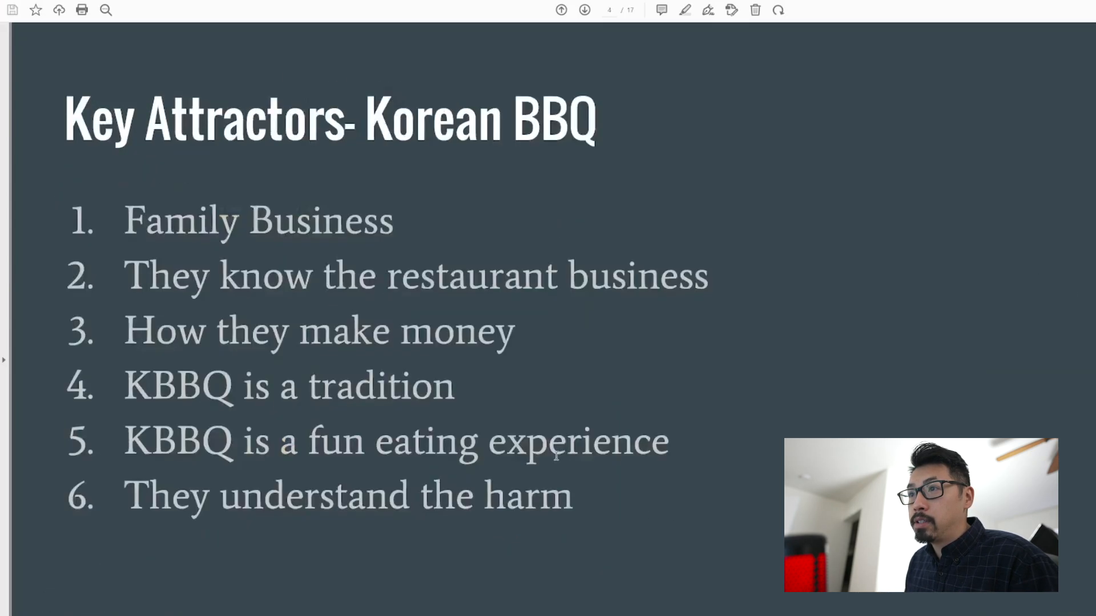
{"action": "left_click", "coordinate": [585, 9]}
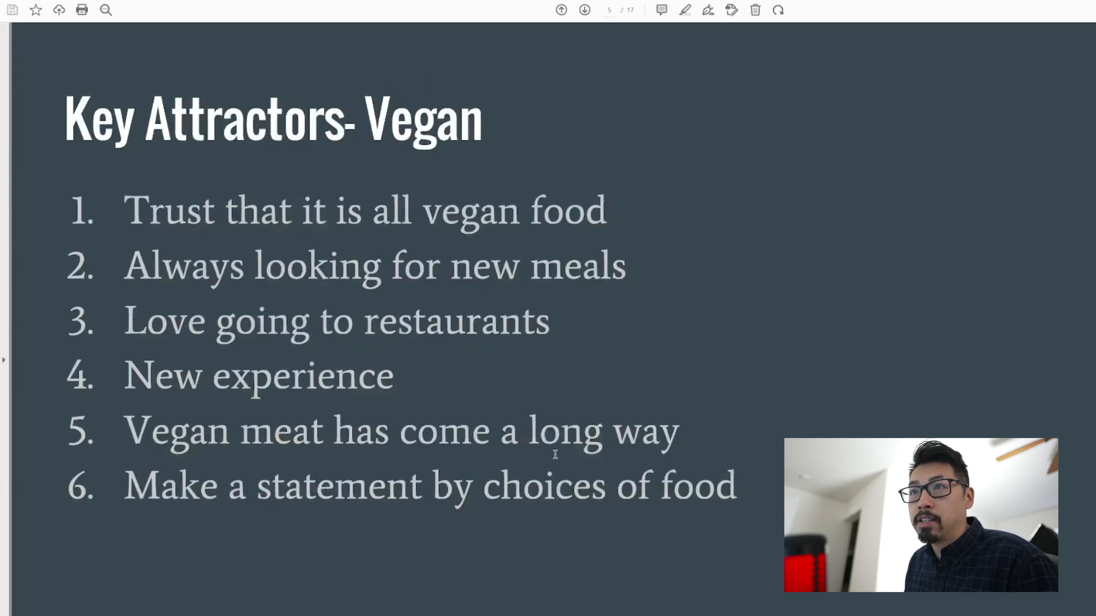
Page through the exploded and interior building renders, then close the presentation
{"action": "left_click", "coordinate": [584, 9]}
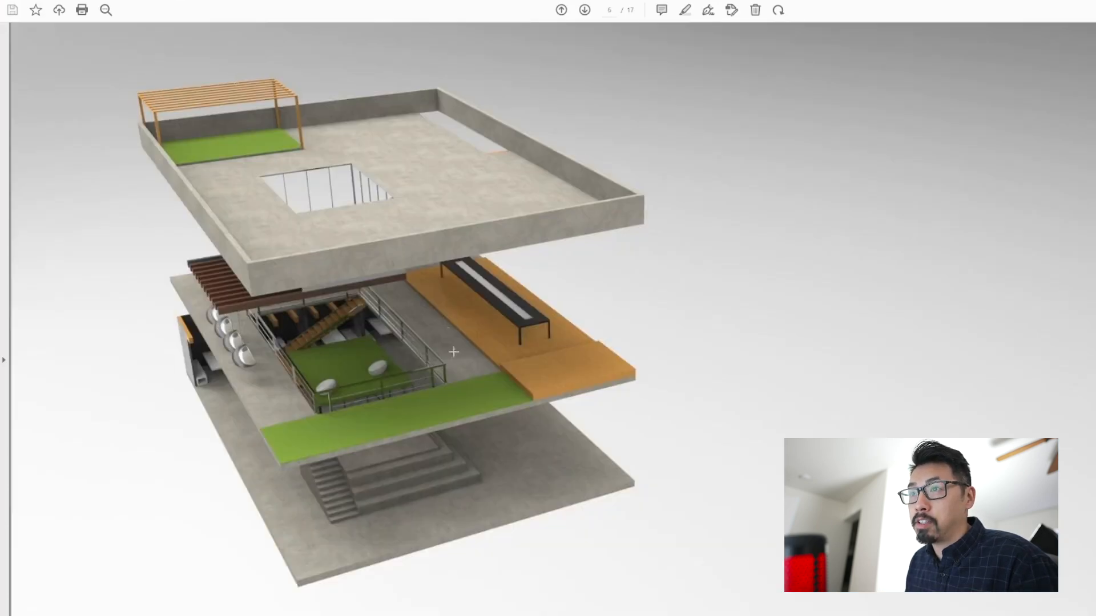
{"action": "mouse_move", "coordinate": [382, 512]}
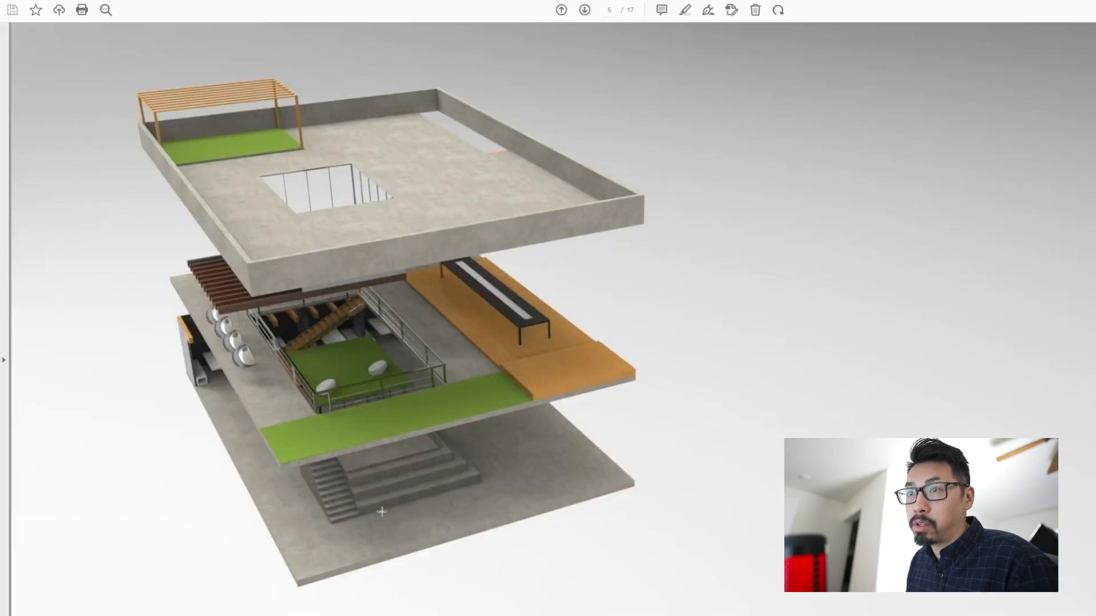
{"action": "left_click", "coordinate": [584, 9]}
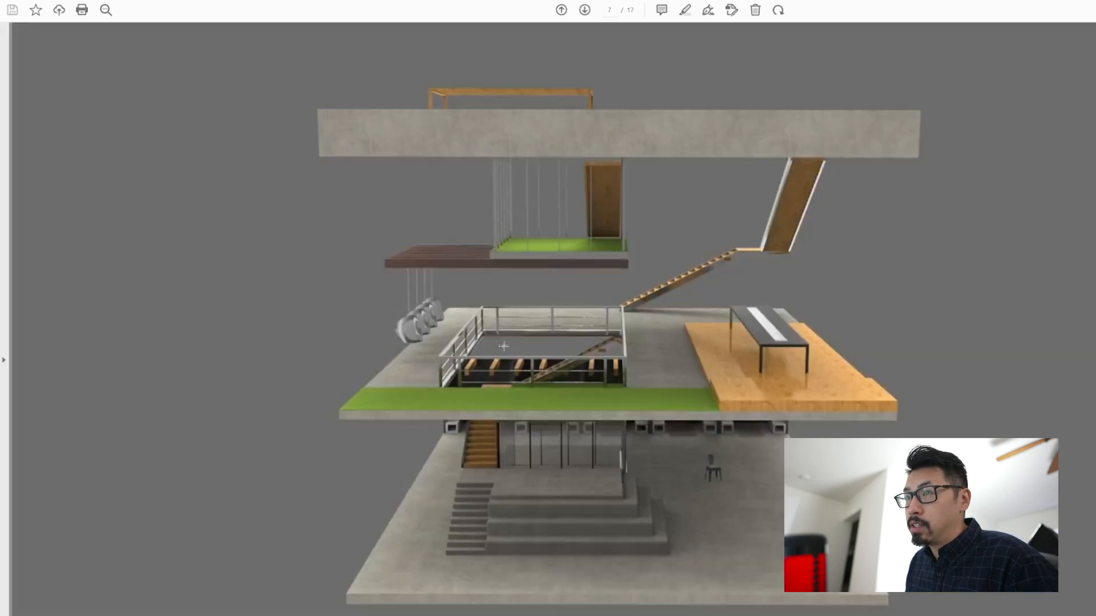
{"action": "mouse_move", "coordinate": [638, 562]}
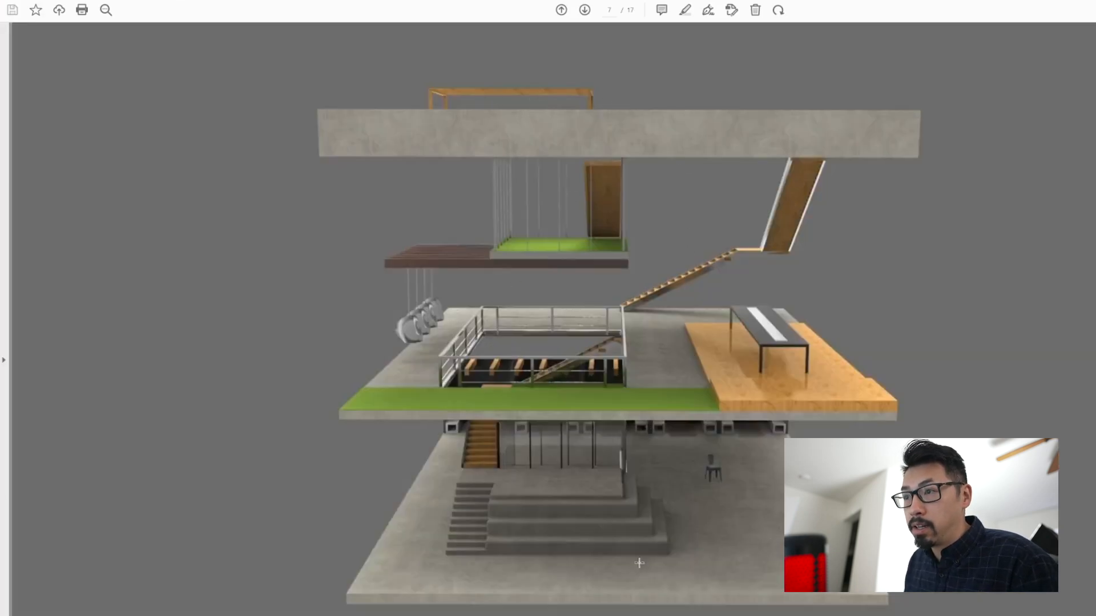
{"action": "left_click", "coordinate": [585, 9]}
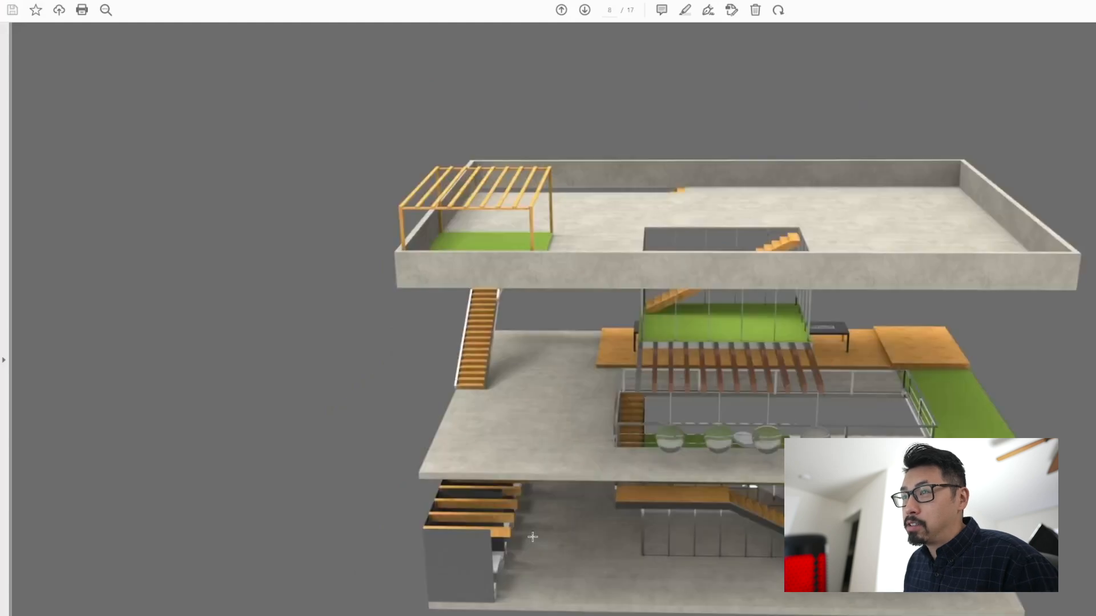
{"action": "mouse_move", "coordinate": [714, 188]}
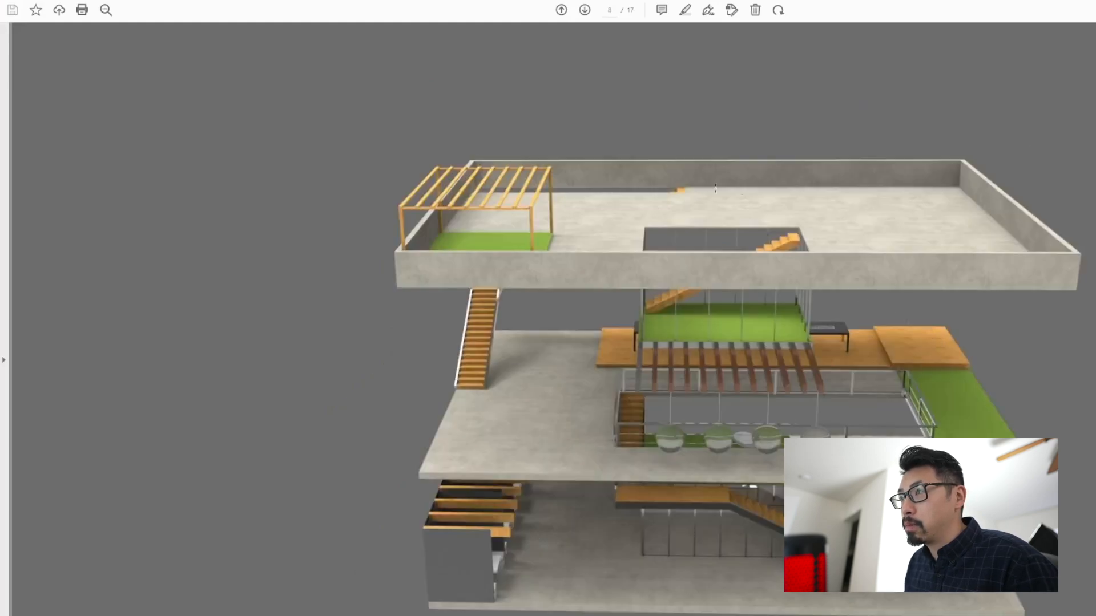
{"action": "left_click", "coordinate": [585, 9]}
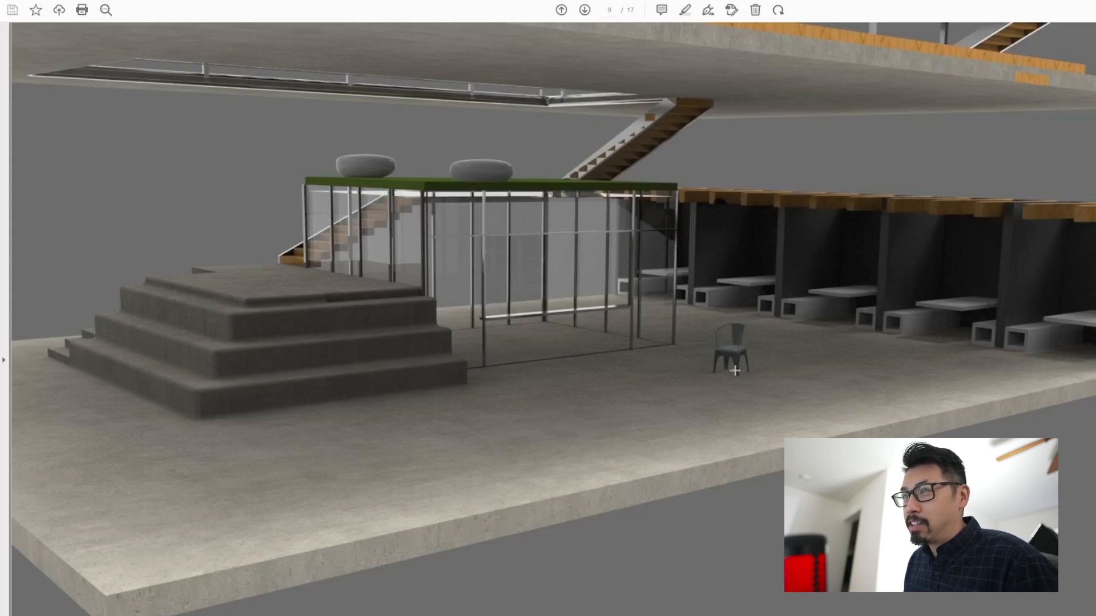
{"action": "mouse_move", "coordinate": [742, 376]}
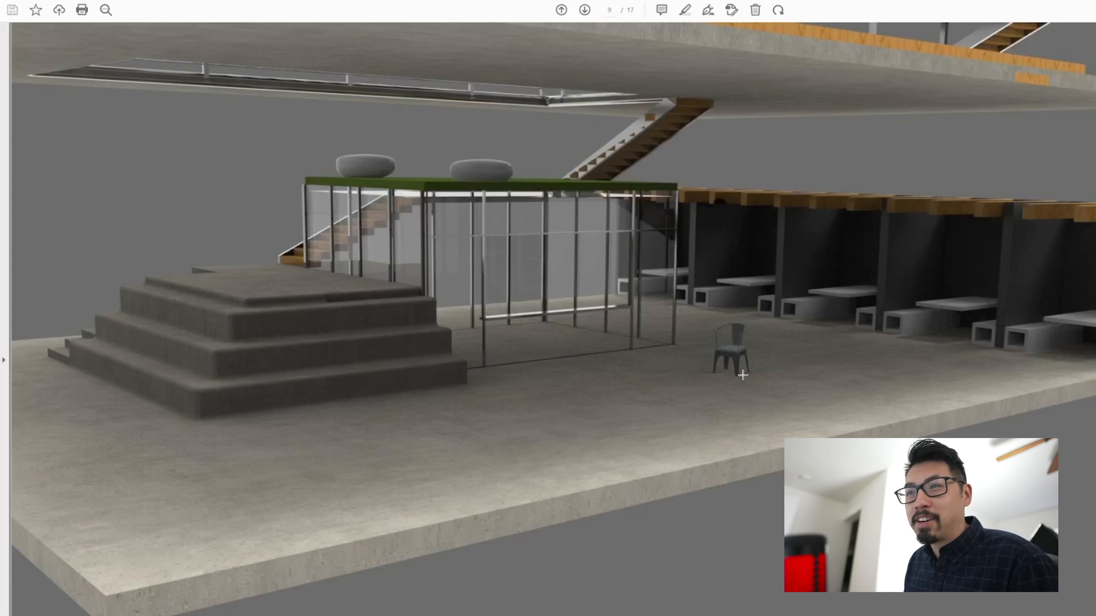
{"action": "left_click", "coordinate": [584, 9]}
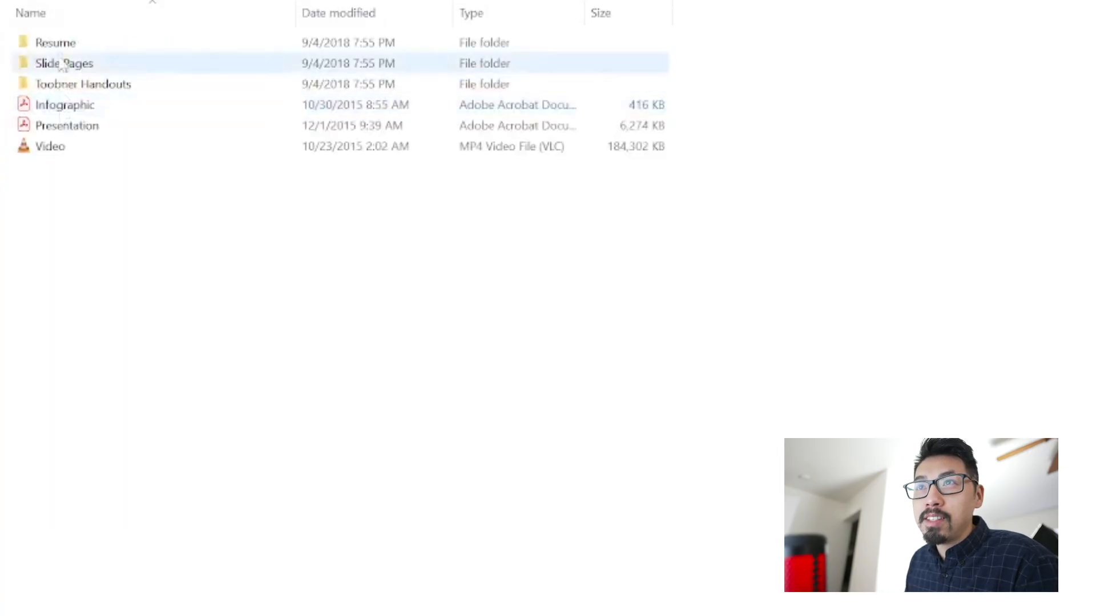
{"action": "left_click", "coordinate": [82, 84]}
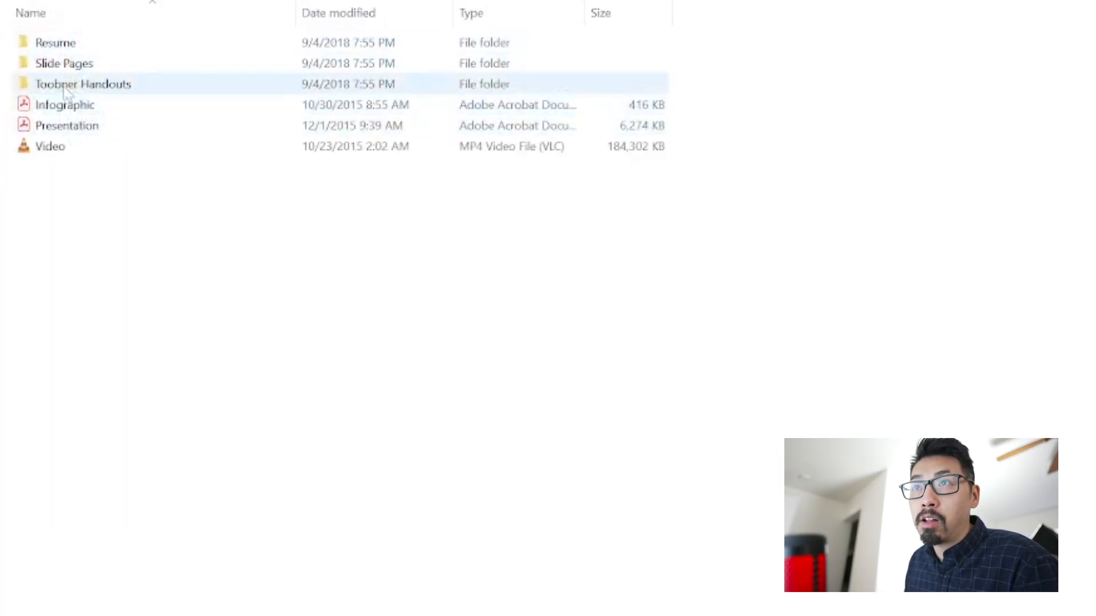
{"action": "mouse_move", "coordinate": [66, 126]}
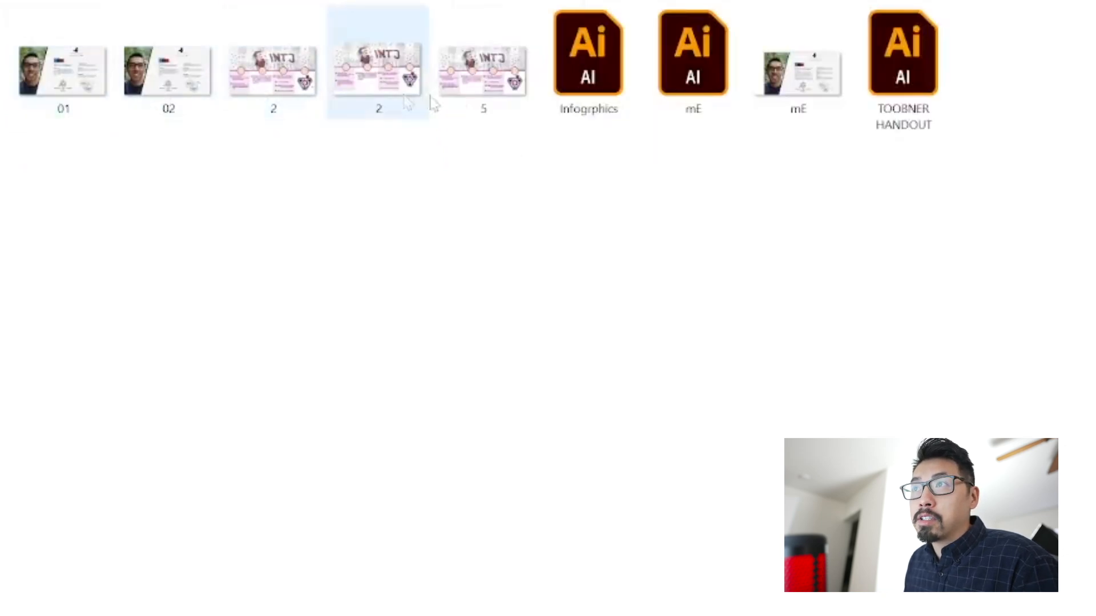
{"action": "left_click", "coordinate": [483, 67]}
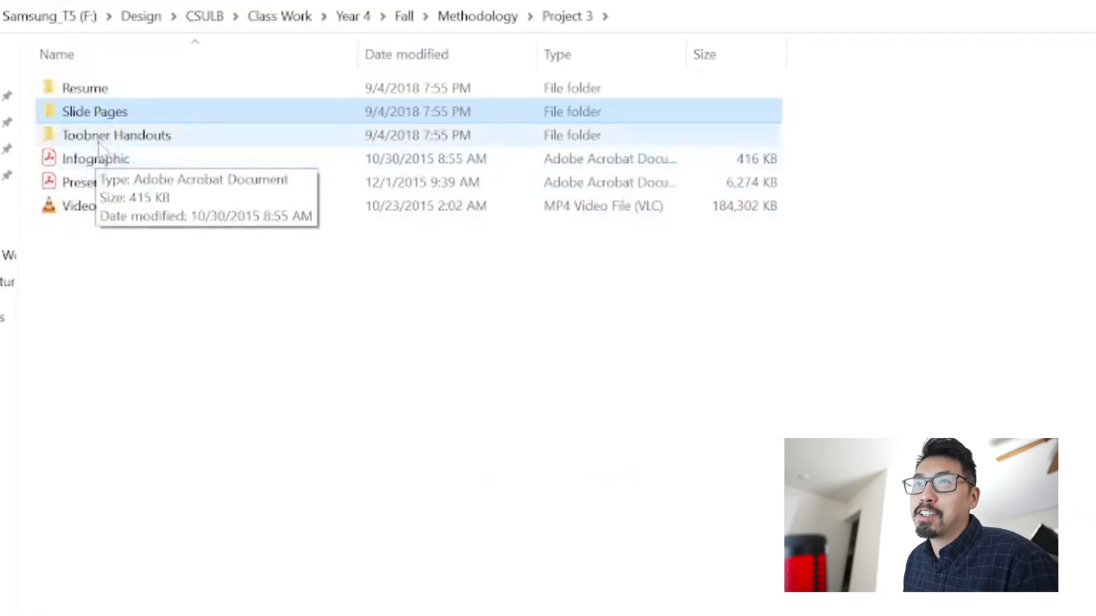
Select the Infographic PDF and launch the project Video file
{"action": "left_click", "coordinate": [95, 159]}
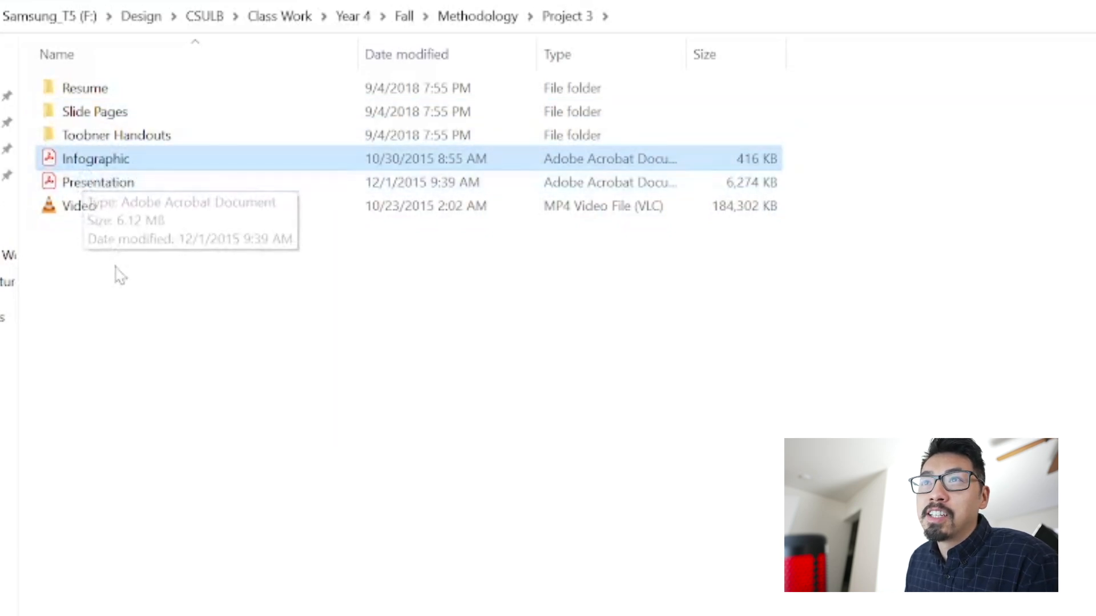
{"action": "left_click", "coordinate": [79, 205]}
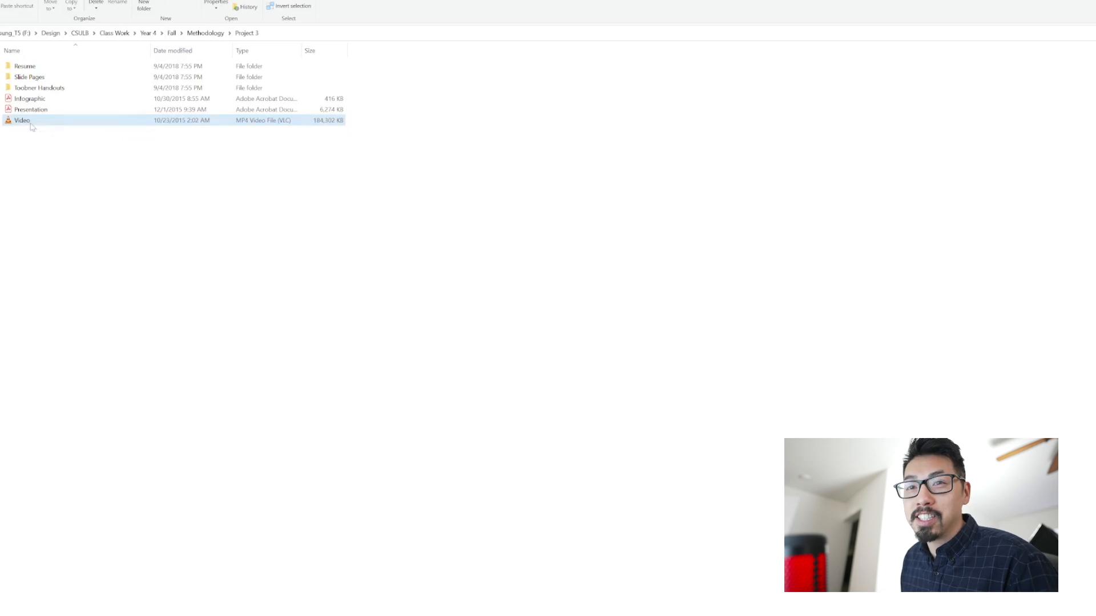
{"action": "mouse_move", "coordinate": [22, 125]}
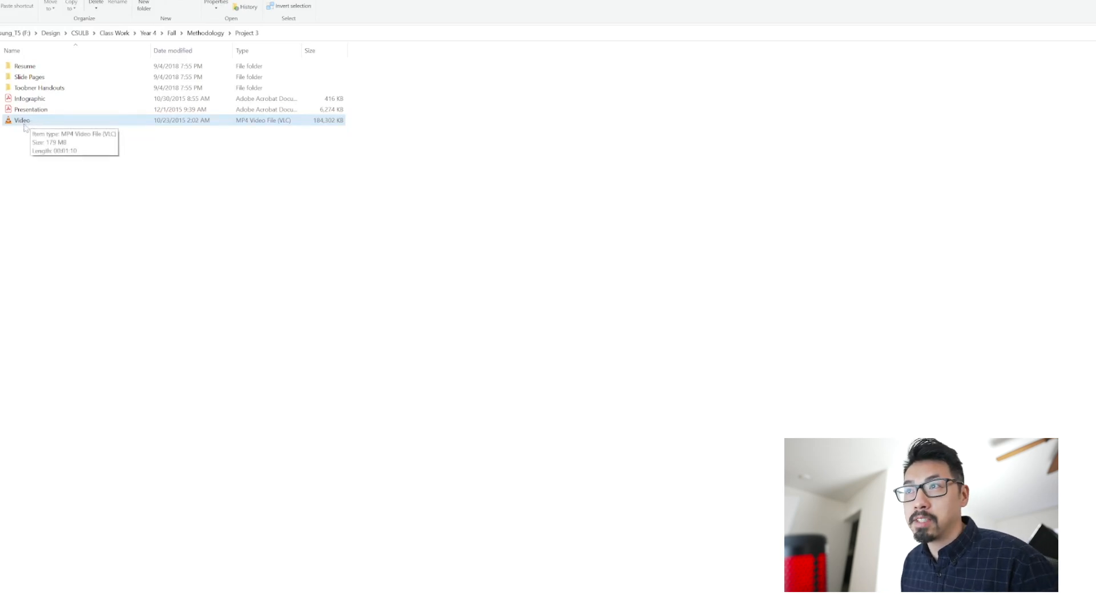
{"action": "double_click", "coordinate": [30, 98]}
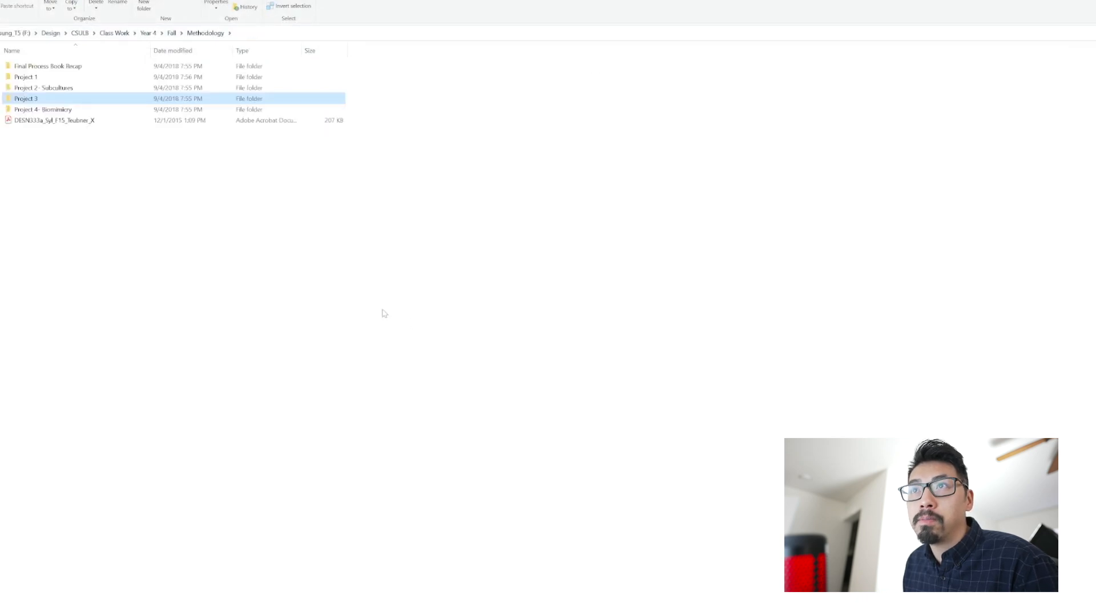
{"action": "mouse_move", "coordinate": [42, 109]}
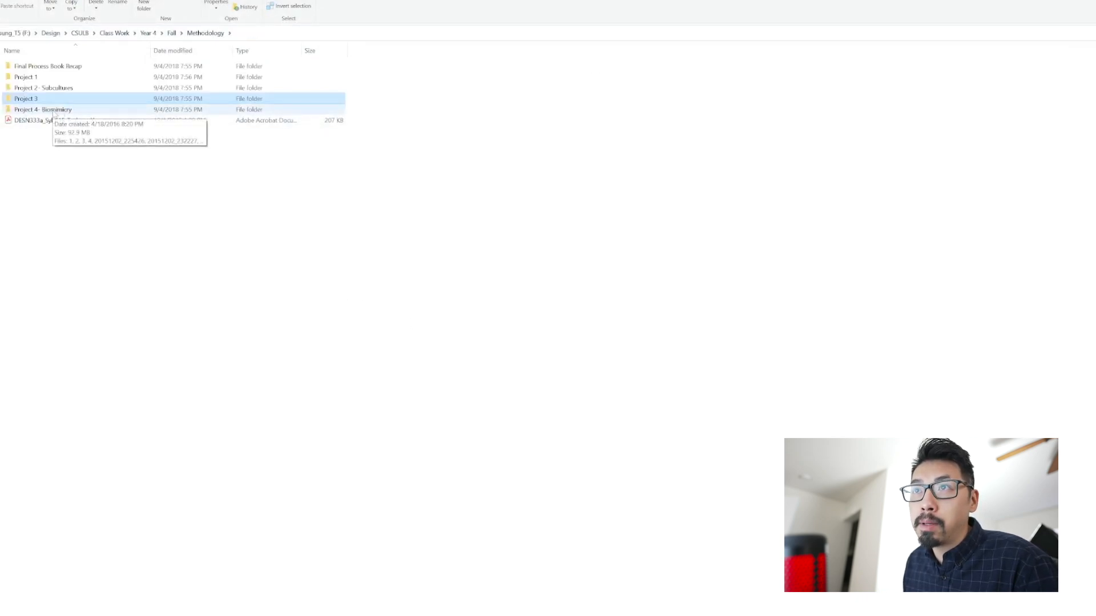
{"action": "double_click", "coordinate": [42, 110]}
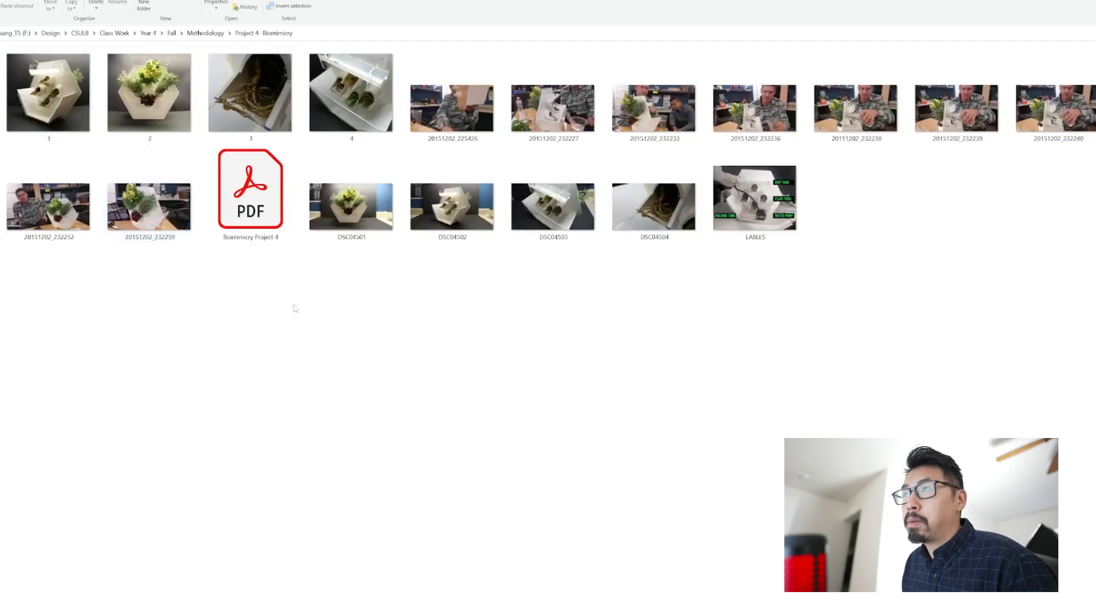
{"action": "mouse_move", "coordinate": [363, 310]}
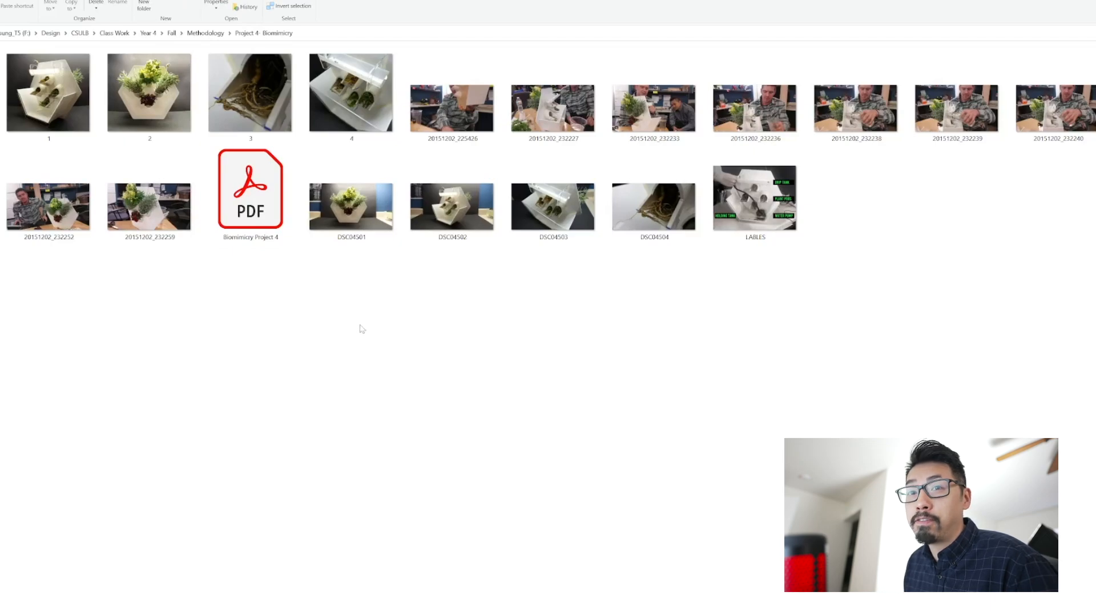
{"action": "mouse_move", "coordinate": [376, 312]}
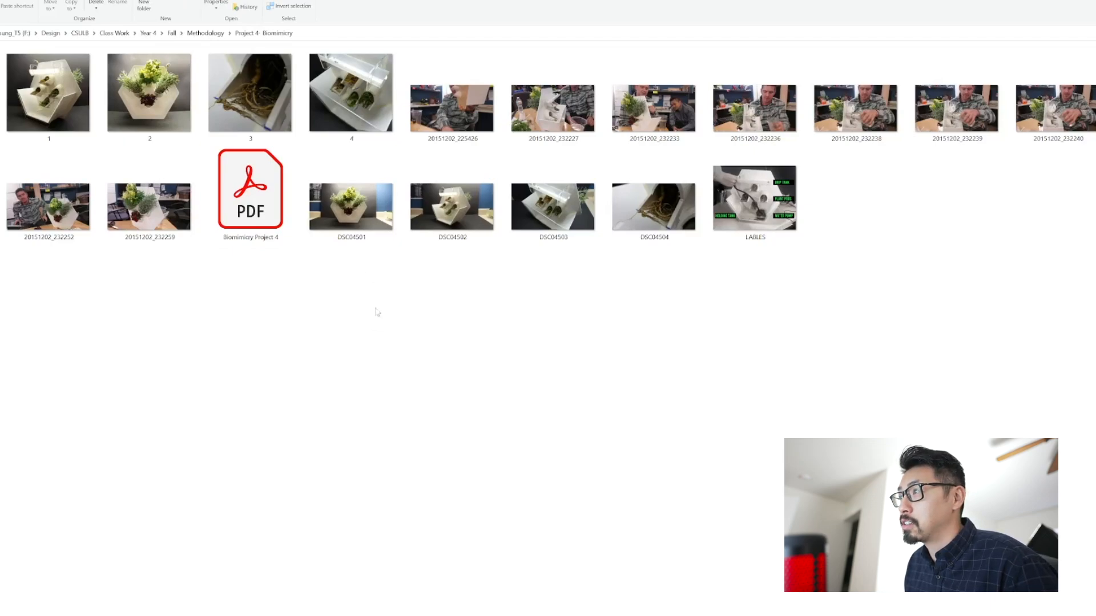
{"action": "mouse_move", "coordinate": [390, 309]}
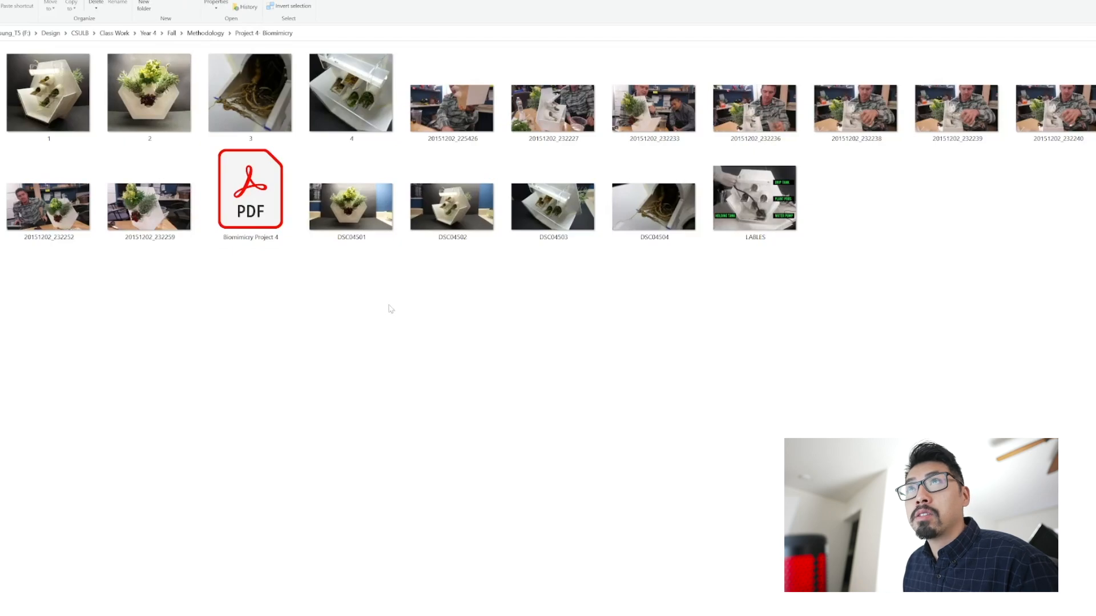
{"action": "mouse_move", "coordinate": [390, 315]}
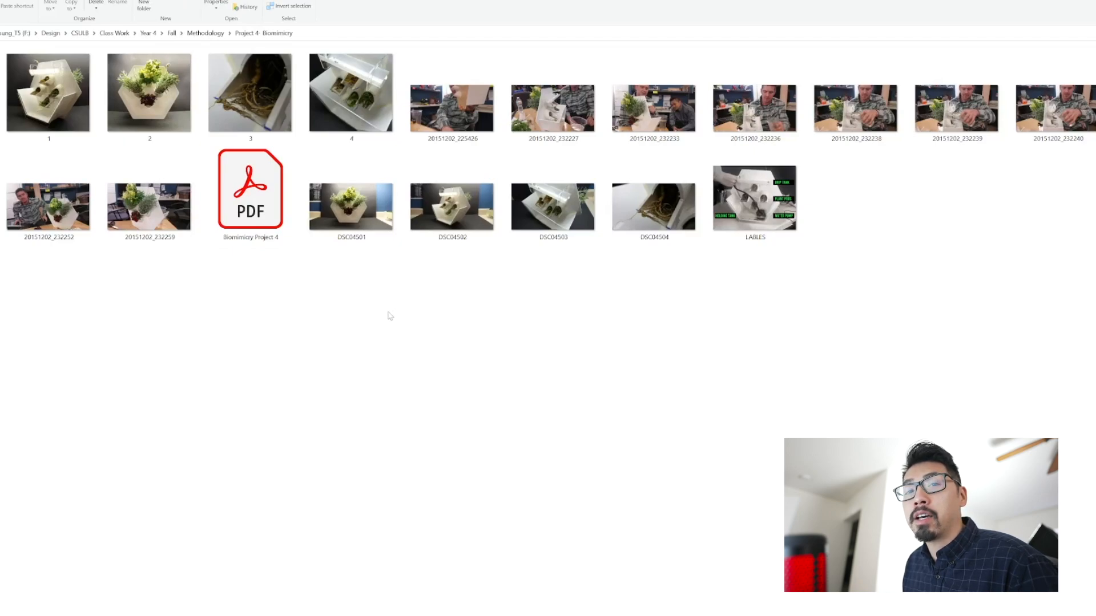
{"action": "mouse_move", "coordinate": [388, 328]}
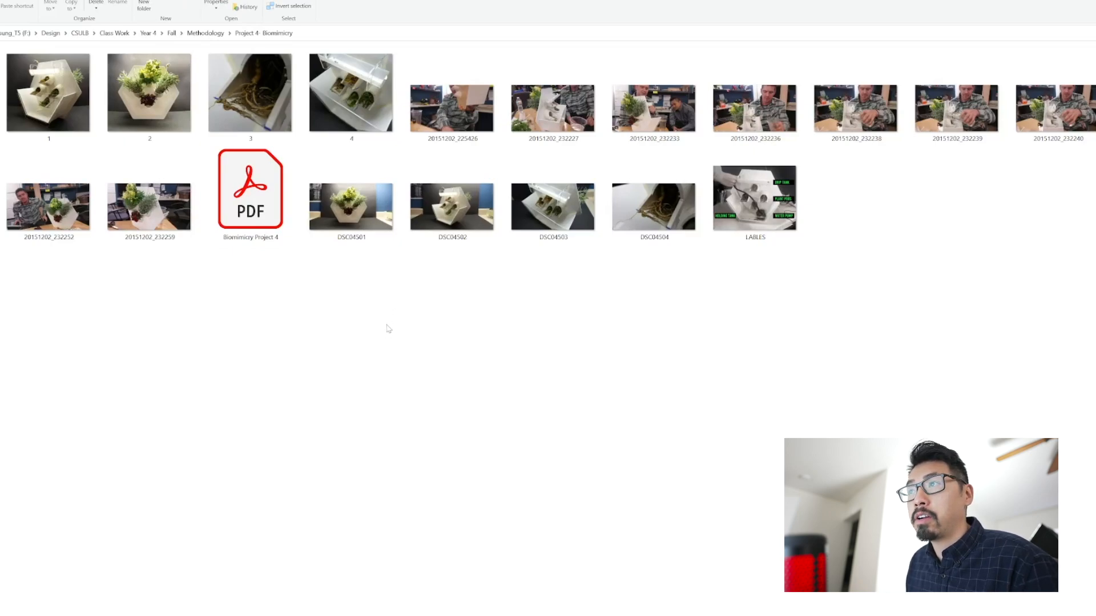
{"action": "mouse_move", "coordinate": [399, 300]}
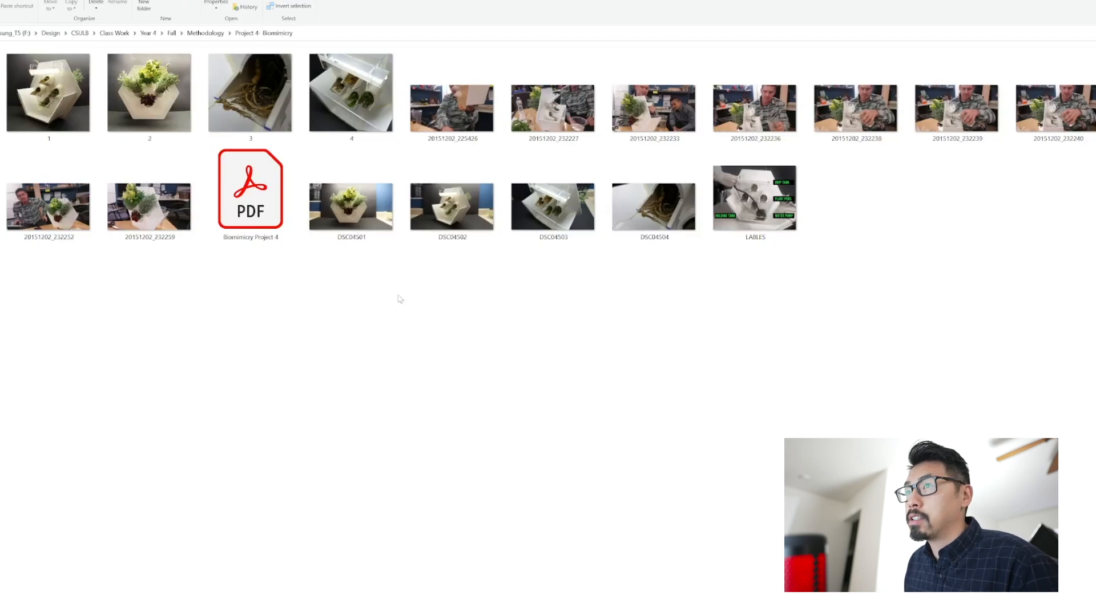
{"action": "mouse_move", "coordinate": [459, 291]}
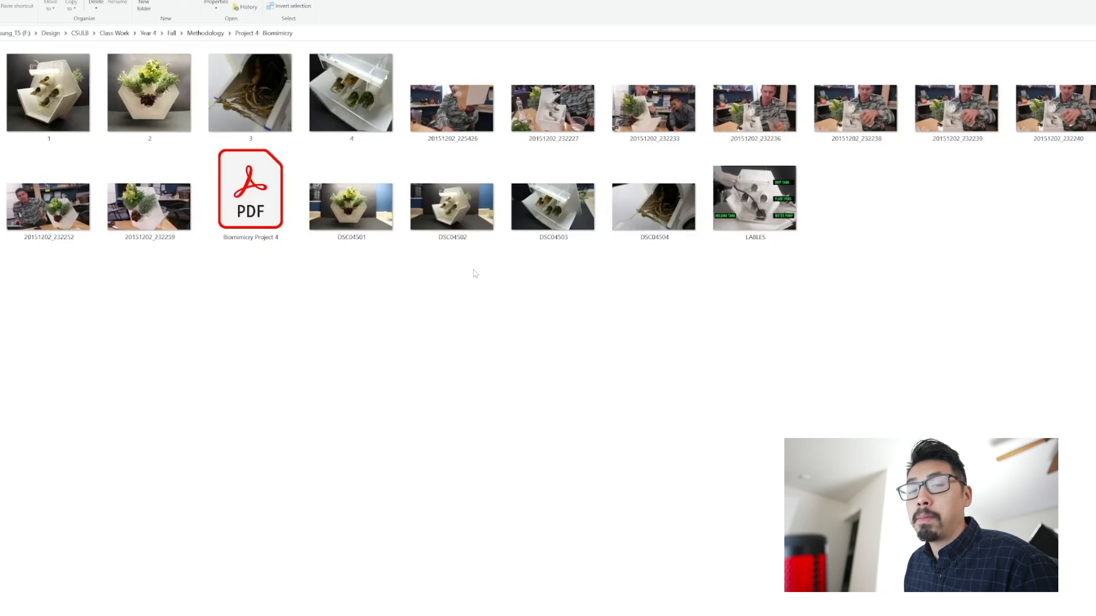
{"action": "mouse_move", "coordinate": [472, 288]}
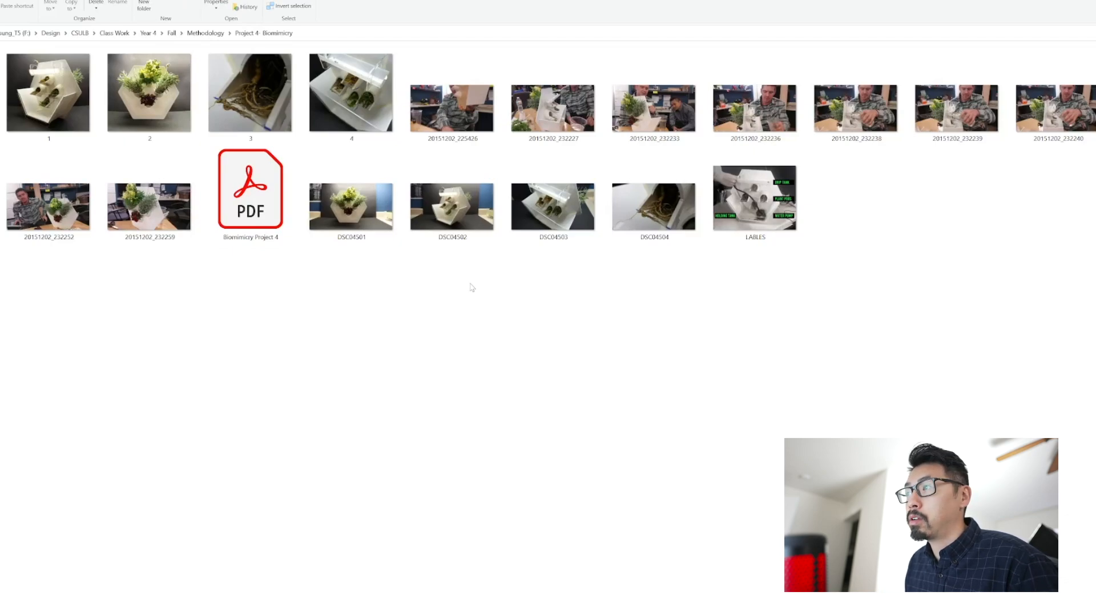
{"action": "mouse_move", "coordinate": [480, 306]}
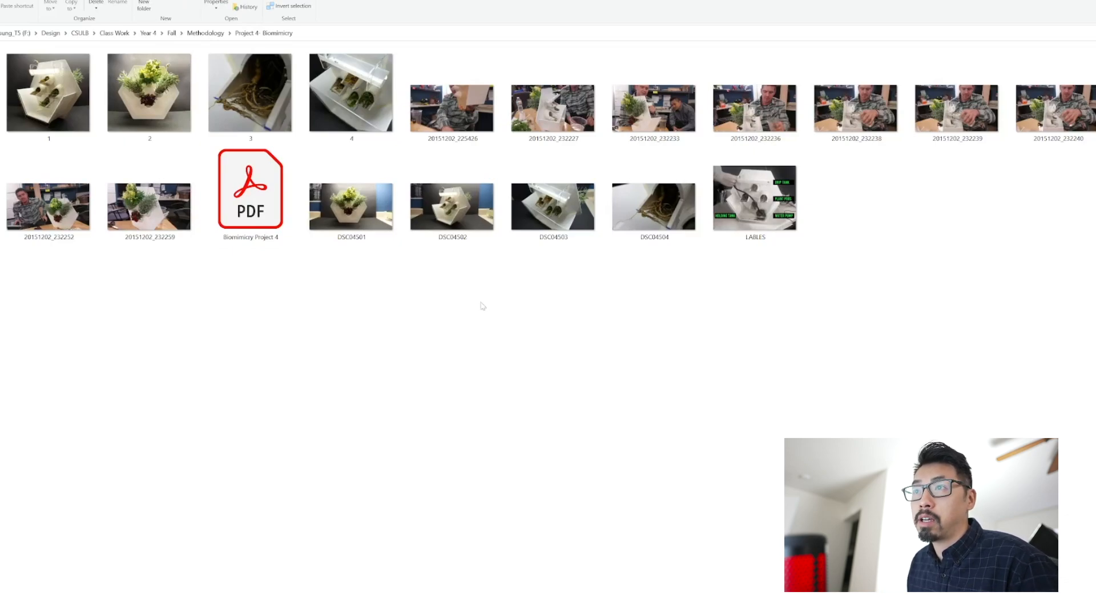
{"action": "mouse_move", "coordinate": [482, 263]}
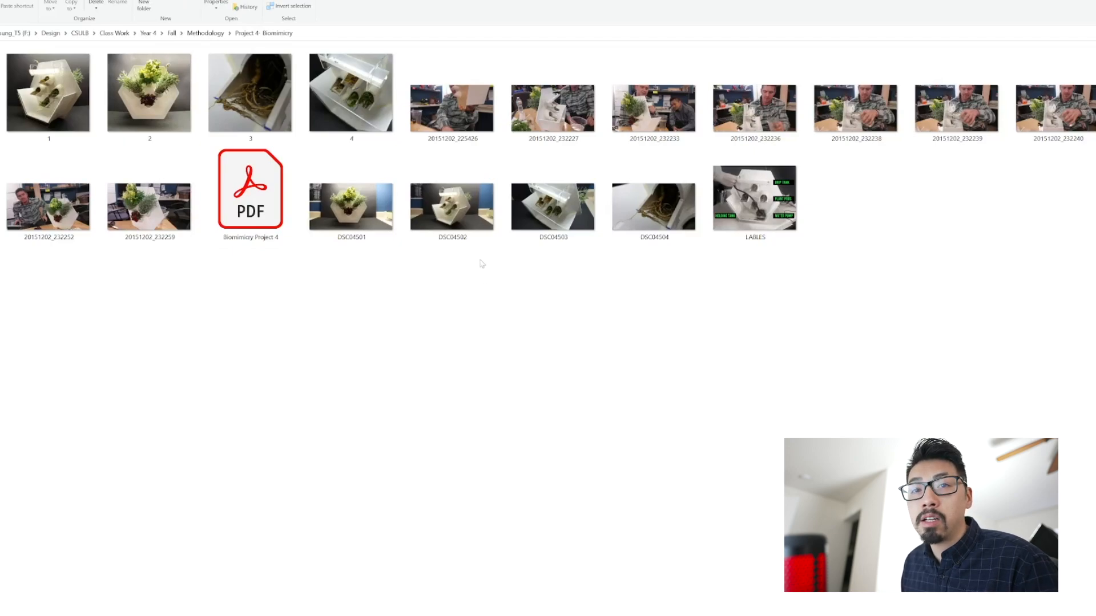
{"action": "mouse_move", "coordinate": [411, 297]}
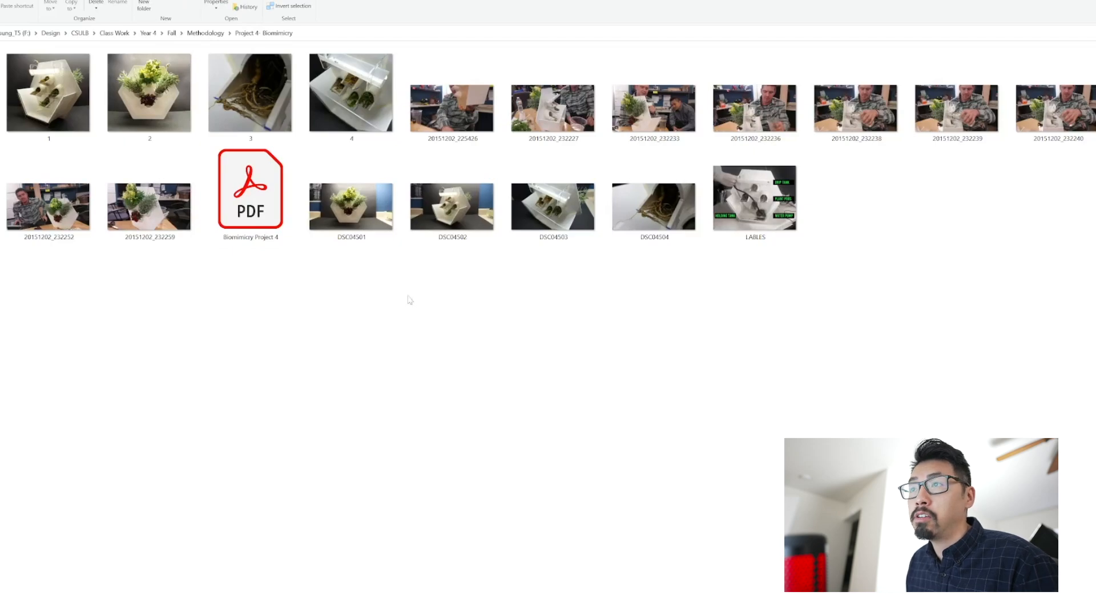
{"action": "mouse_move", "coordinate": [388, 267]}
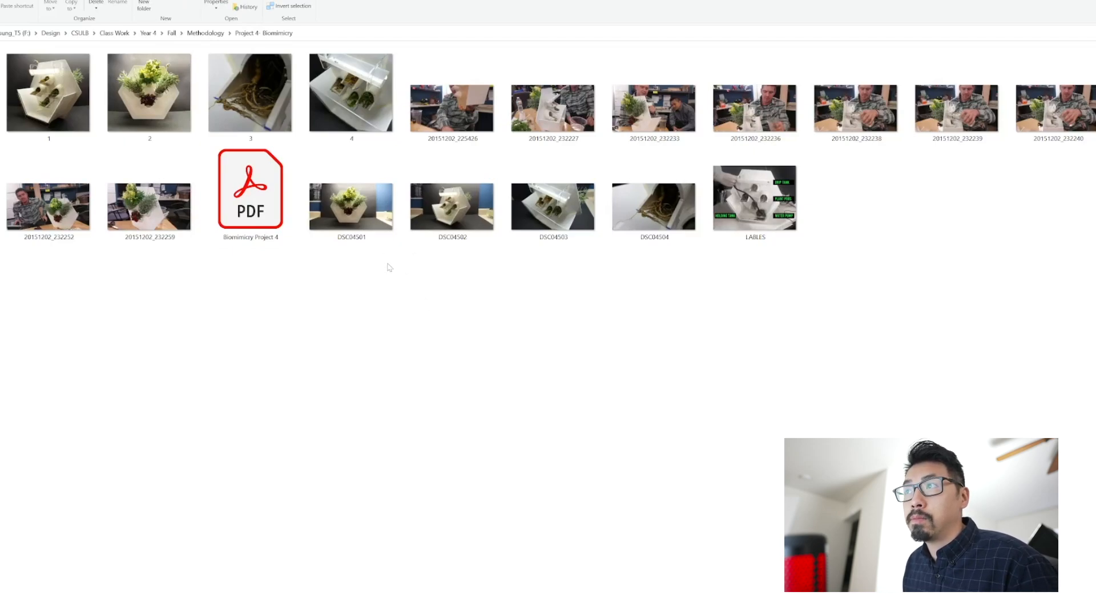
{"action": "mouse_move", "coordinate": [352, 285]}
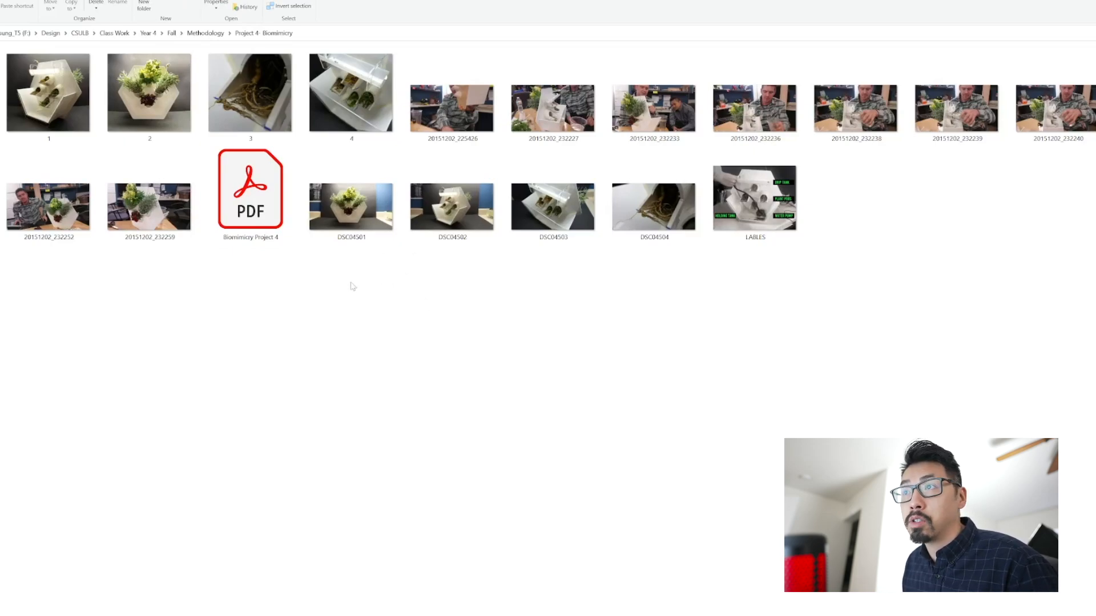
{"action": "mouse_move", "coordinate": [345, 291]}
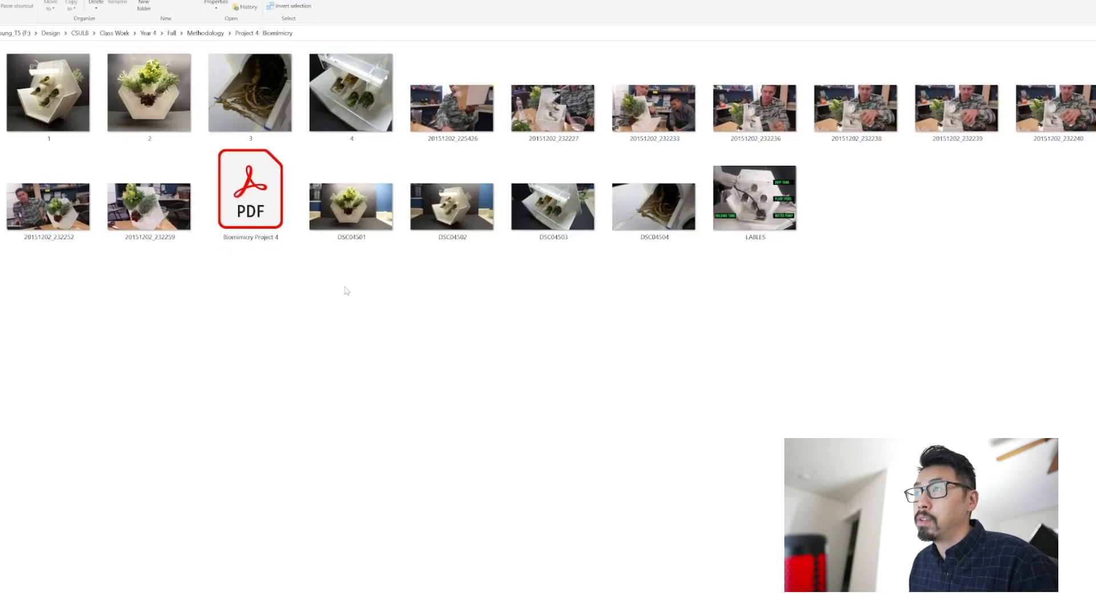
{"action": "left_click", "coordinate": [149, 92]}
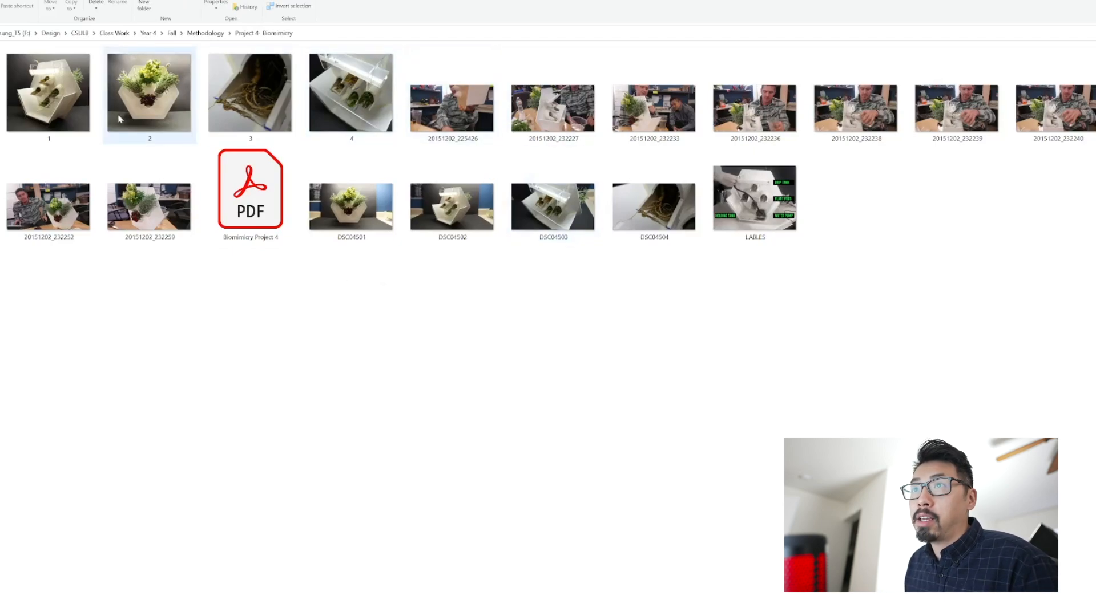
Leave Project 4- Biomimicry and go back up to the Methodology folder
{"action": "left_click", "coordinate": [250, 188]}
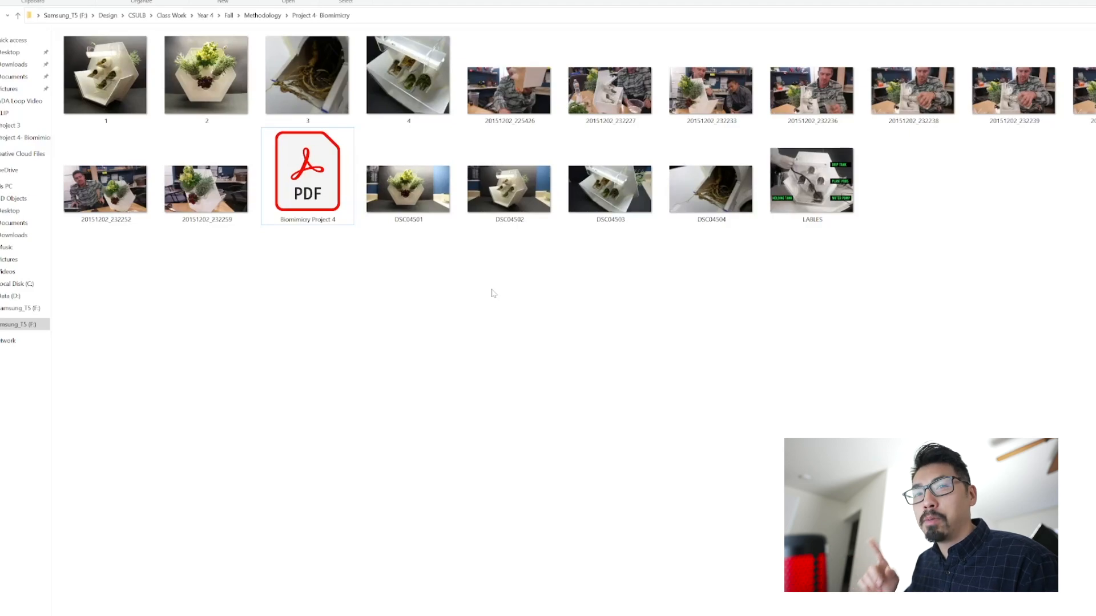
{"action": "mouse_move", "coordinate": [537, 289]}
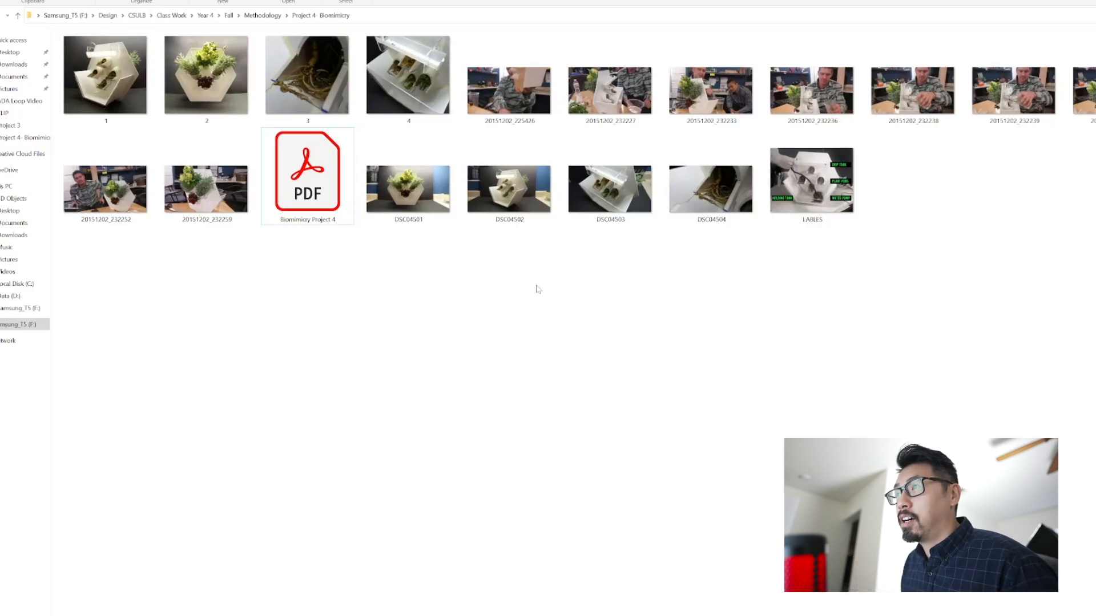
{"action": "mouse_move", "coordinate": [581, 276]}
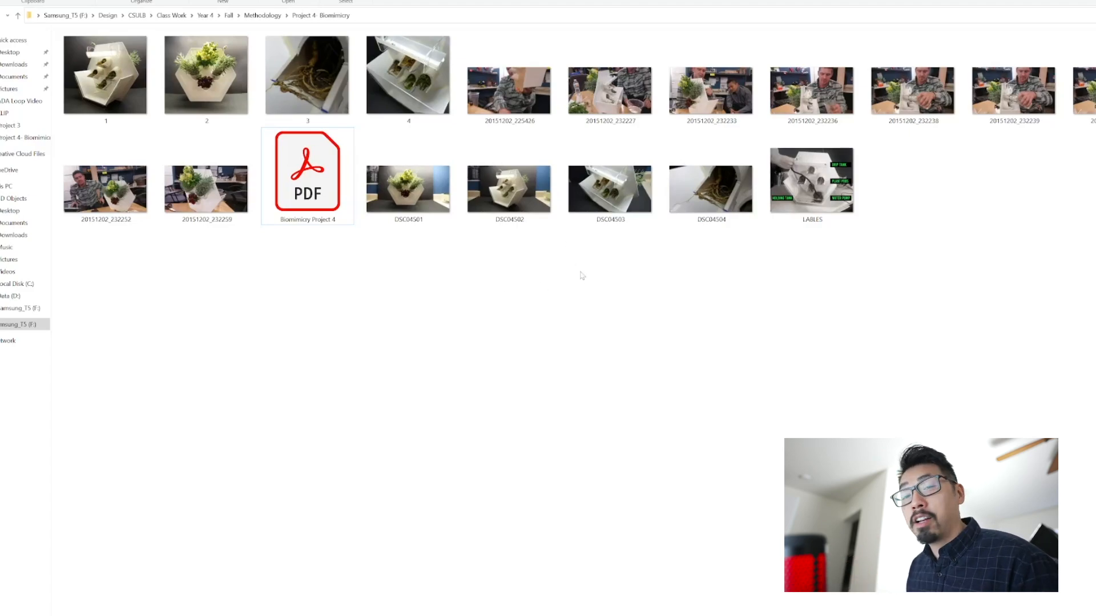
{"action": "mouse_move", "coordinate": [575, 277]}
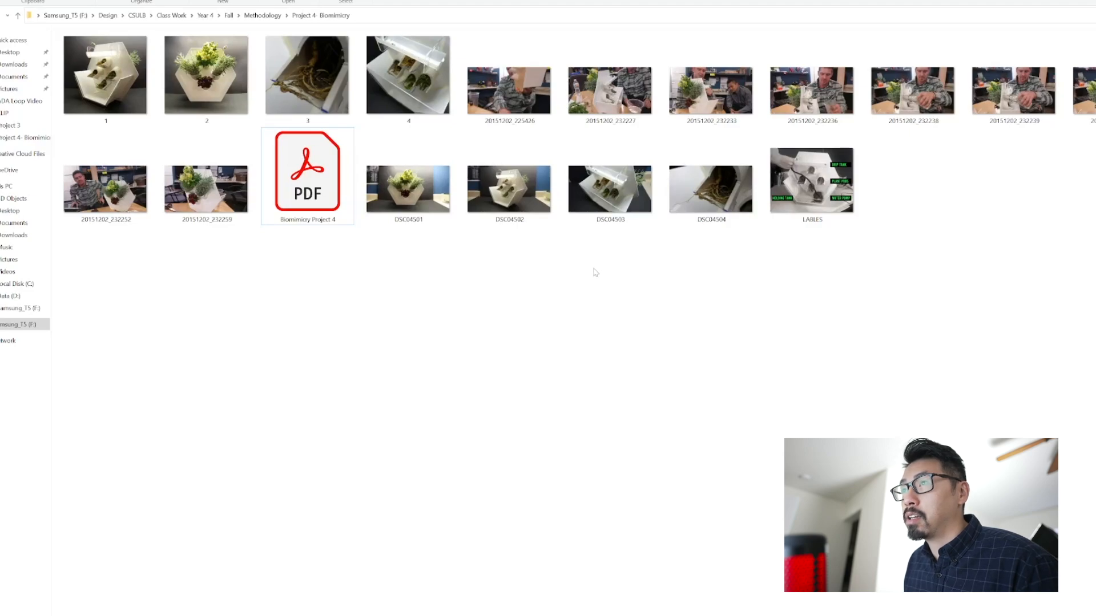
{"action": "mouse_move", "coordinate": [599, 273]}
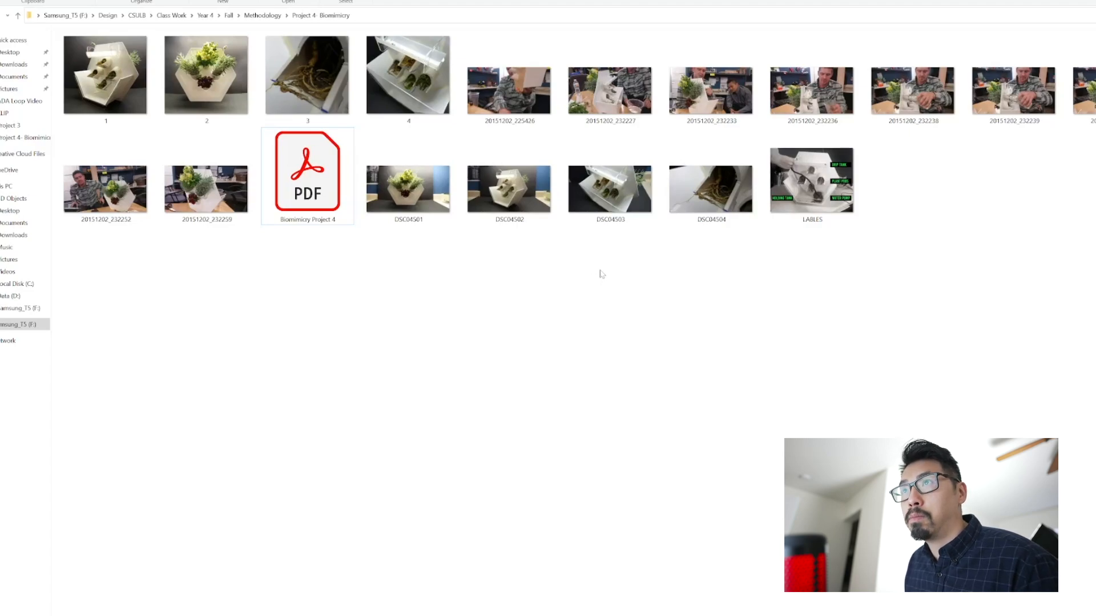
{"action": "left_click", "coordinate": [608, 89]}
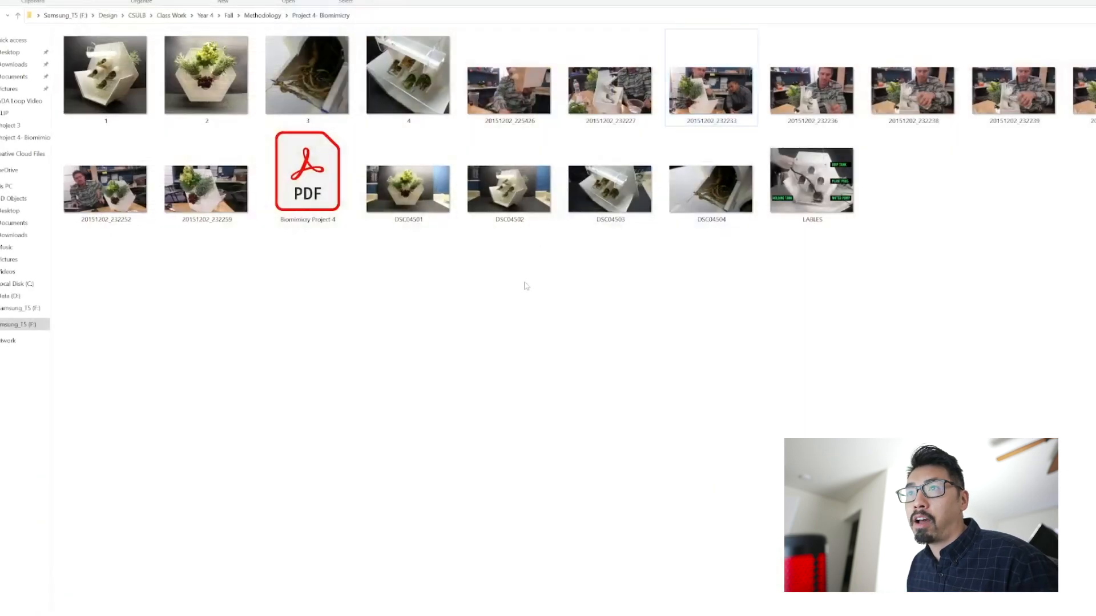
{"action": "left_click", "coordinate": [262, 15]}
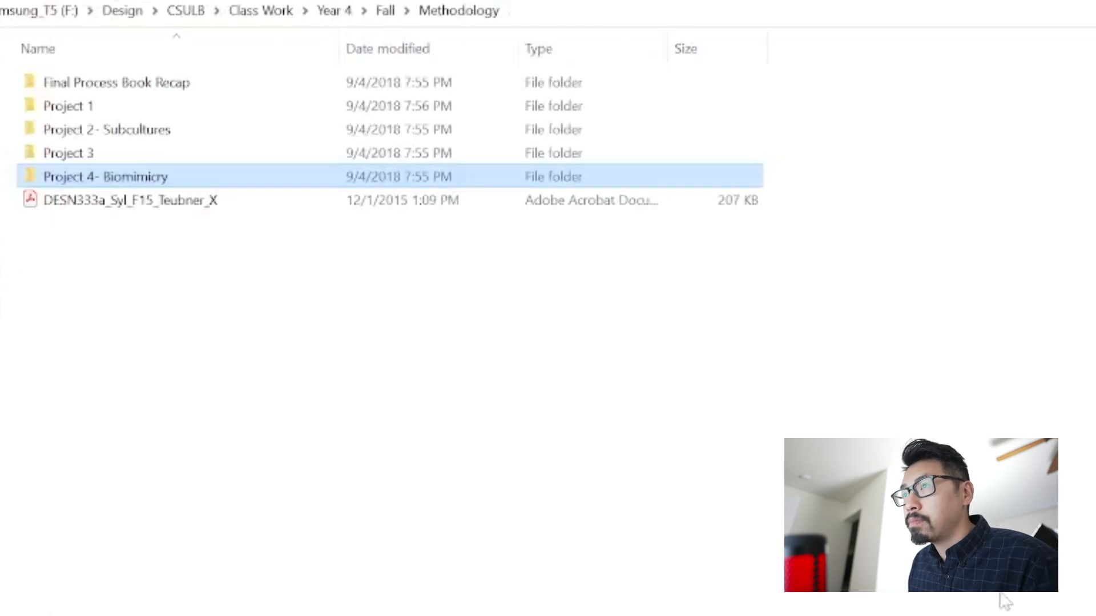
Return to Fall, enter Studio's Project 1 with extra large thumbnails and view the drill poster image
{"action": "left_click", "coordinate": [289, 303]}
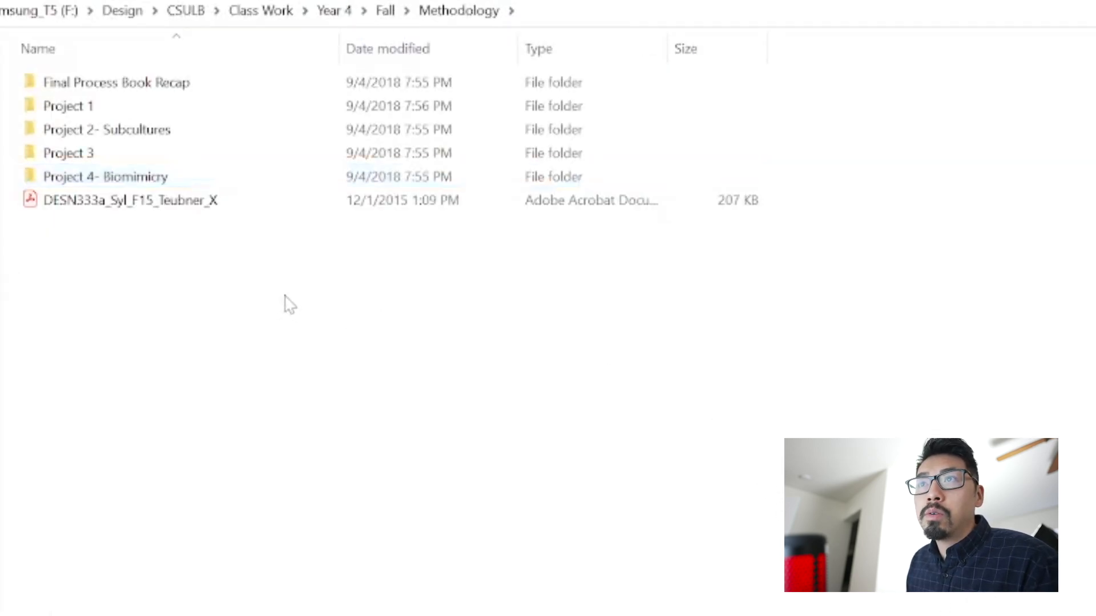
{"action": "left_click", "coordinate": [385, 10]}
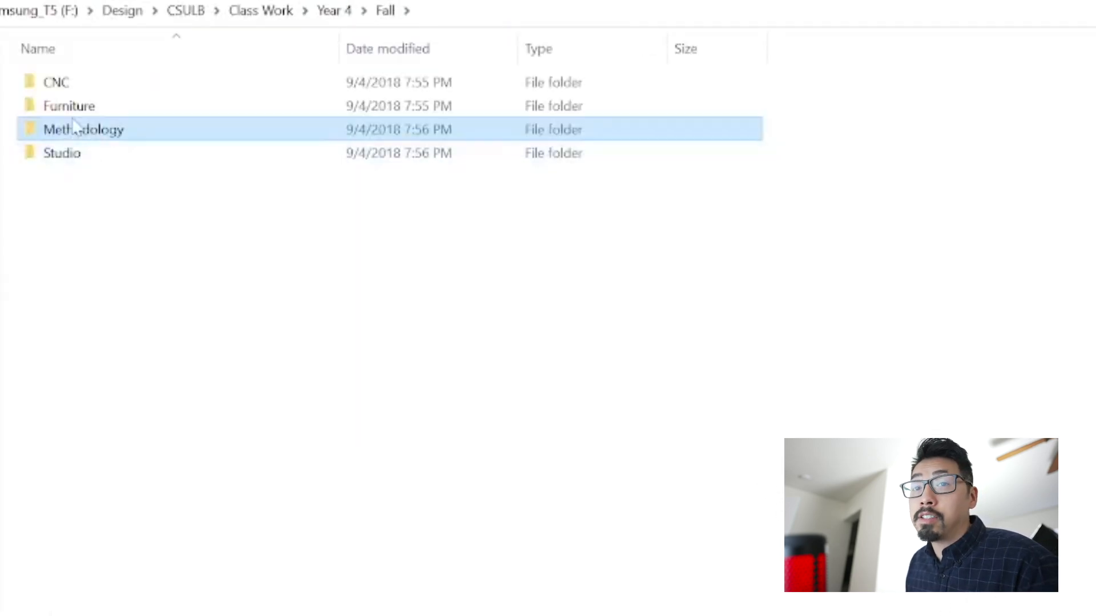
{"action": "mouse_move", "coordinate": [83, 128]}
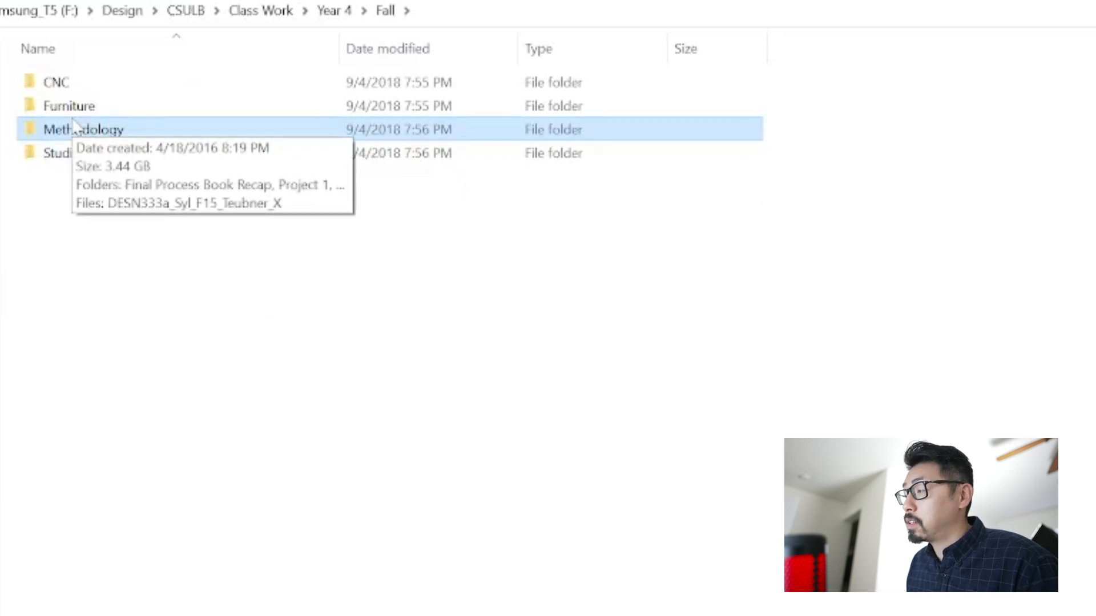
{"action": "mouse_move", "coordinate": [75, 157]}
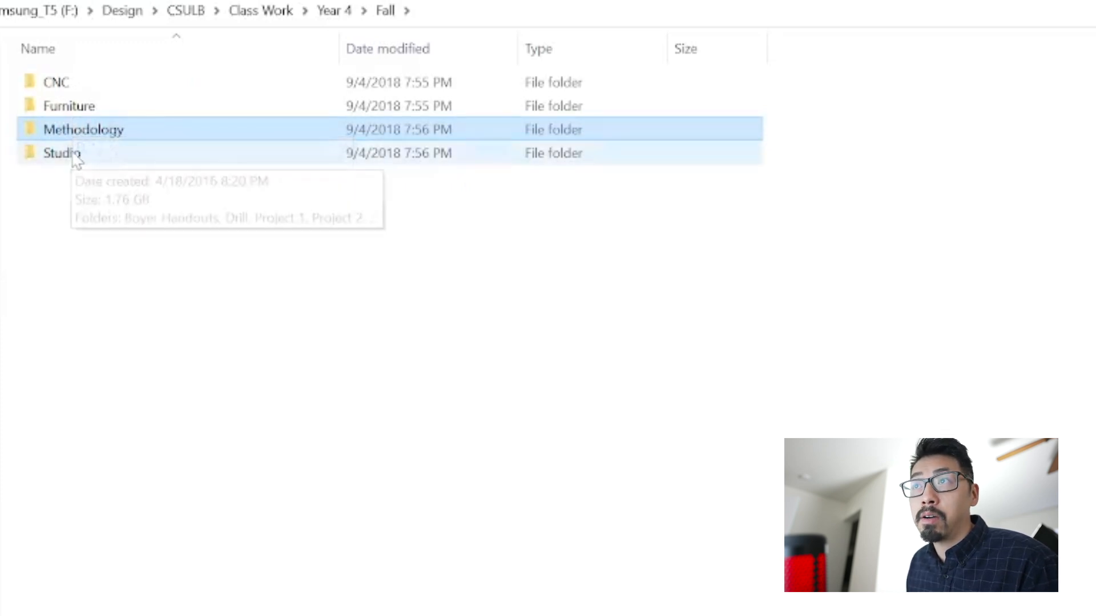
{"action": "double_click", "coordinate": [61, 153]}
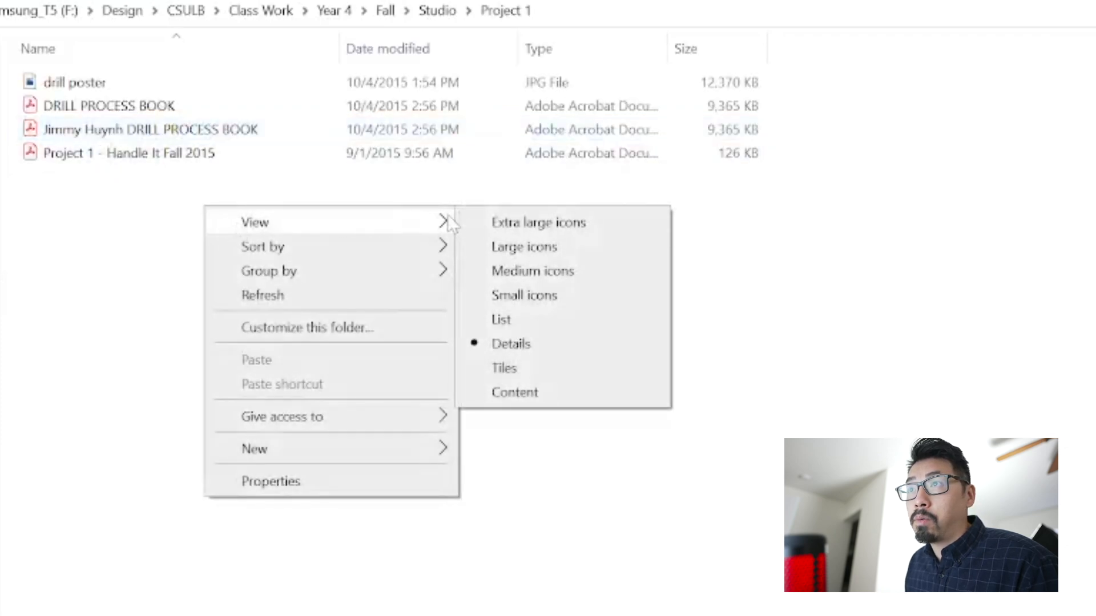
{"action": "left_click", "coordinate": [524, 247]}
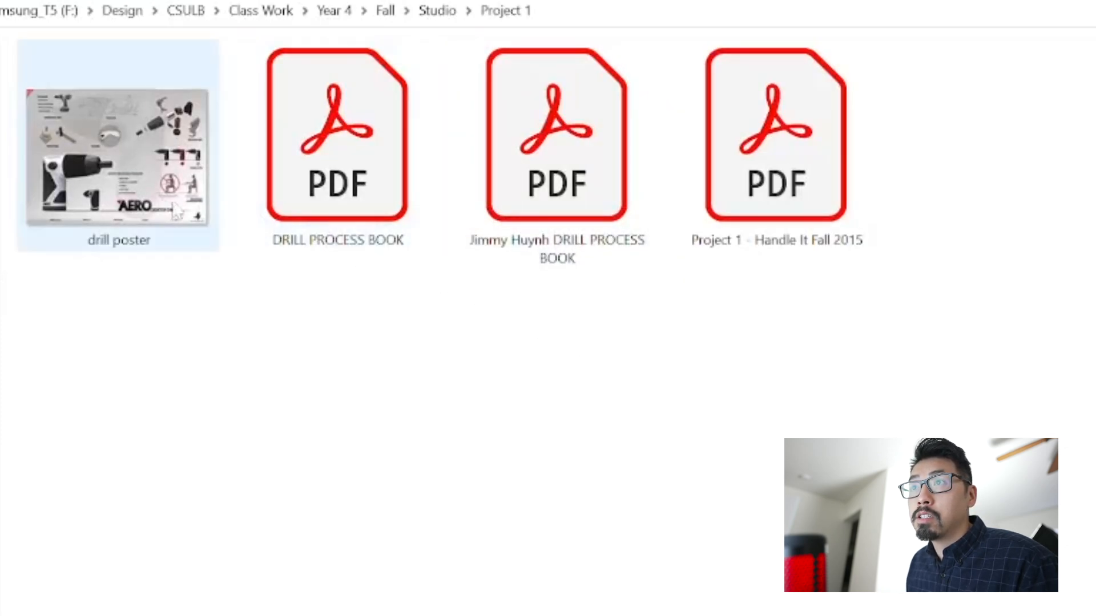
{"action": "double_click", "coordinate": [118, 160]}
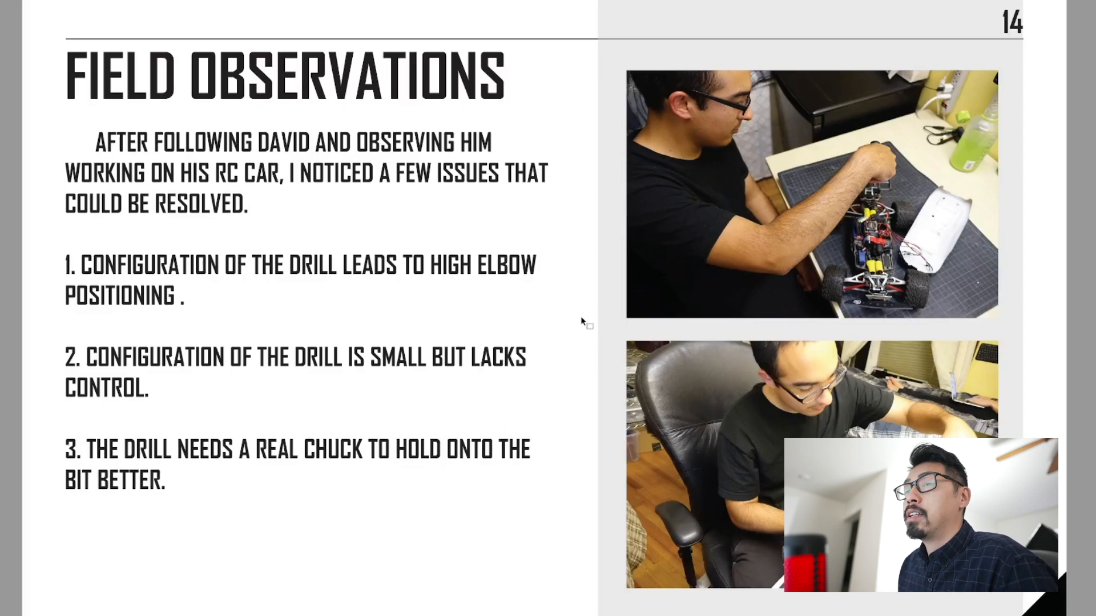
{"action": "mouse_move", "coordinate": [568, 340]}
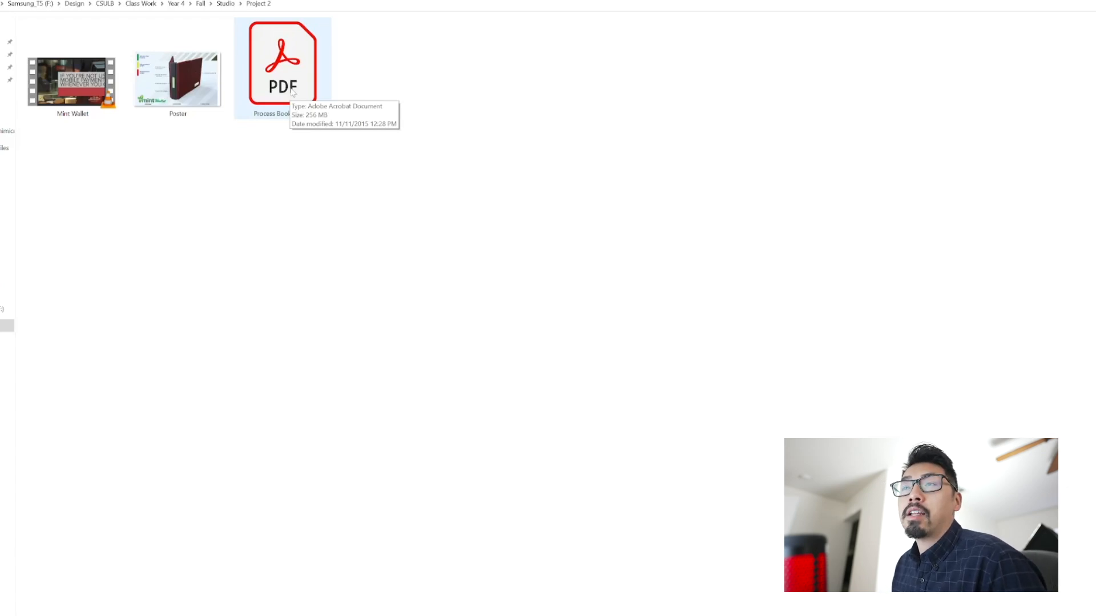
Go back to Studio and enter the Project 3- Context Design folder
{"action": "left_click", "coordinate": [177, 79]}
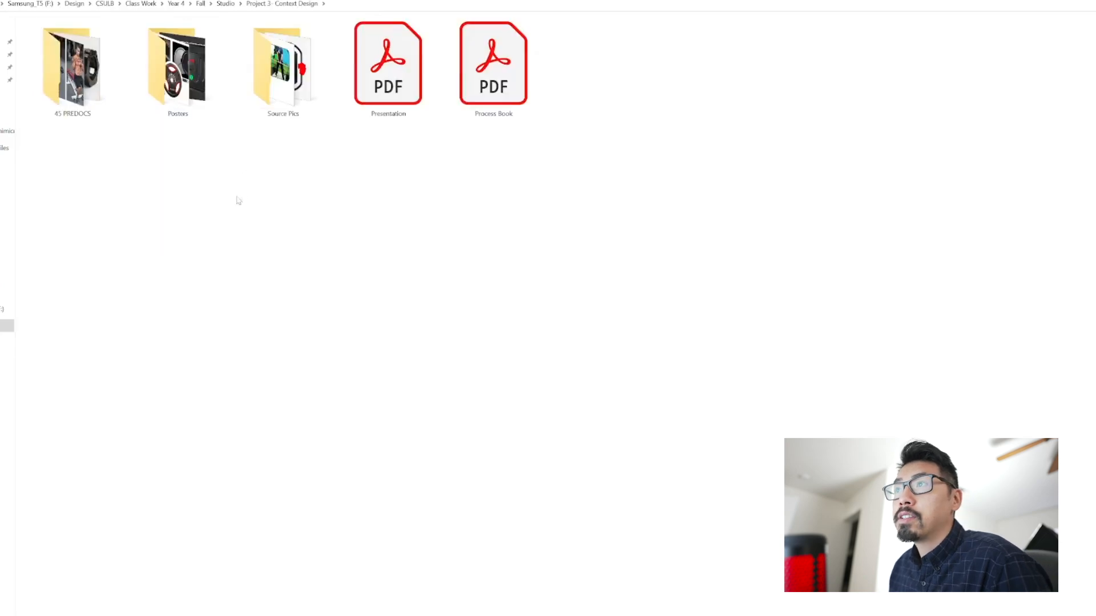
{"action": "double_click", "coordinate": [74, 66]}
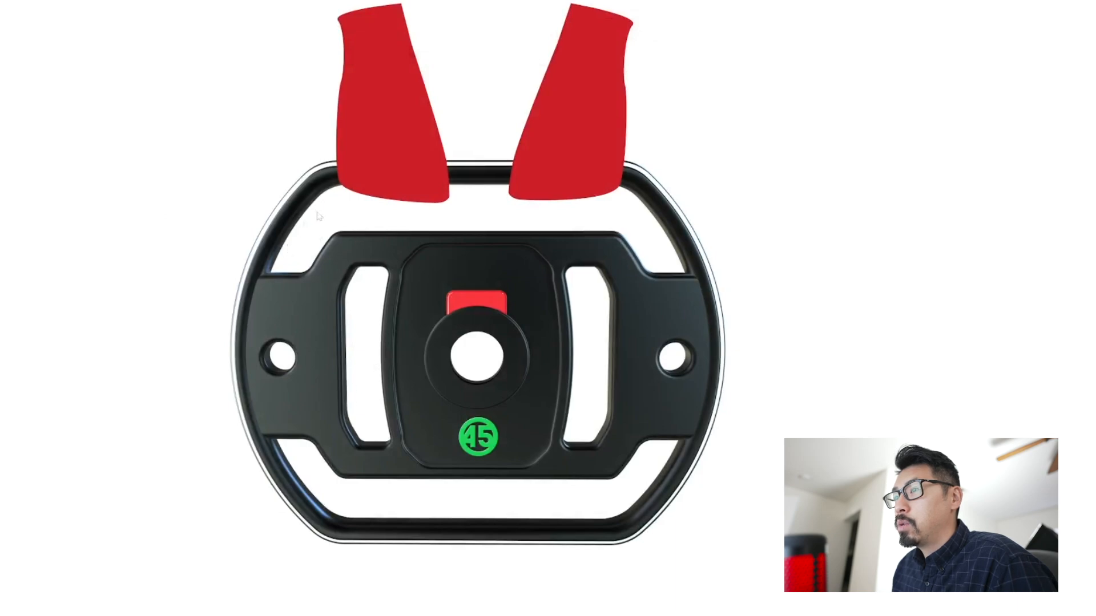
{"action": "mouse_move", "coordinate": [201, 423]}
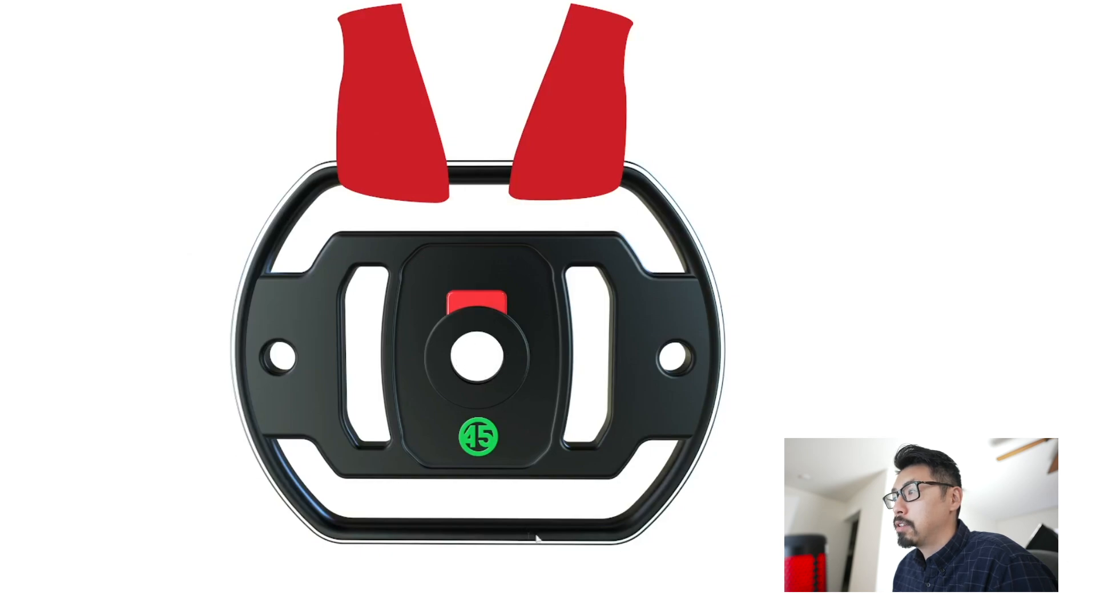
{"action": "mouse_move", "coordinate": [290, 338]}
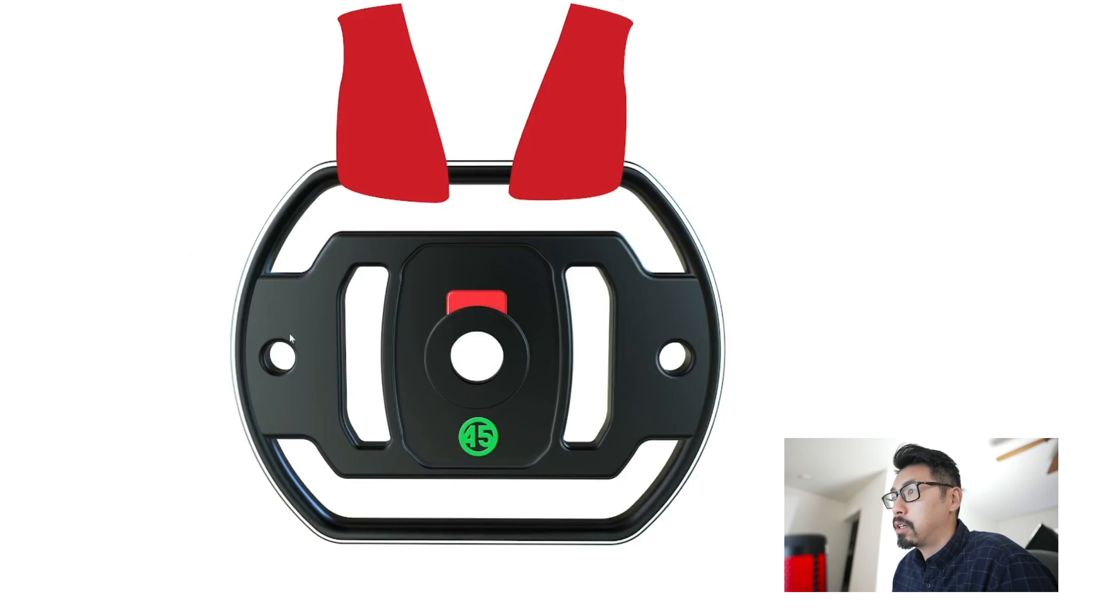
{"action": "mouse_move", "coordinate": [282, 262]}
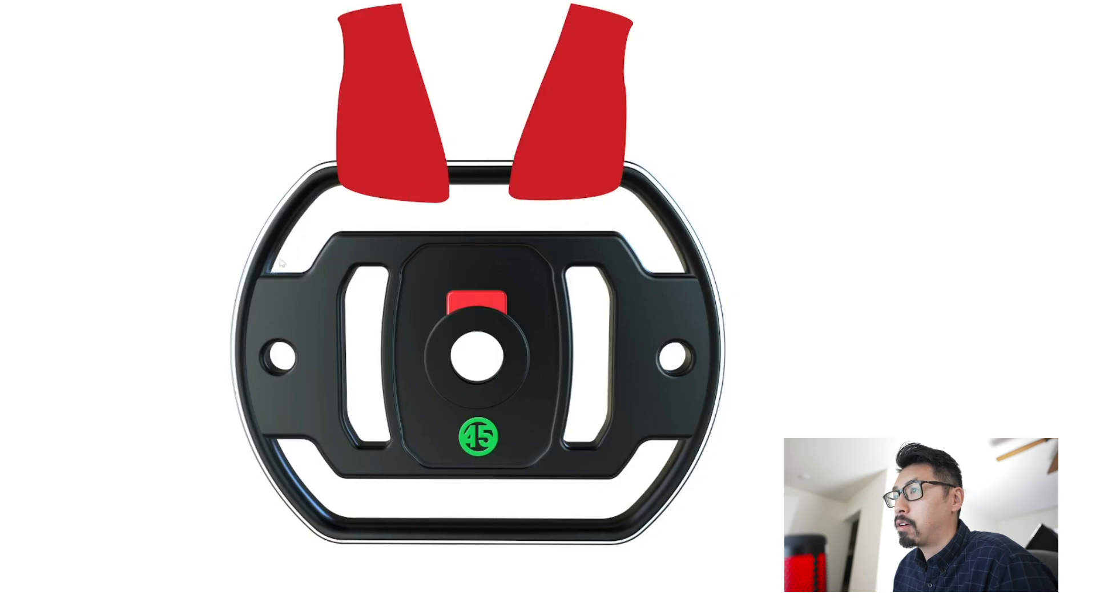
{"action": "mouse_move", "coordinate": [309, 253]}
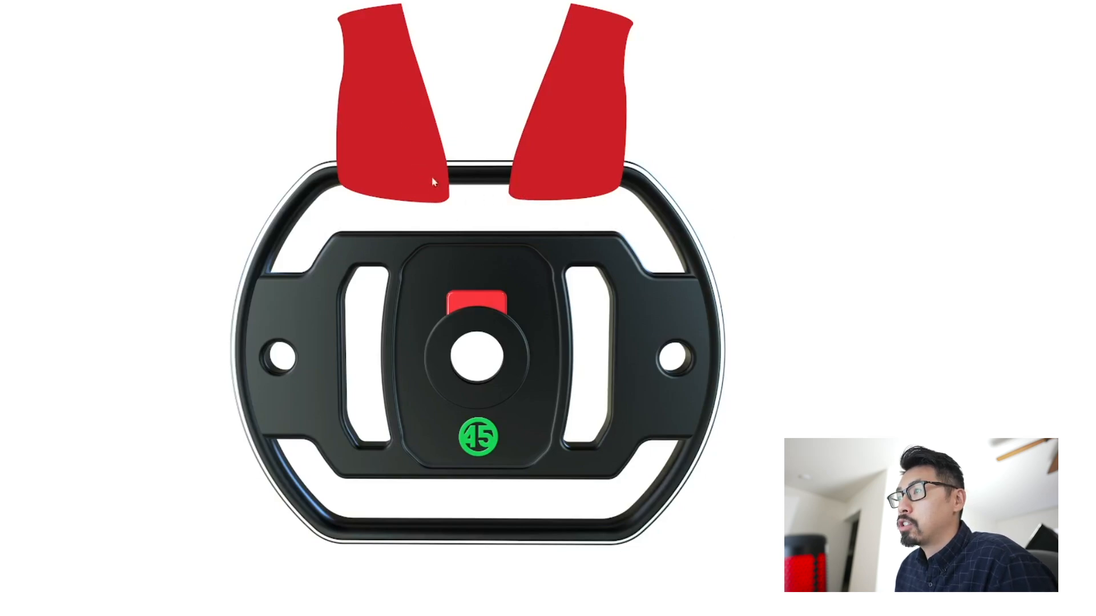
{"action": "mouse_move", "coordinate": [1041, 372]}
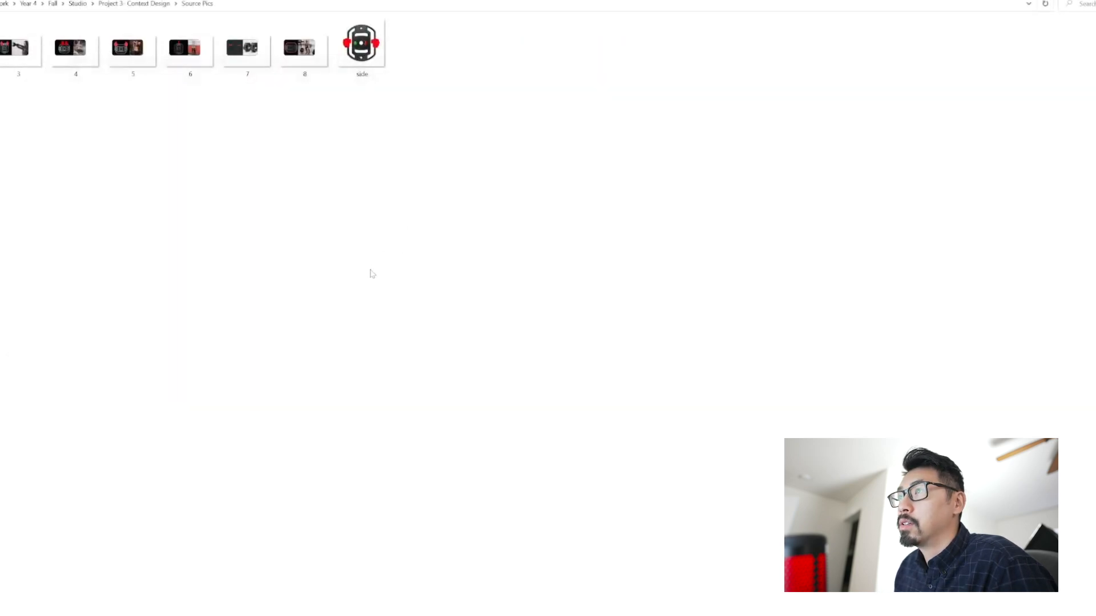
Leave Project 3's Source Pics and return to the Studio project folder list
{"action": "left_click", "coordinate": [77, 3]}
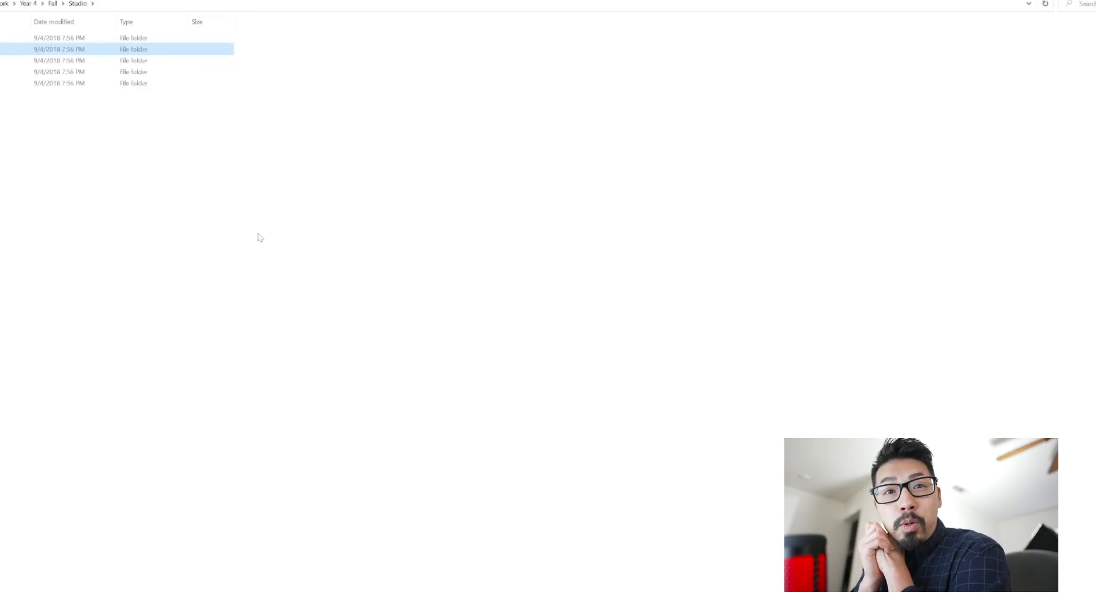